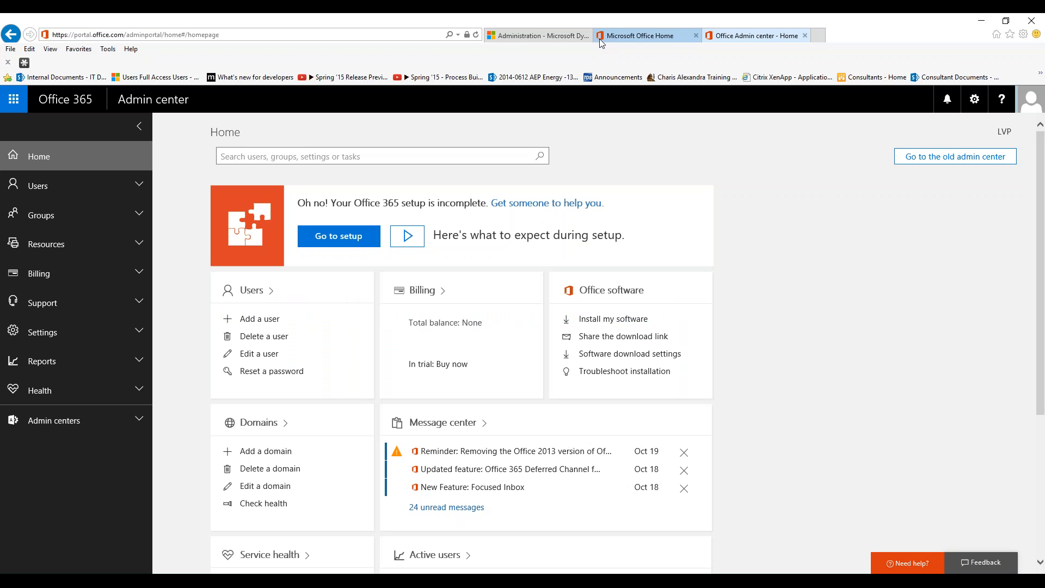
Switch from the Dynamics CRM Administration page to the Office 365 home page of online apps
left_click(537, 36)
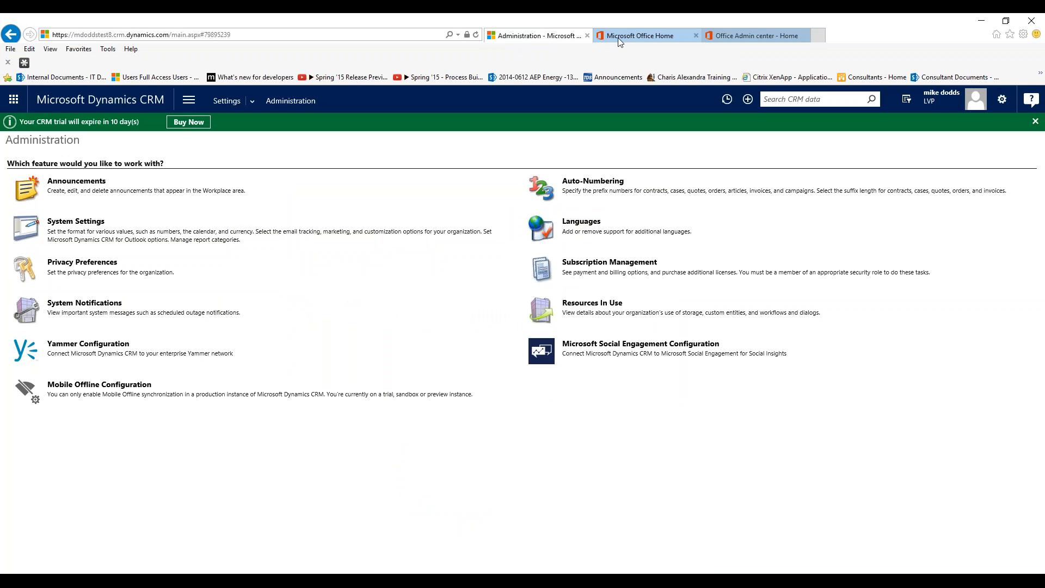
left_click(642, 35)
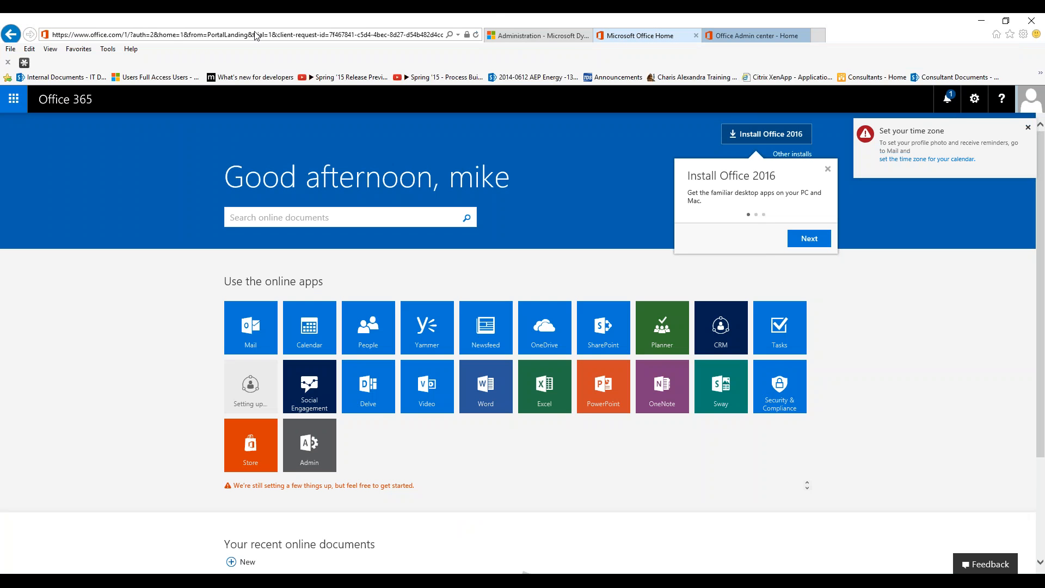
mouse_move(371, 45)
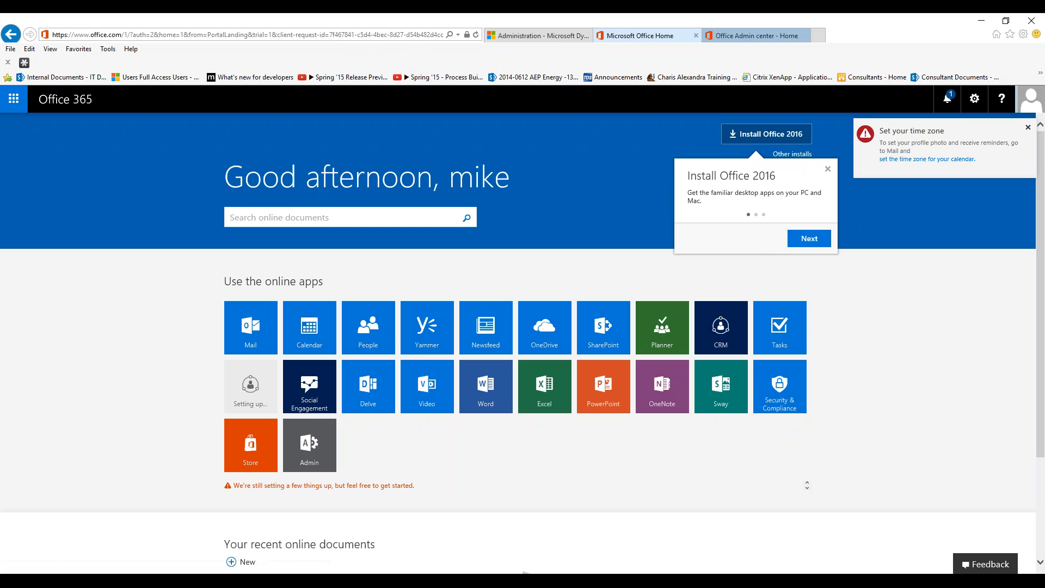
mouse_move(308, 444)
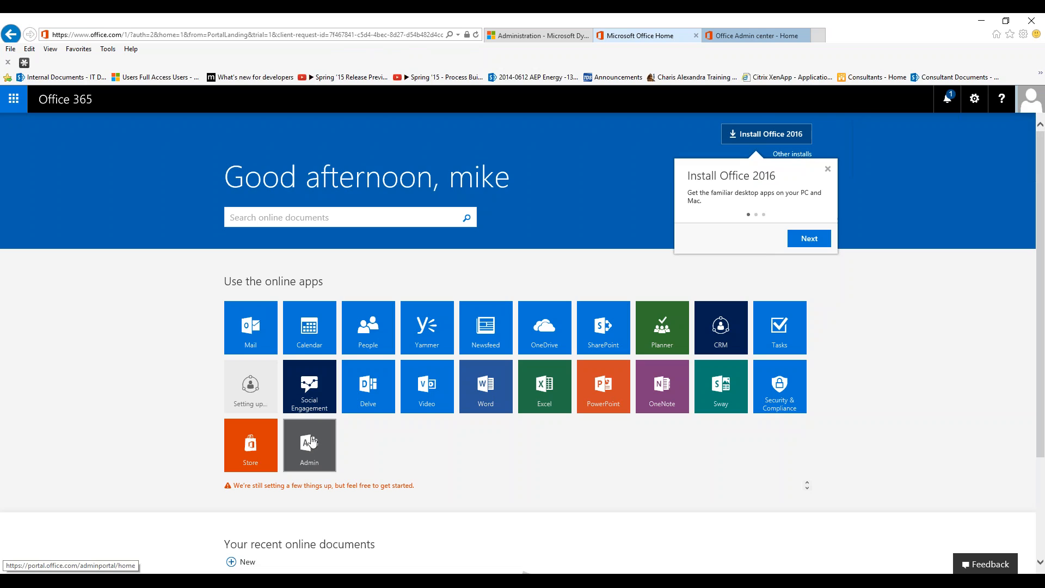
Open the Office 365 Admin center from the Admin tile and expand its Billing section
left_click(309, 445)
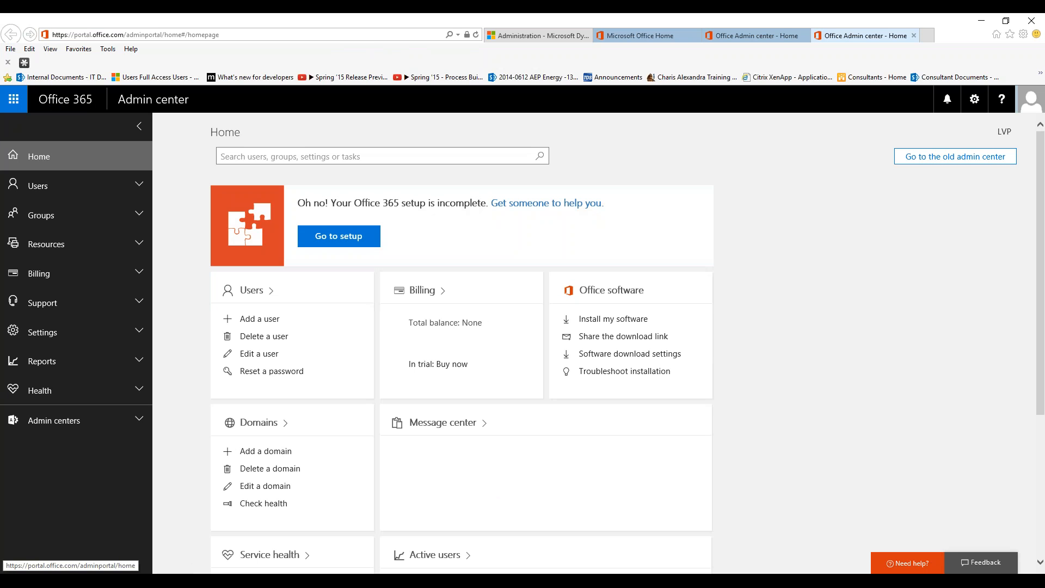
mouse_move(326, 220)
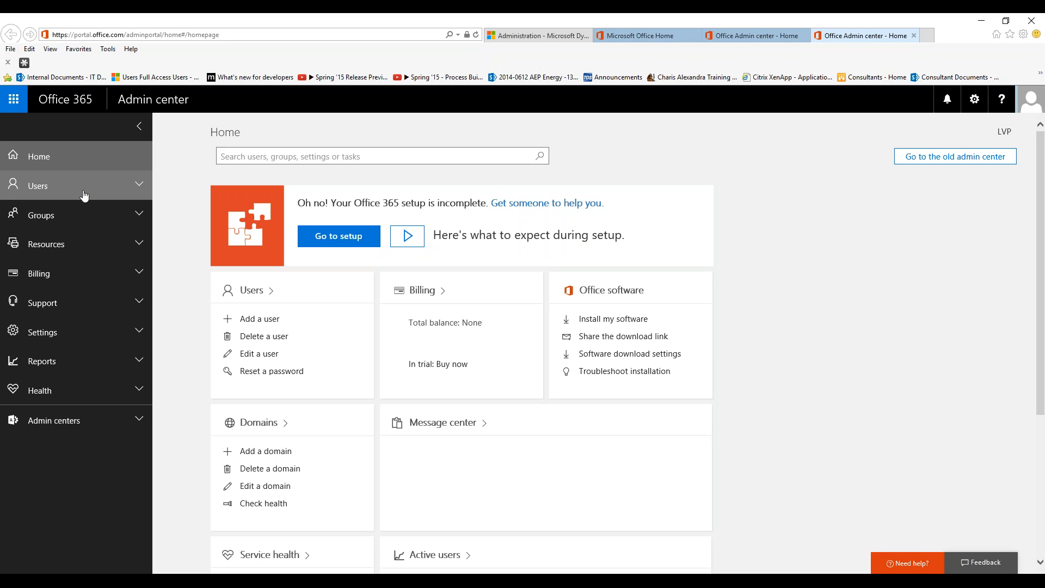
mouse_move(74, 273)
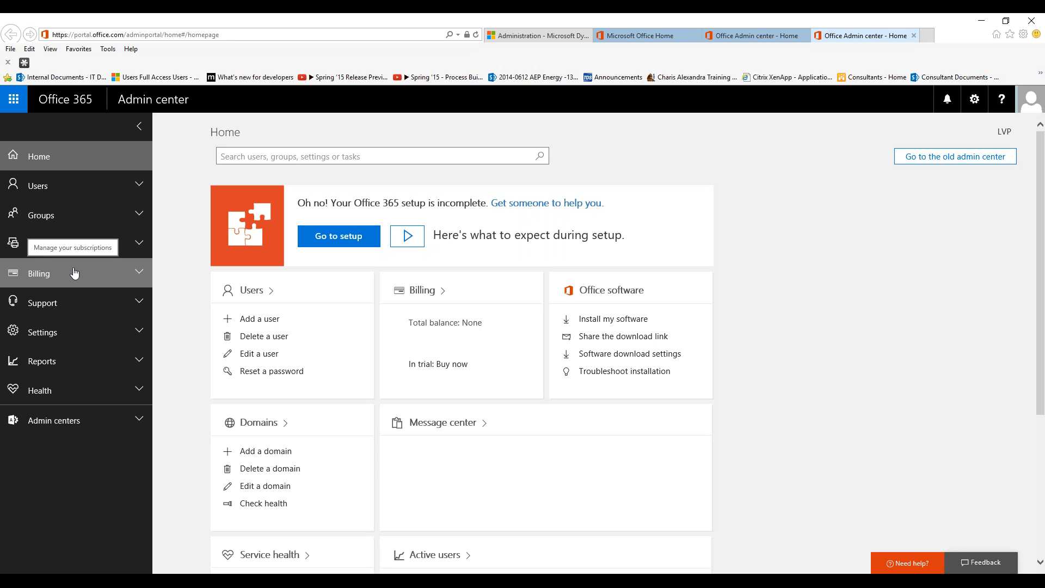
left_click(39, 273)
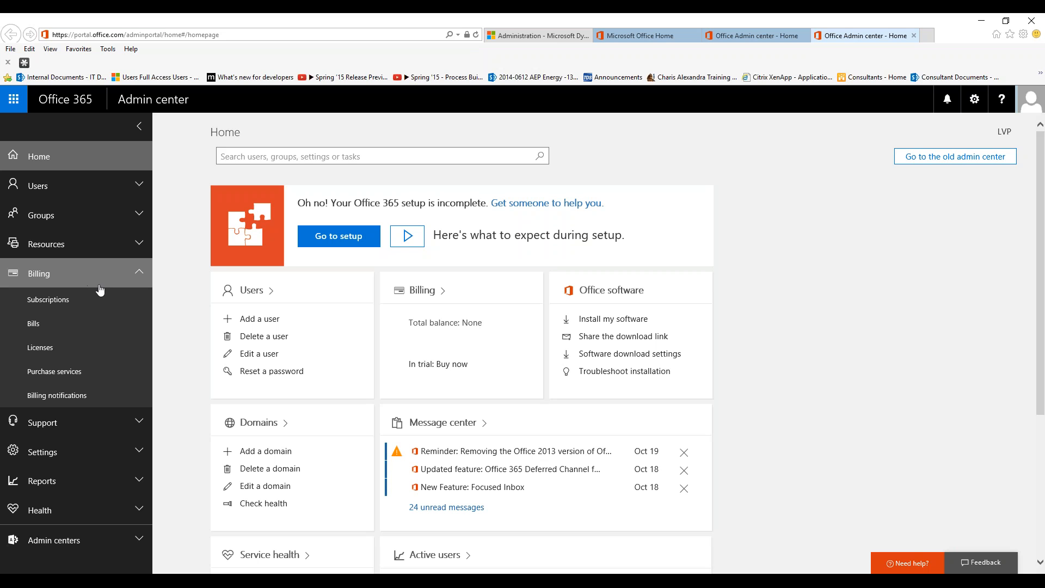
Show the Licenses page for Dynamics CRM Online Professional and Enterprise E3, then expand Users
left_click(40, 348)
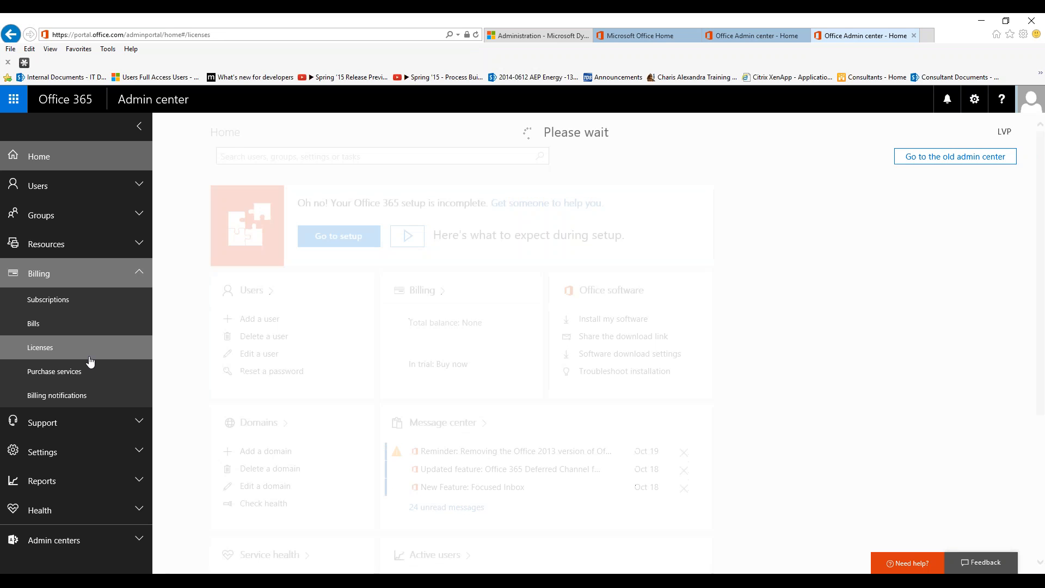
left_click(40, 347)
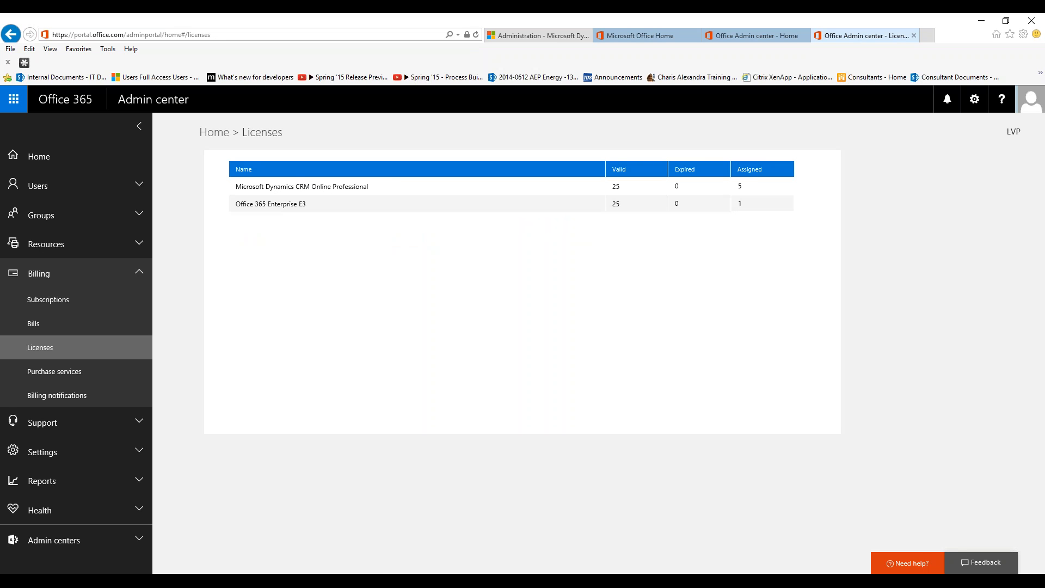
mouse_move(609, 180)
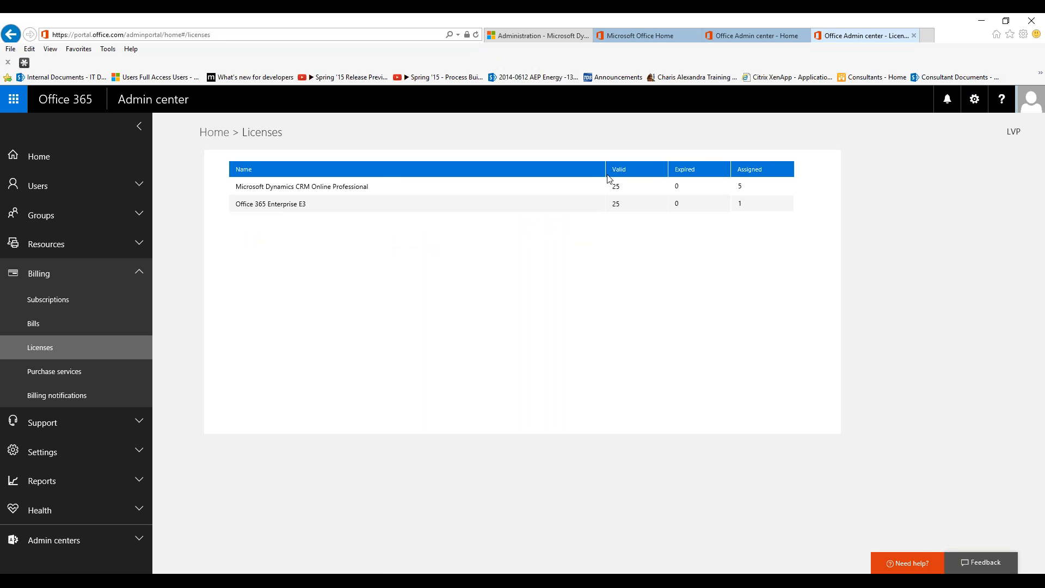
mouse_move(749, 185)
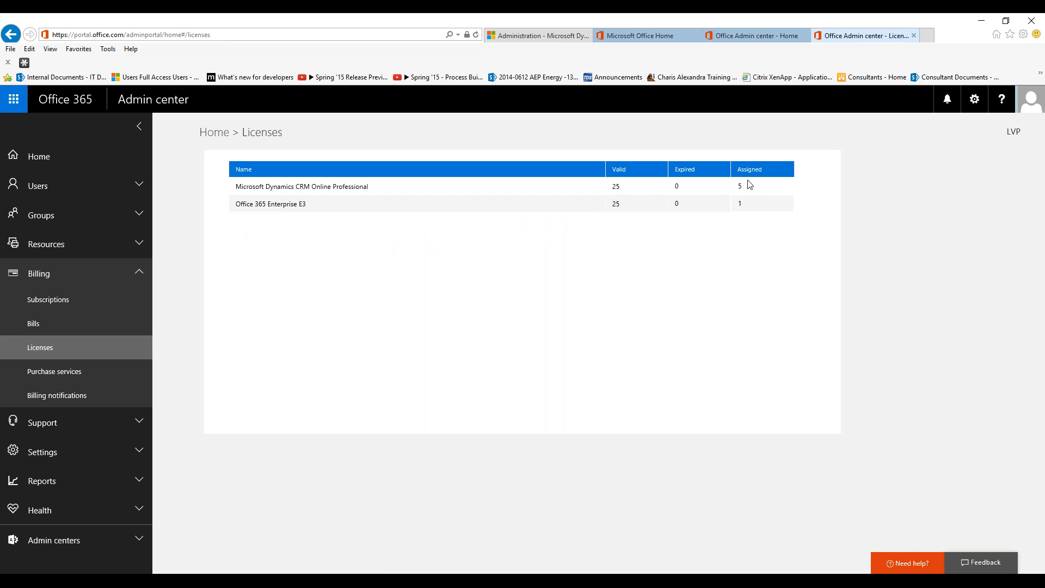
mouse_move(762, 190)
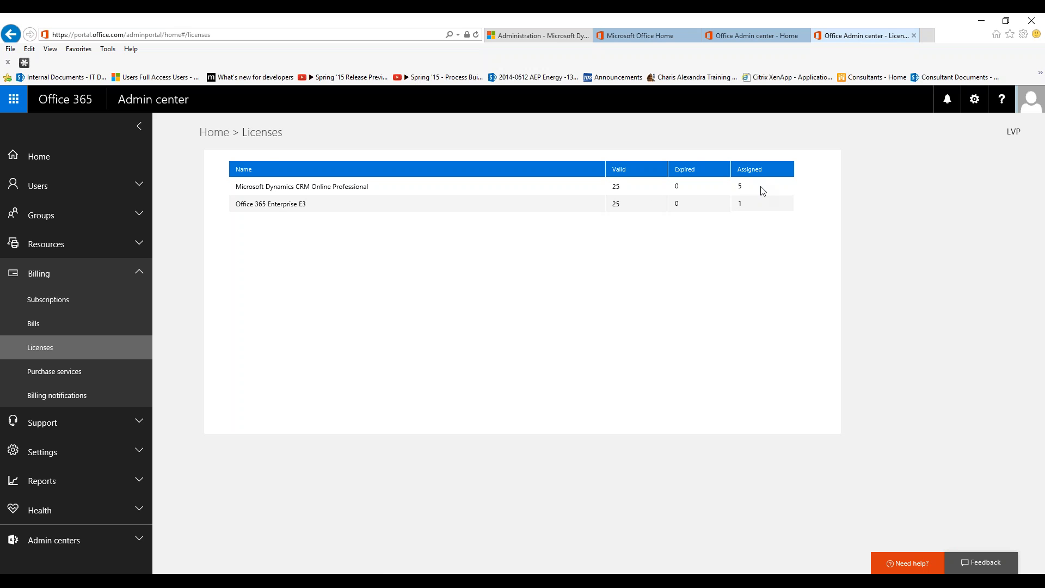
mouse_move(269, 157)
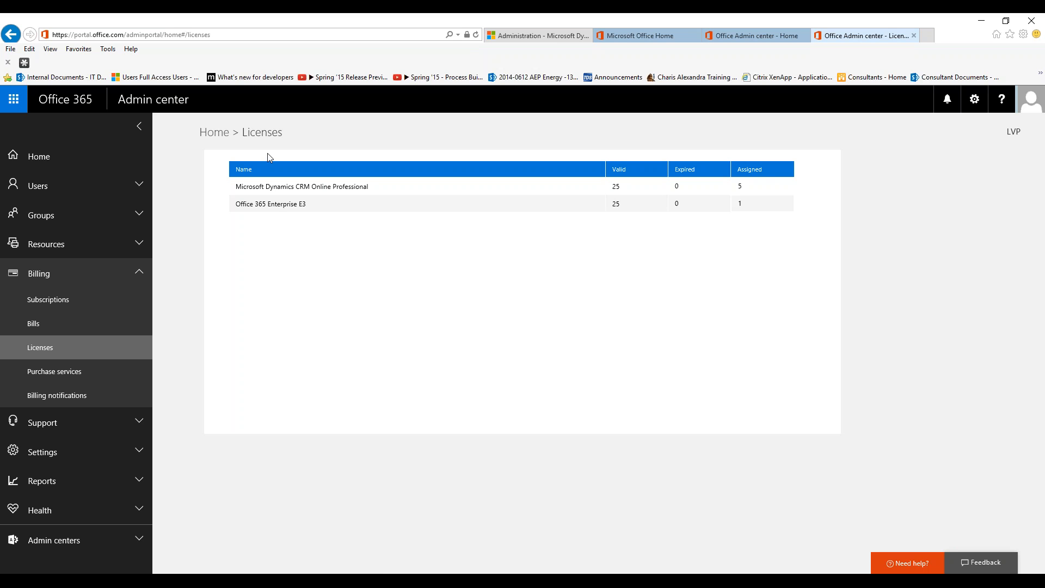
mouse_move(57, 191)
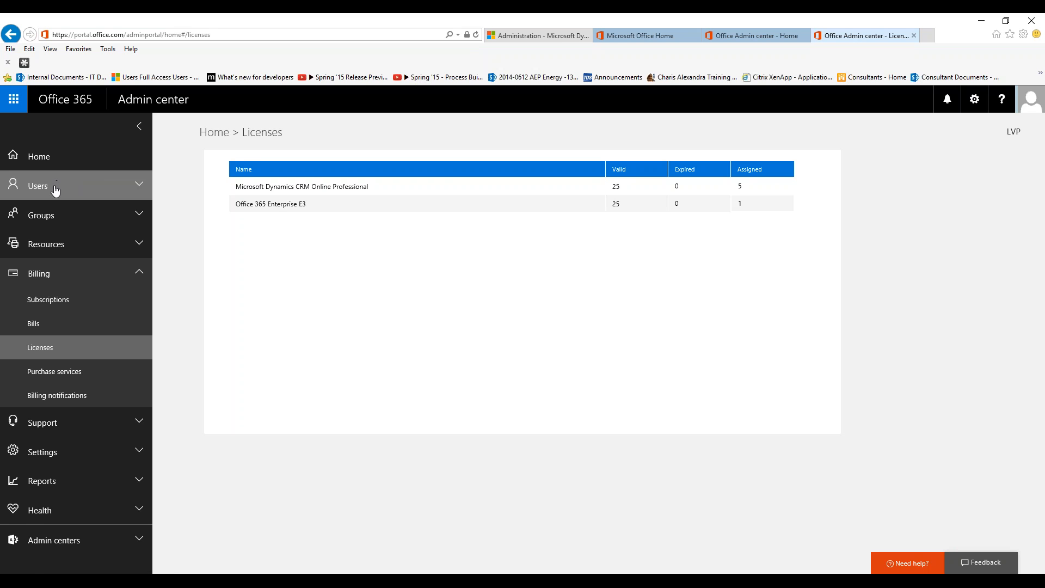
left_click(38, 186)
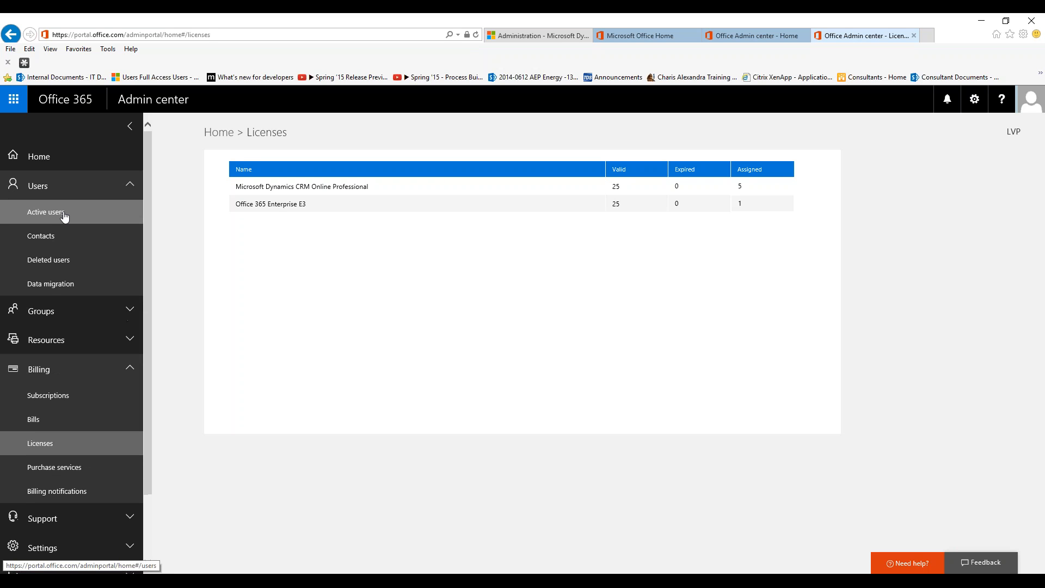
Show the Active users list with the five users and their assigned licenses
left_click(45, 212)
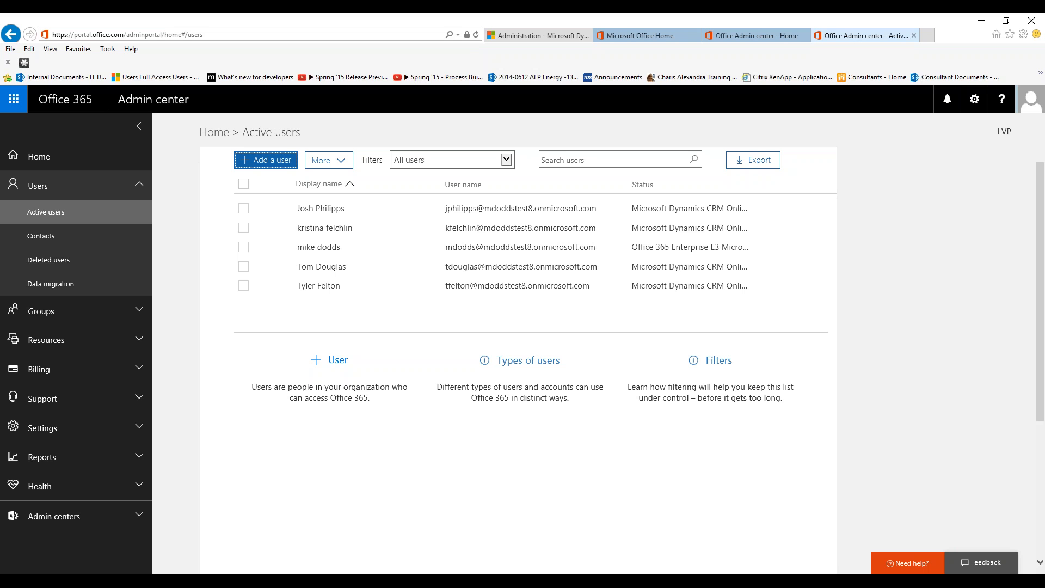
mouse_move(306, 176)
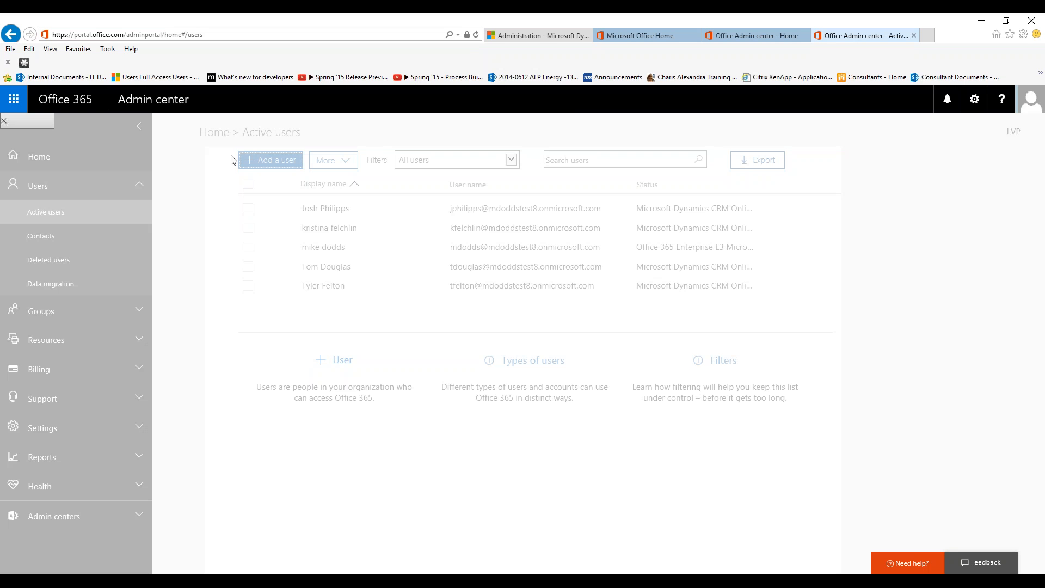
Add a new user named John Smith with display name John Smith and user name jsmith
left_click(270, 160)
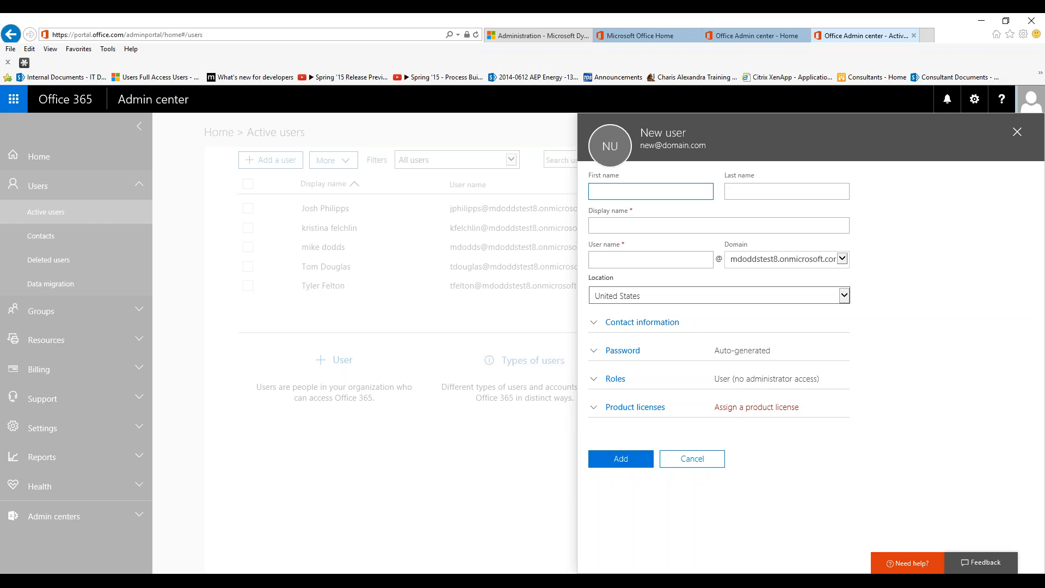
mouse_move(662, 193)
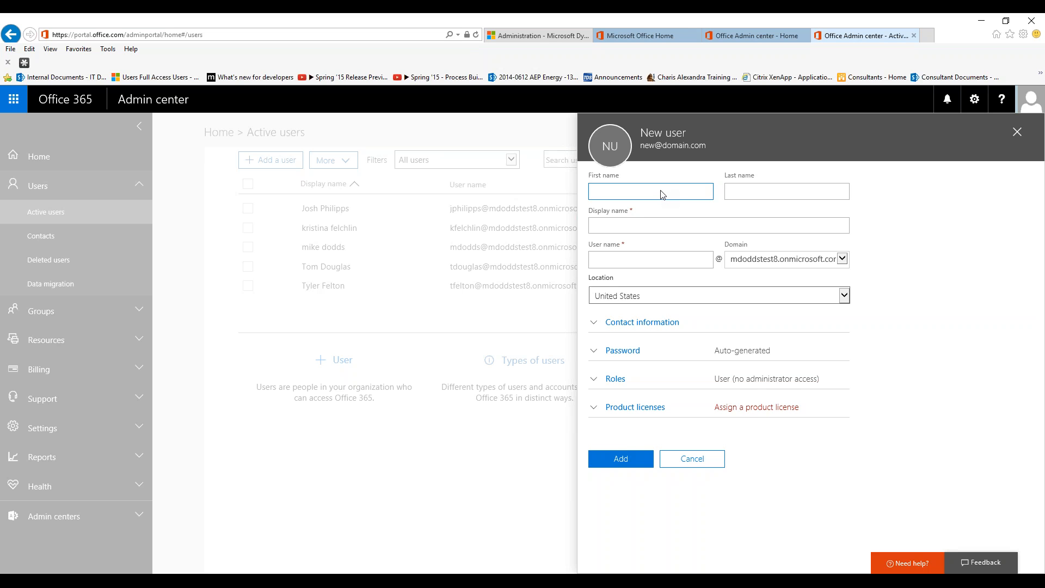
left_click(635, 407)
type("John")
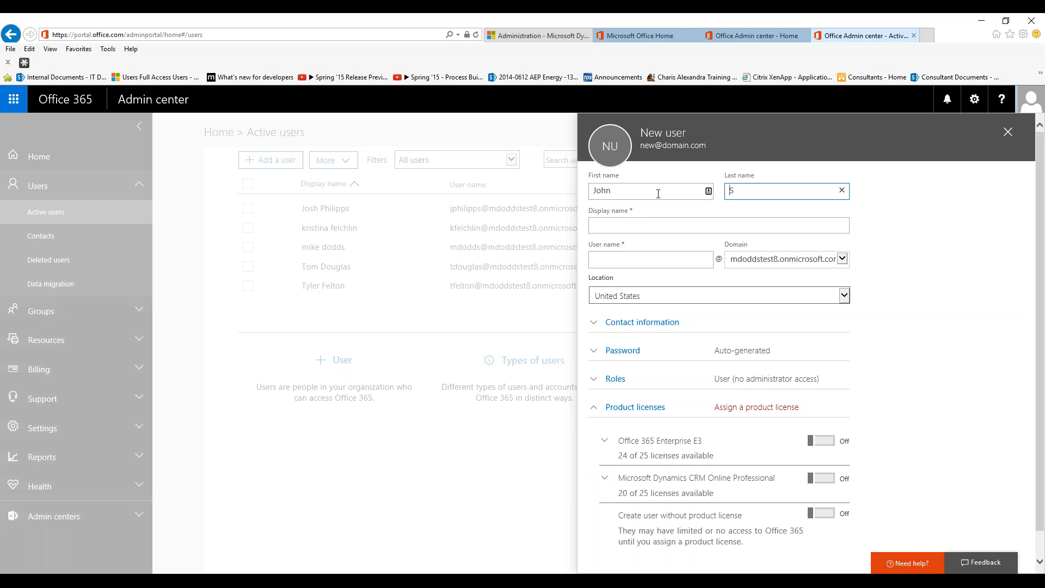
type("mith")
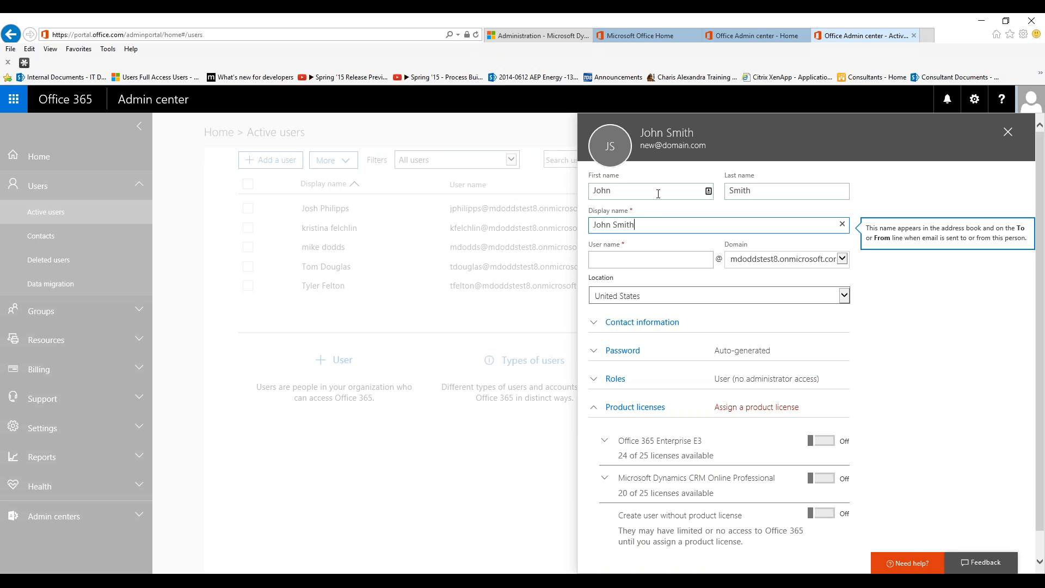
left_click(650, 259)
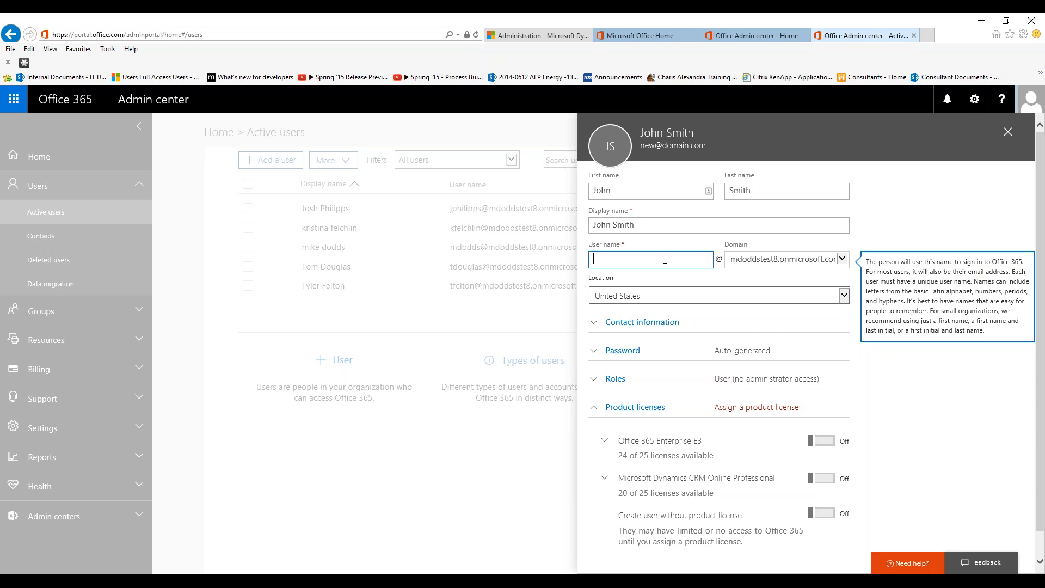
type("j")
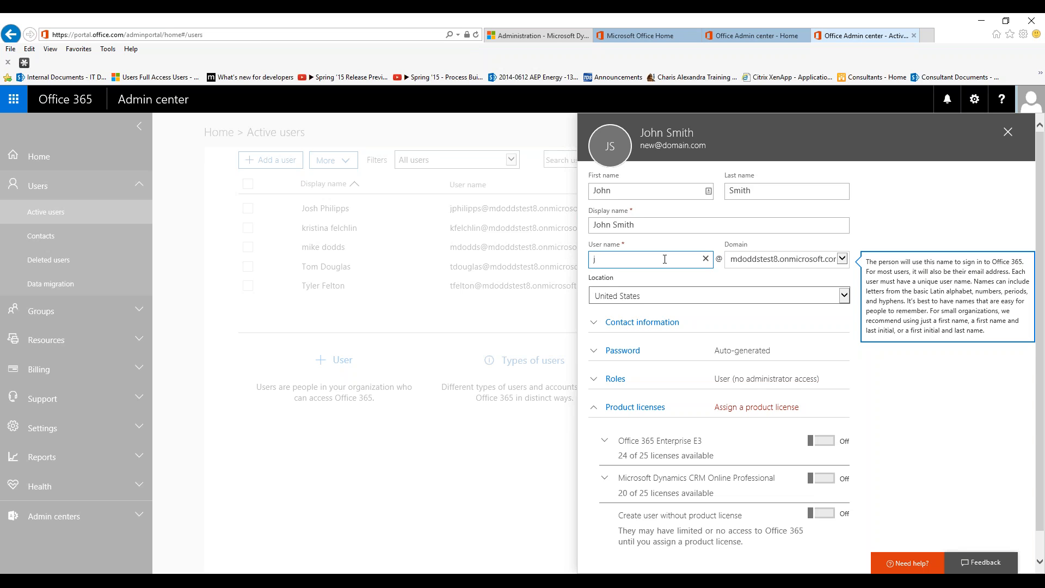
type("smith")
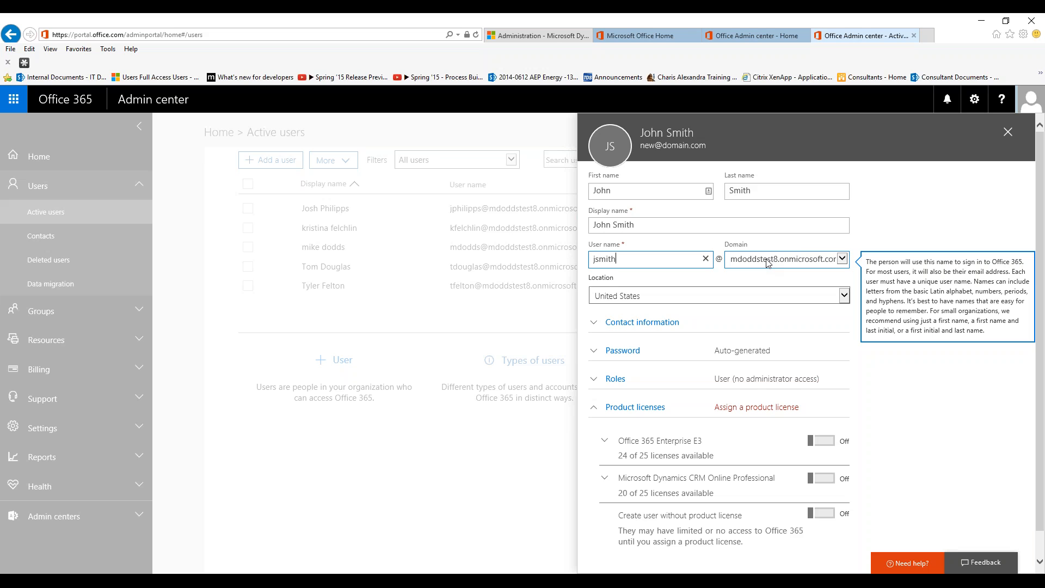
mouse_move(841, 252)
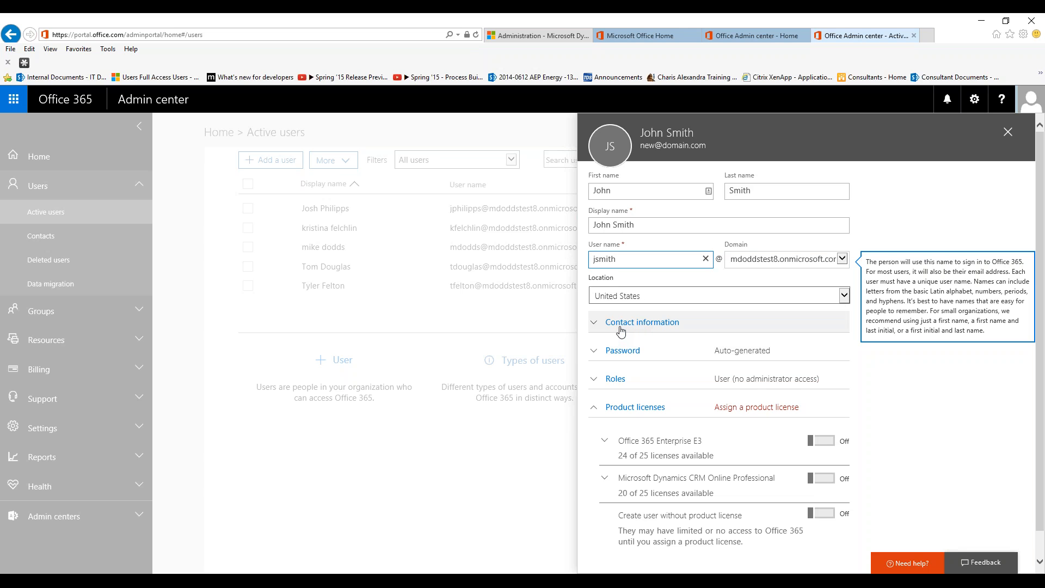
Expand the contact information and give John Smith the job title Sales Rep
left_click(642, 322)
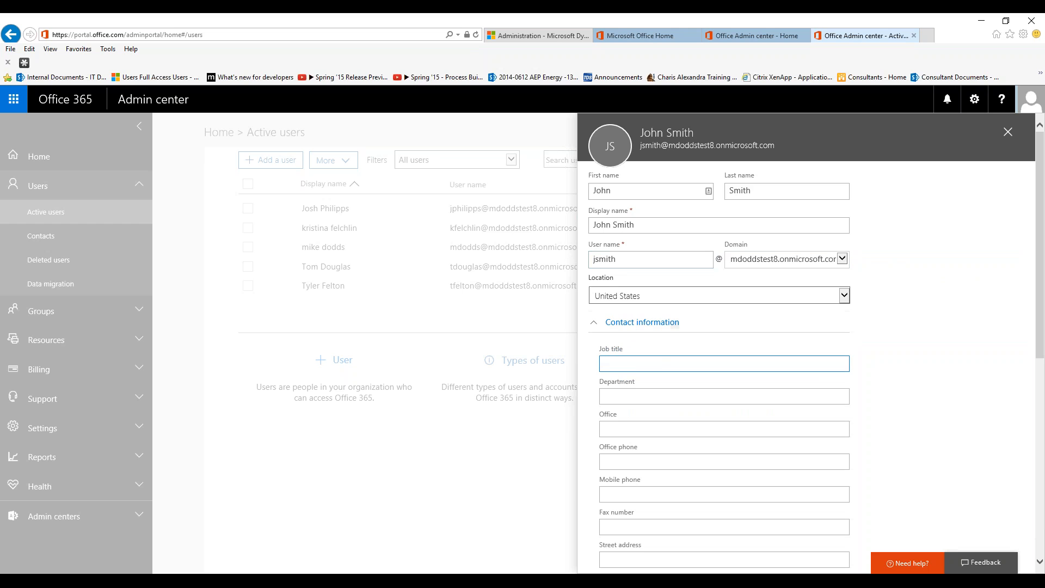
left_click(724, 363)
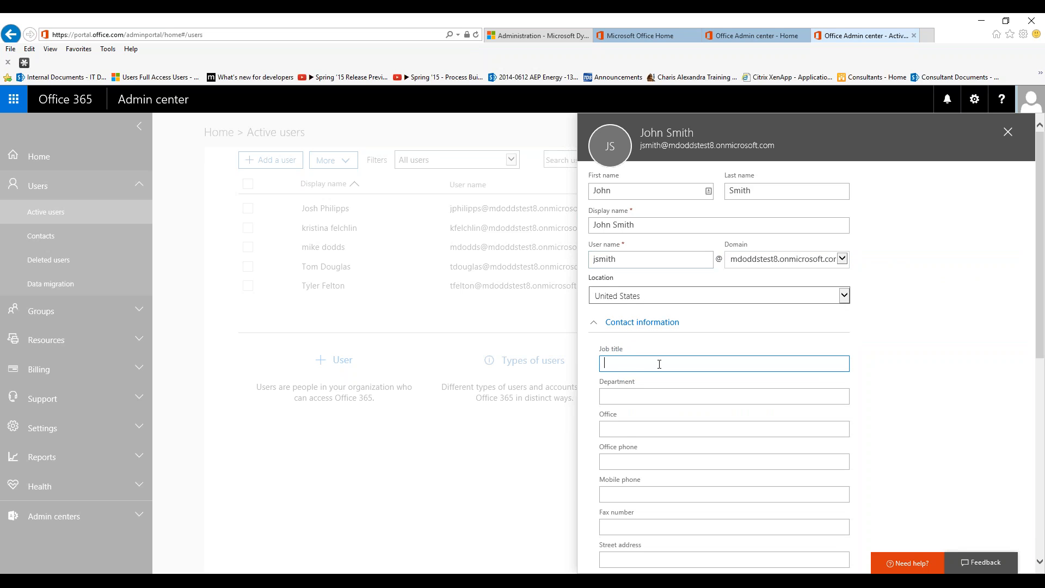
type("Sales Representativ")
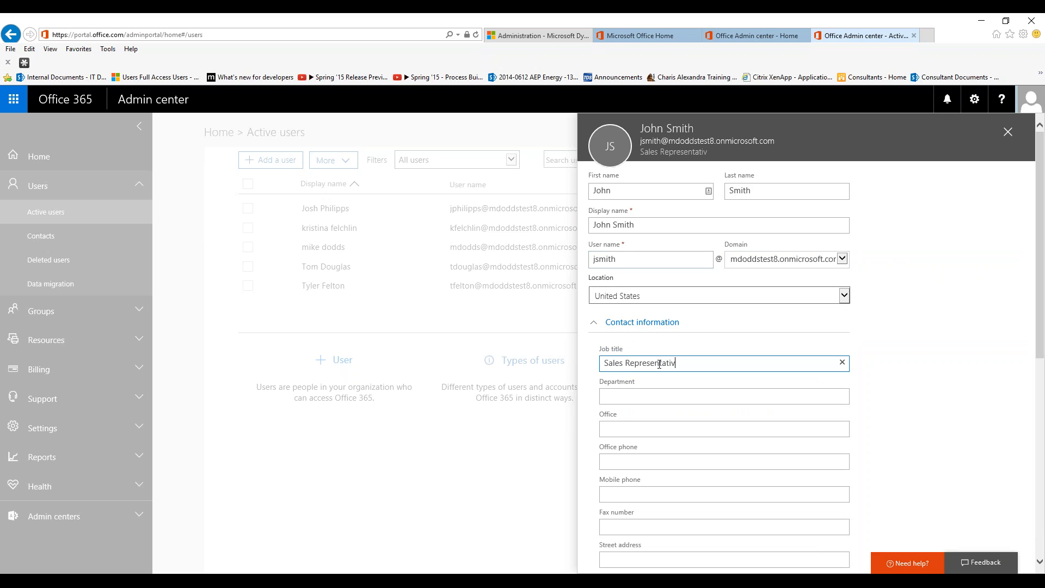
type("e")
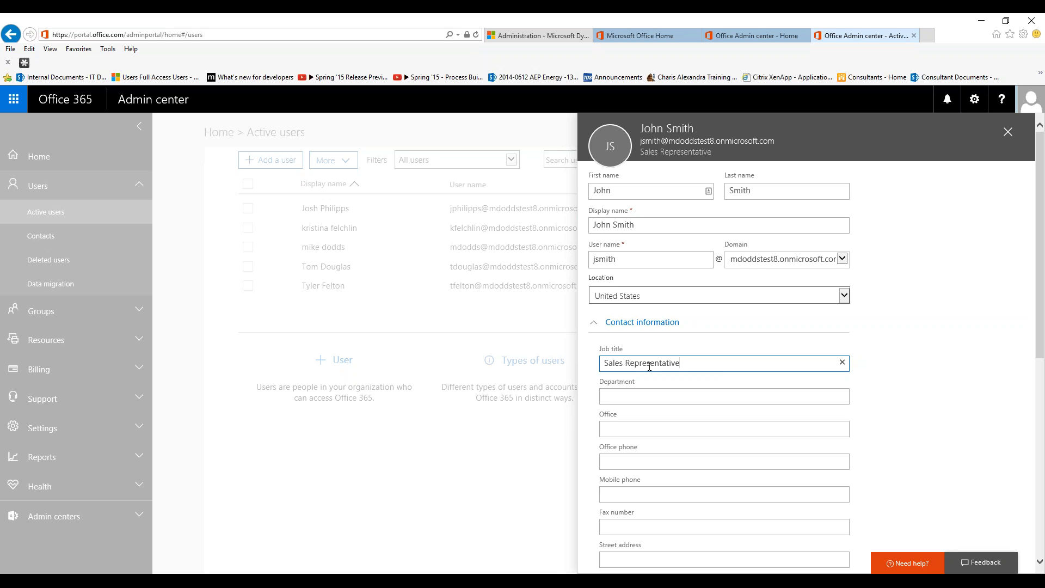
left_click(724, 396)
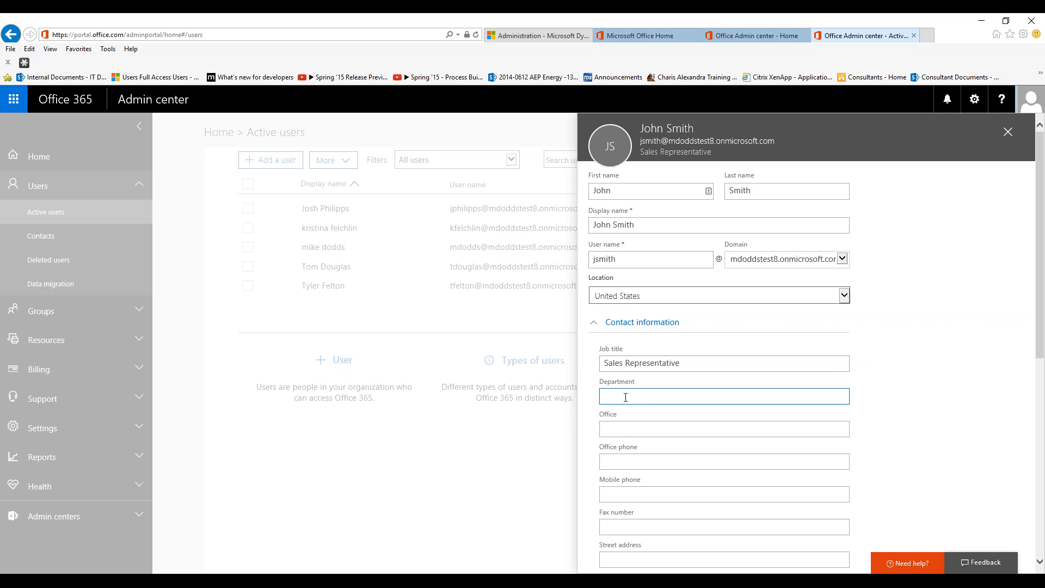
left_click(723, 428)
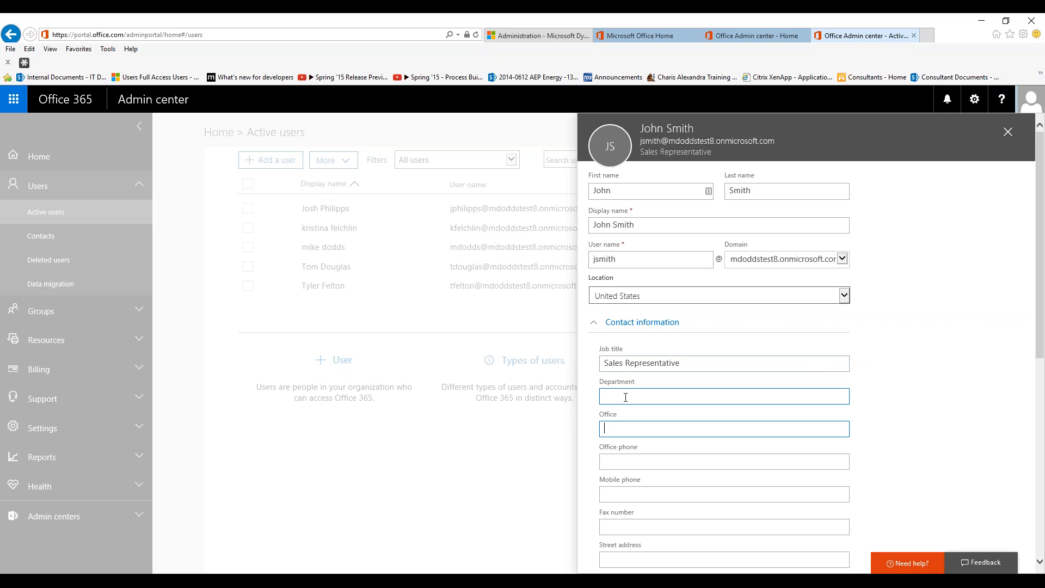
left_click(724, 461)
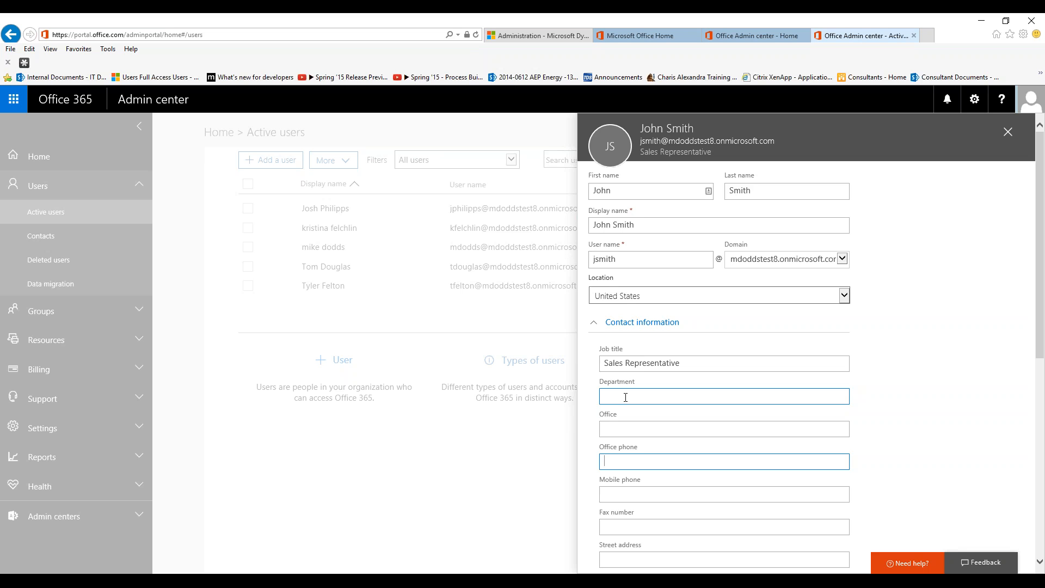
type("920-560-")
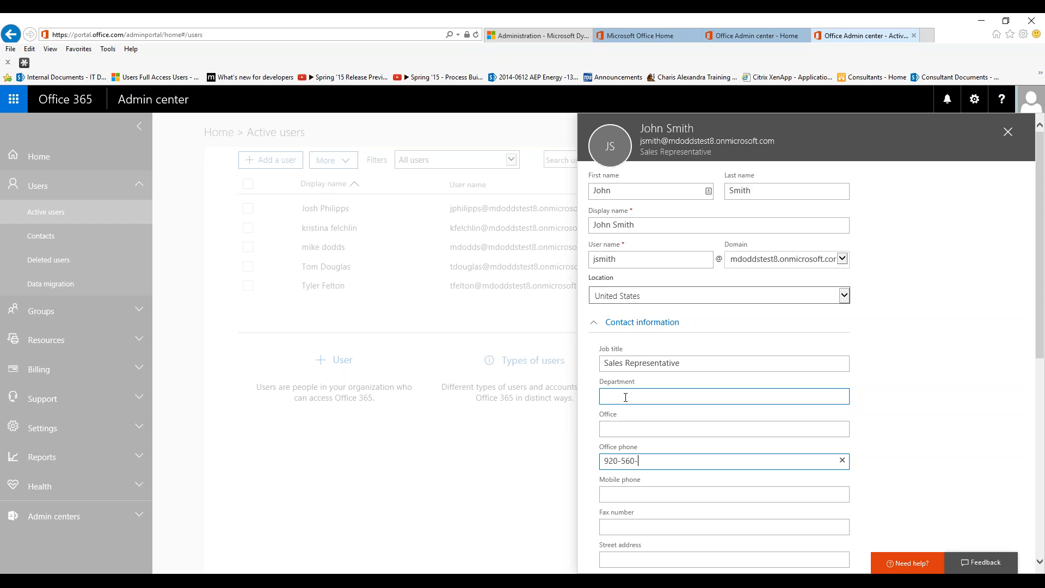
type("6888")
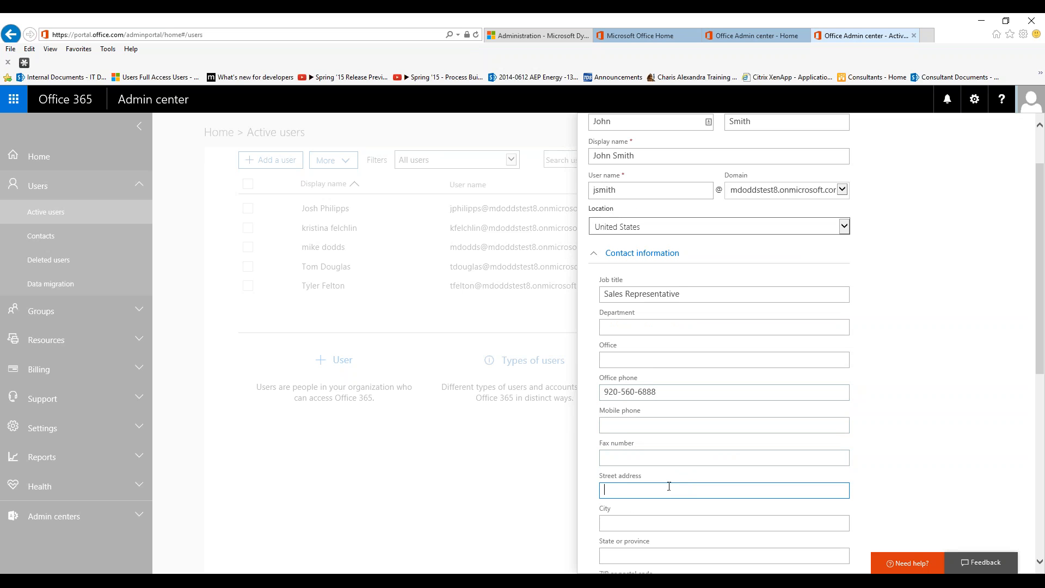
type("14 Tri")
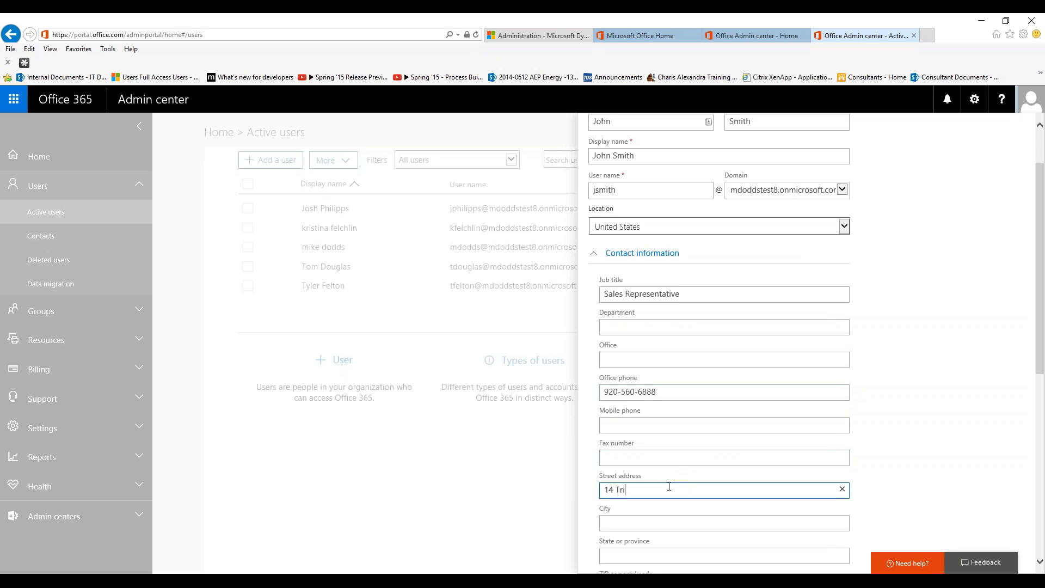
type("Park W")
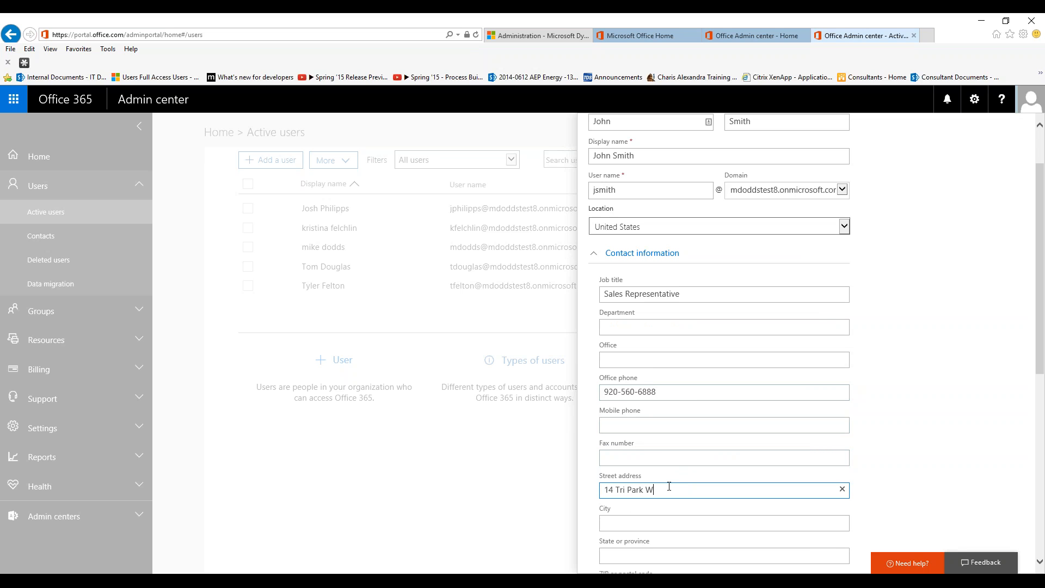
type("Appleton")
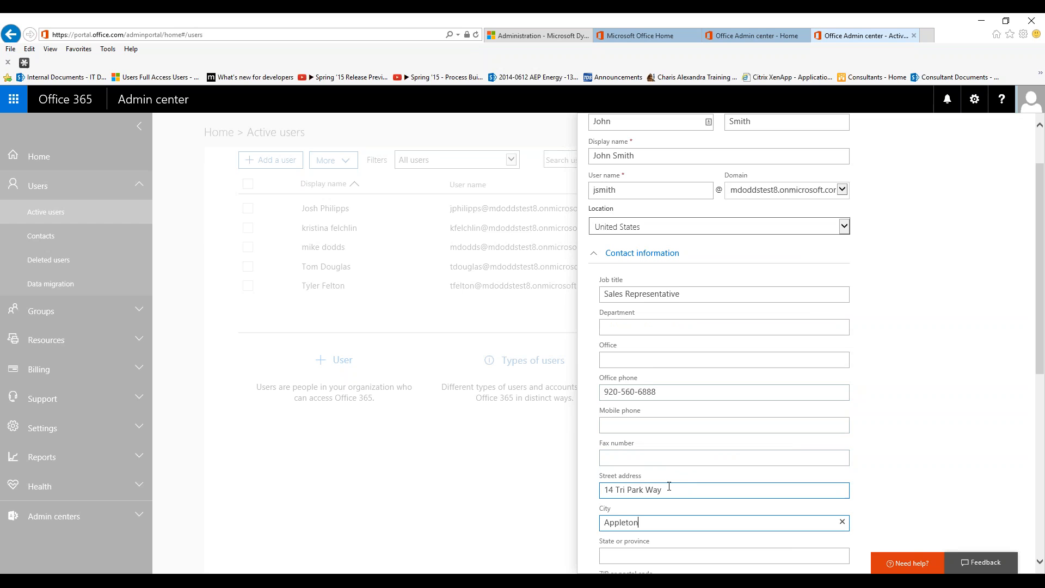
type("WI")
type("549")
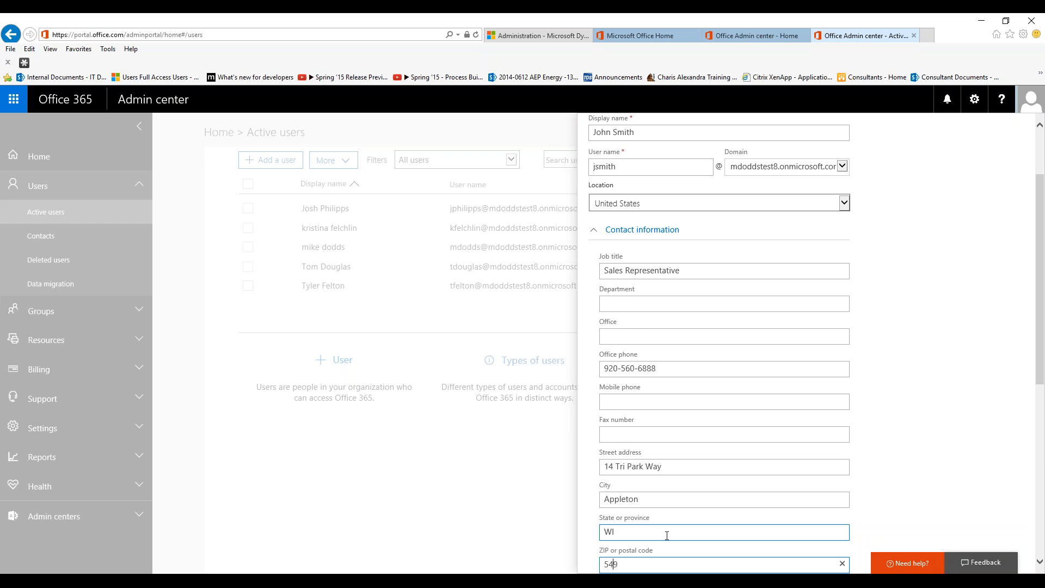
scroll("down", 3)
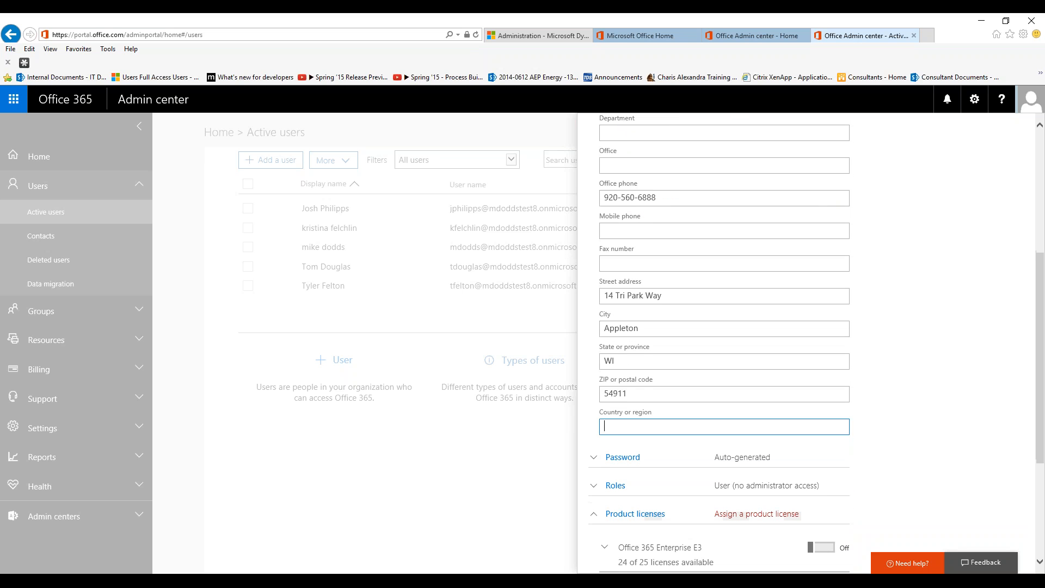
Set country to USA and keep Auto-generate password and the User (no administrator access) role
type("USA")
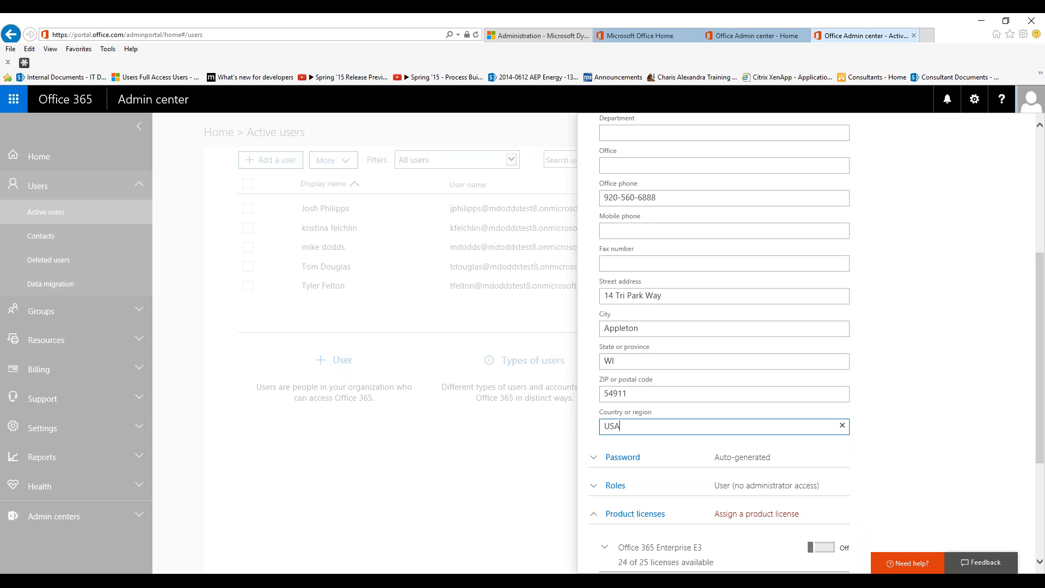
scroll("down", 3)
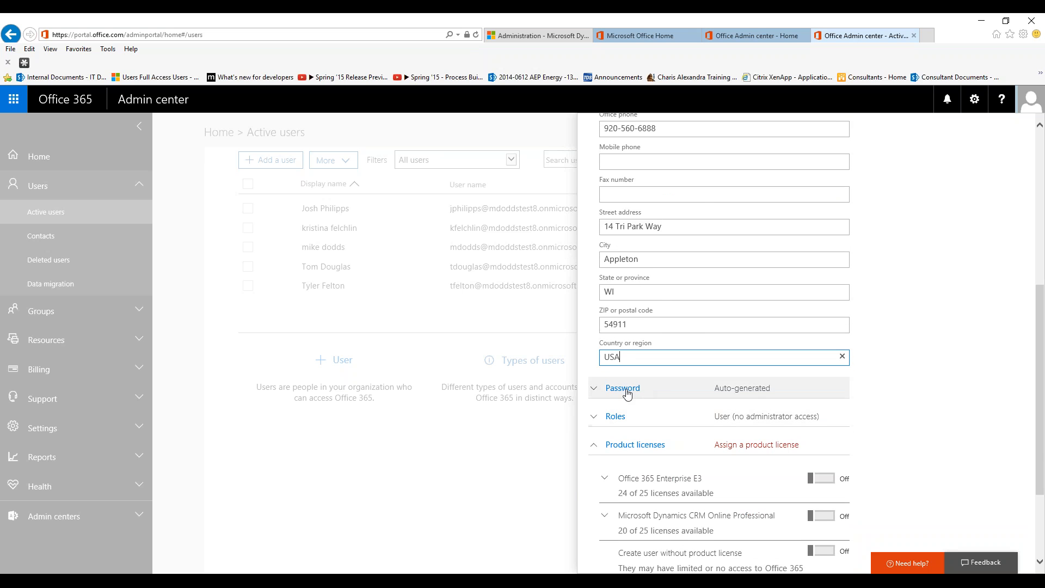
left_click(622, 388)
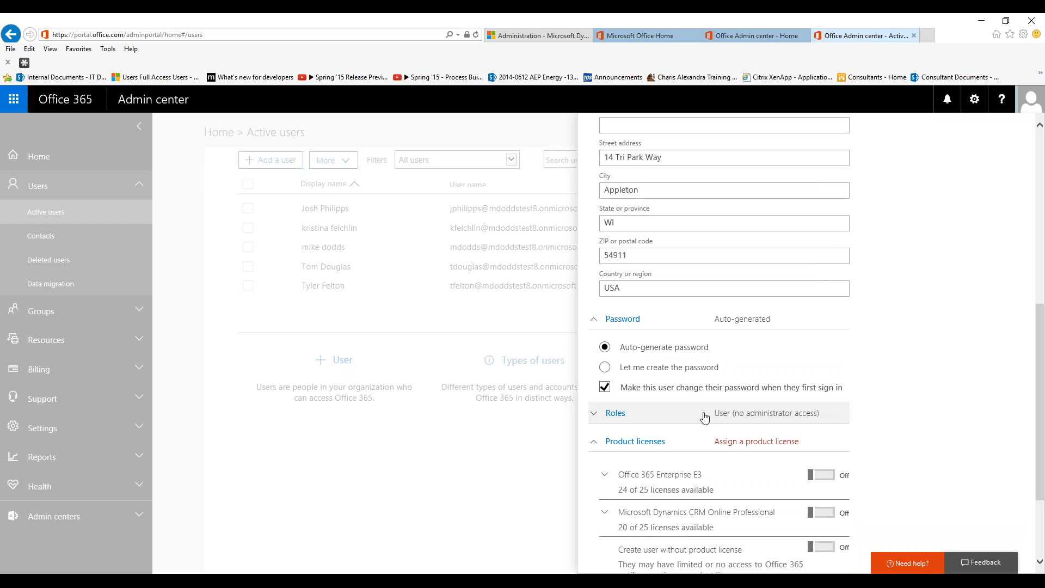
mouse_move(642, 398)
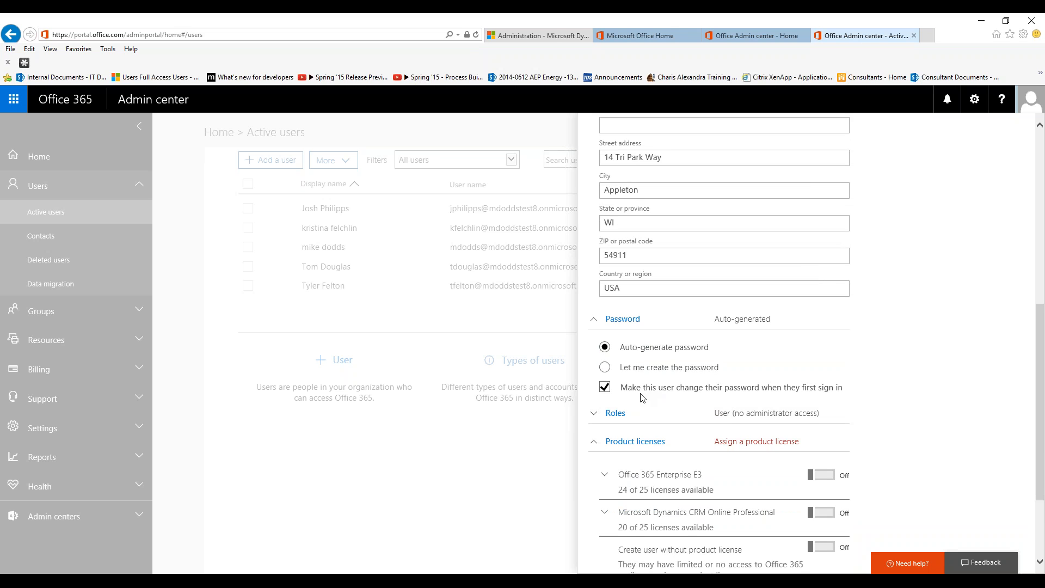
mouse_move(820, 413)
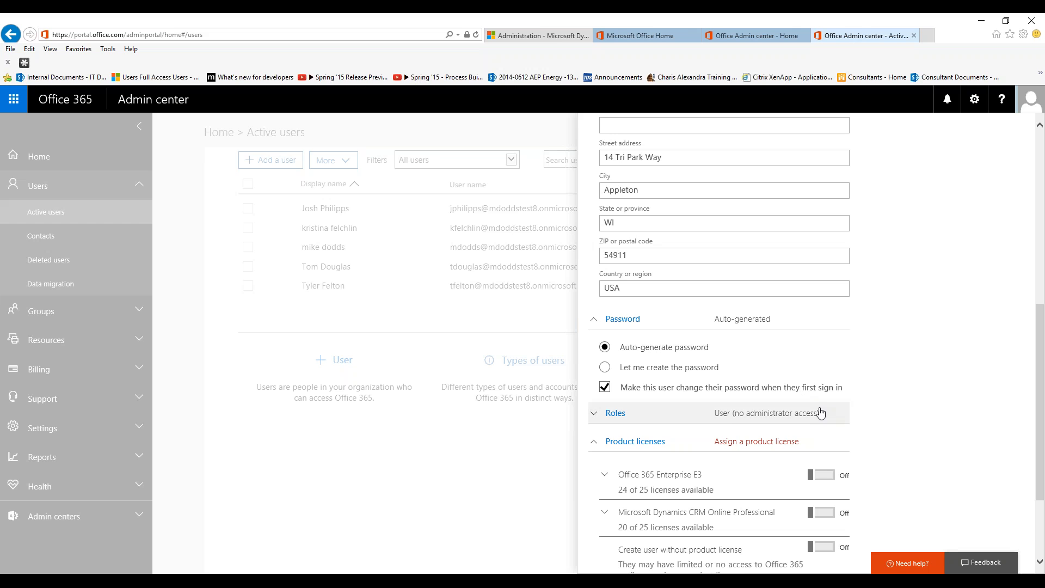
mouse_move(795, 382)
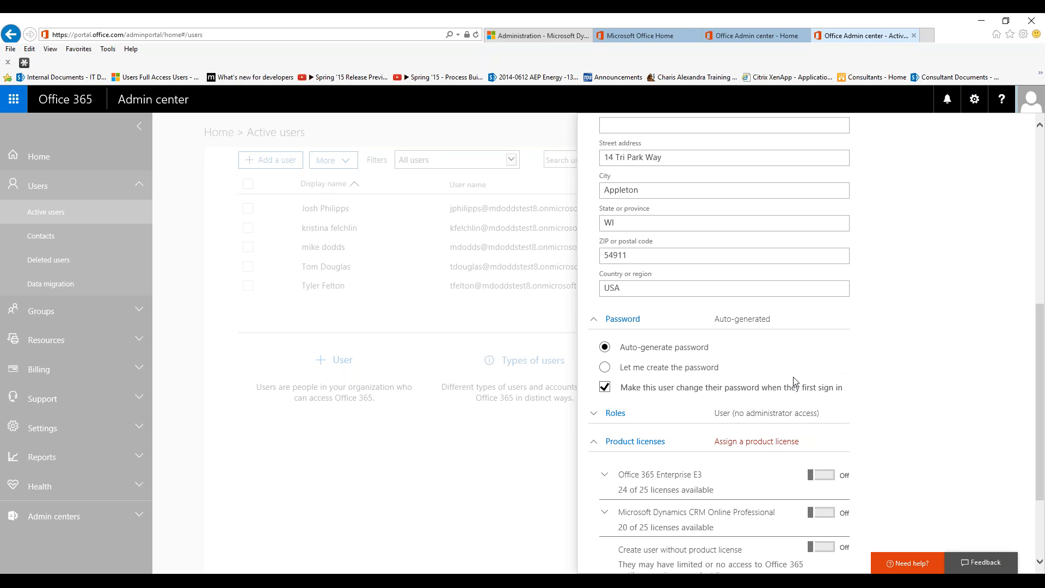
mouse_move(615, 413)
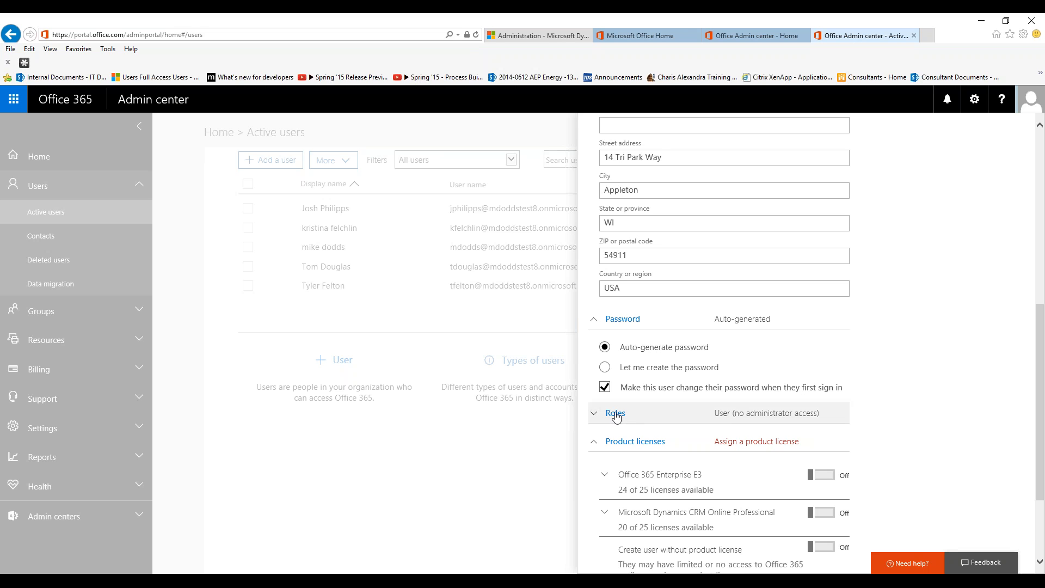
left_click(614, 414)
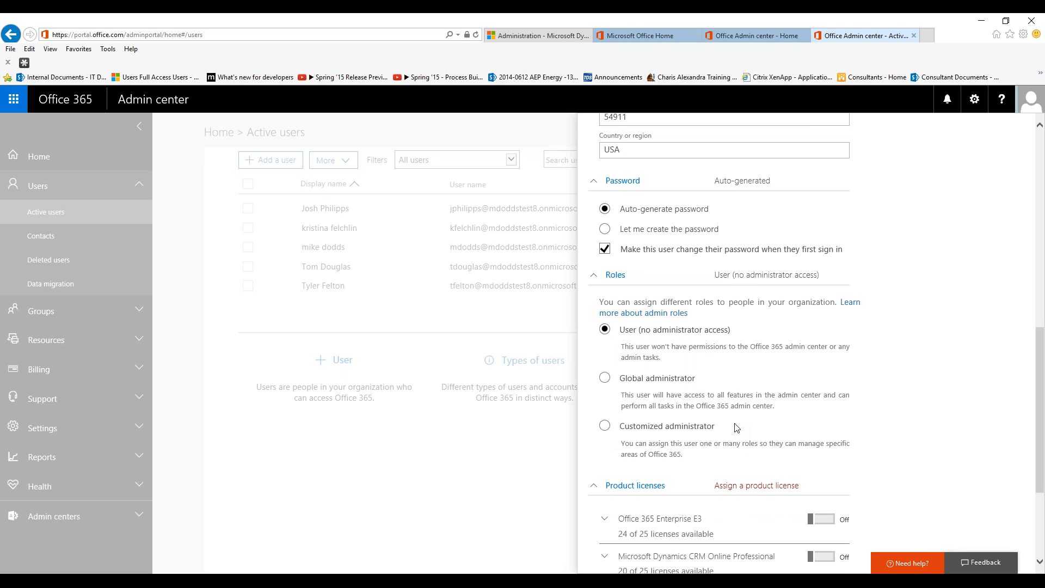
mouse_move(924, 483)
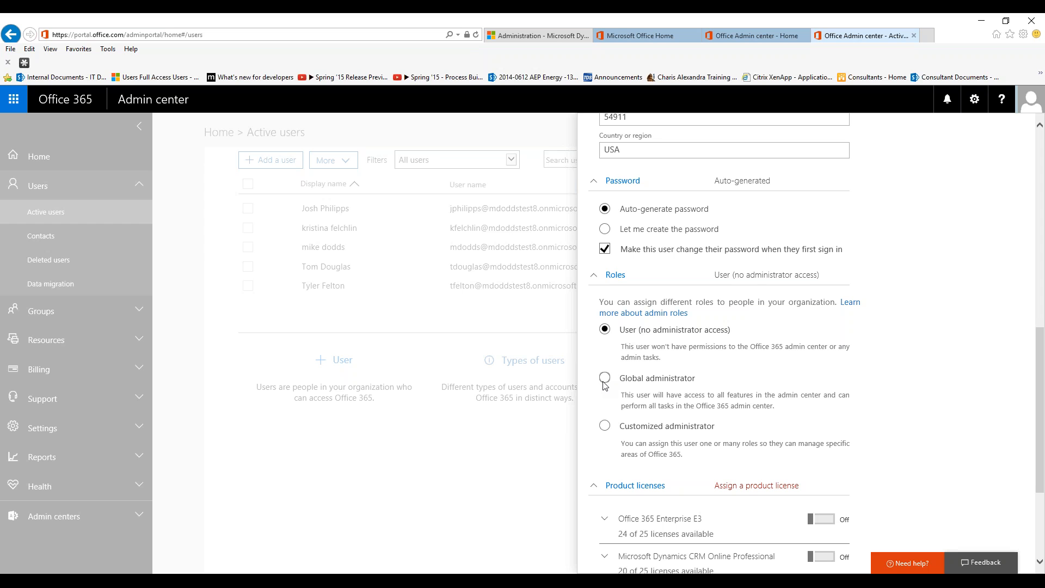
left_click(612, 274)
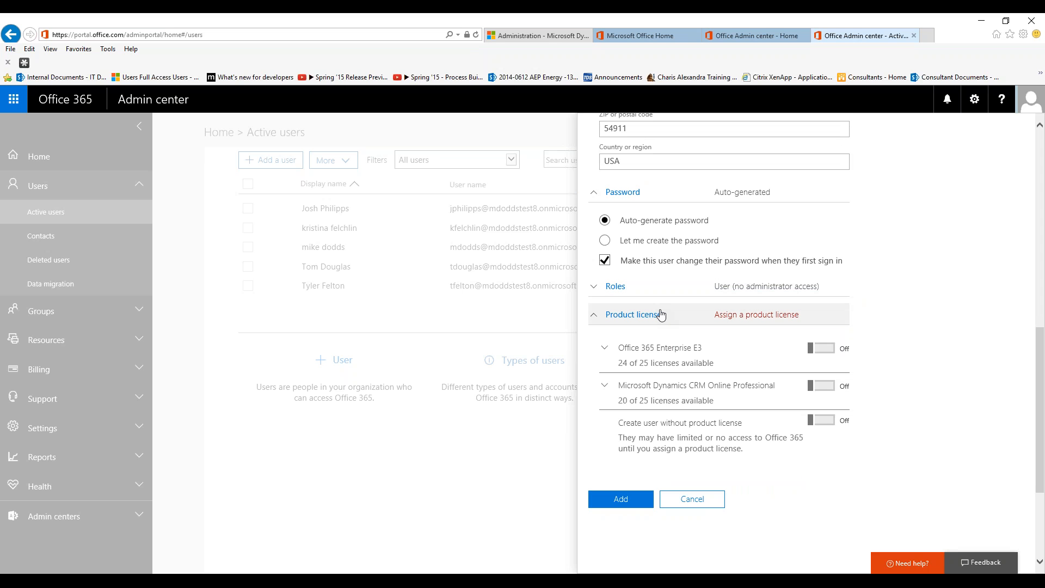
mouse_move(697, 395)
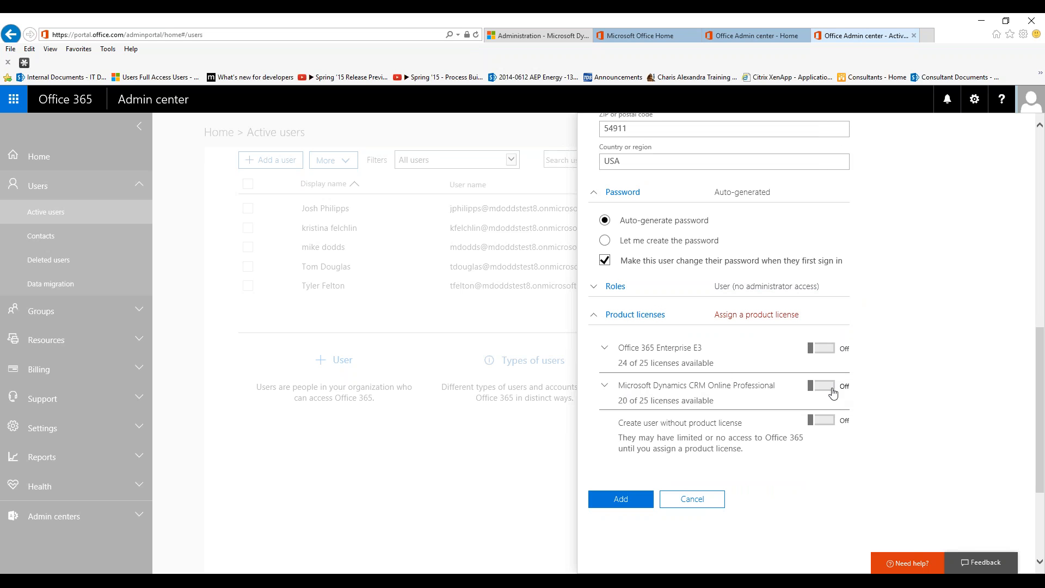
left_click(822, 385)
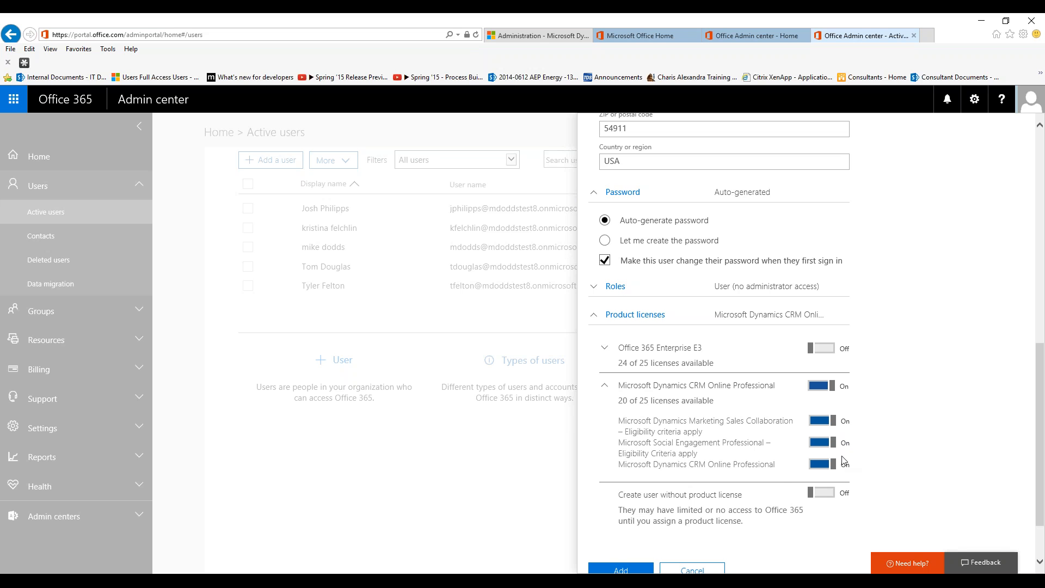
mouse_move(777, 481)
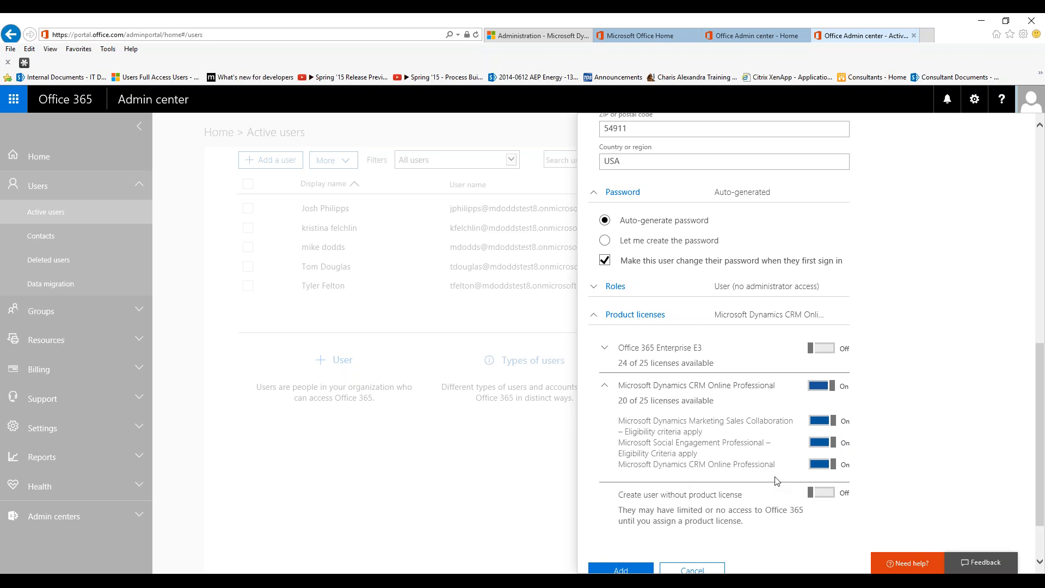
scroll("down", 3)
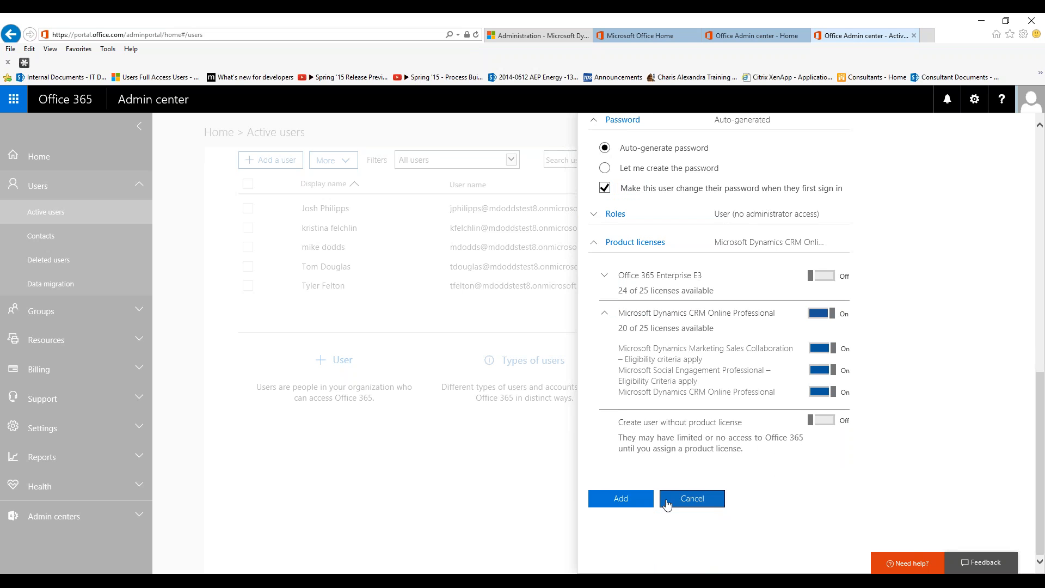
left_click(620, 499)
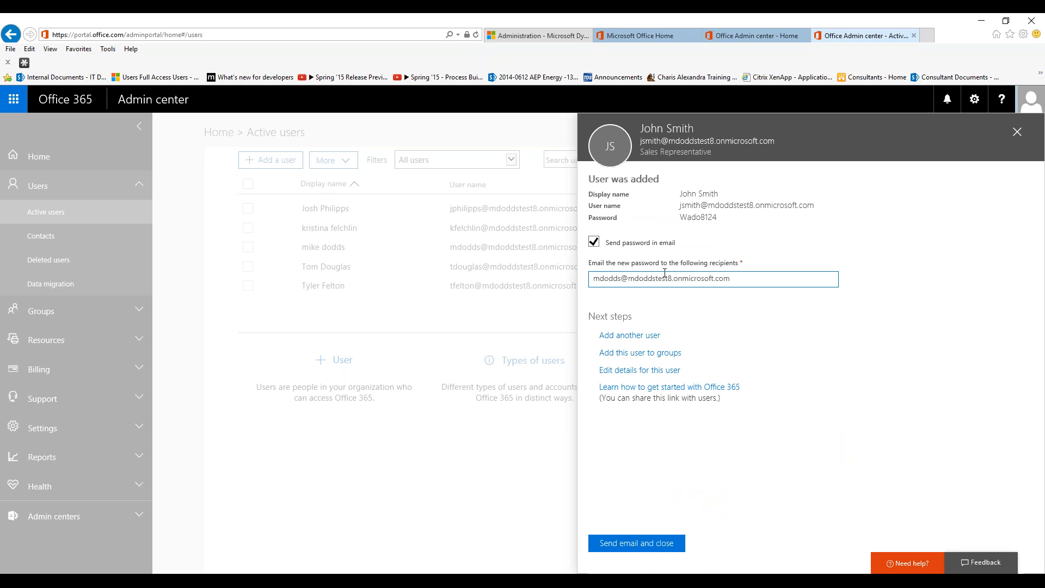
Confirm the password email recipient and send it, returning to Active users showing John Smith
left_click(734, 279)
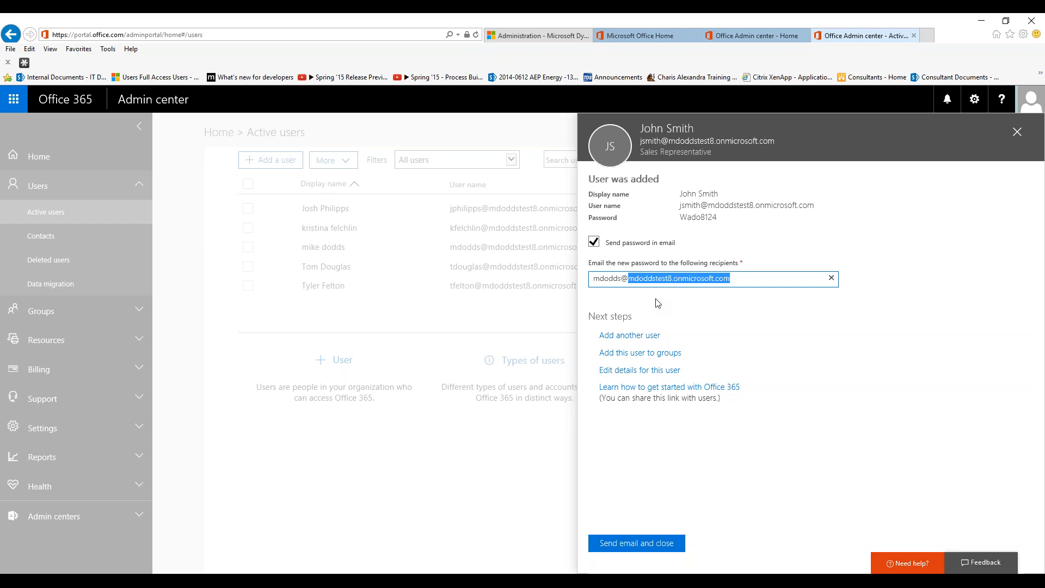
mouse_move(650, 412)
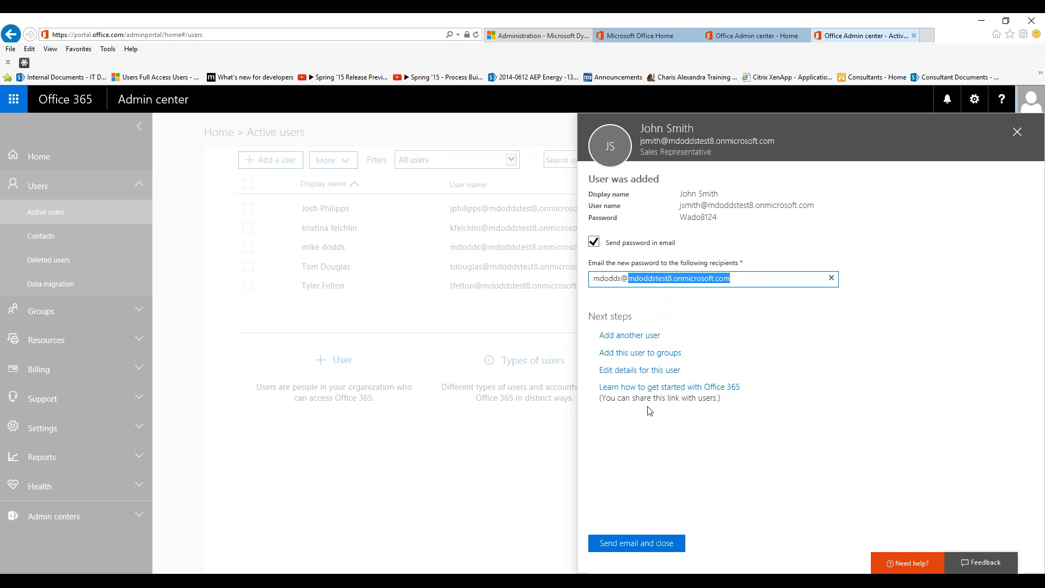
mouse_move(647, 571)
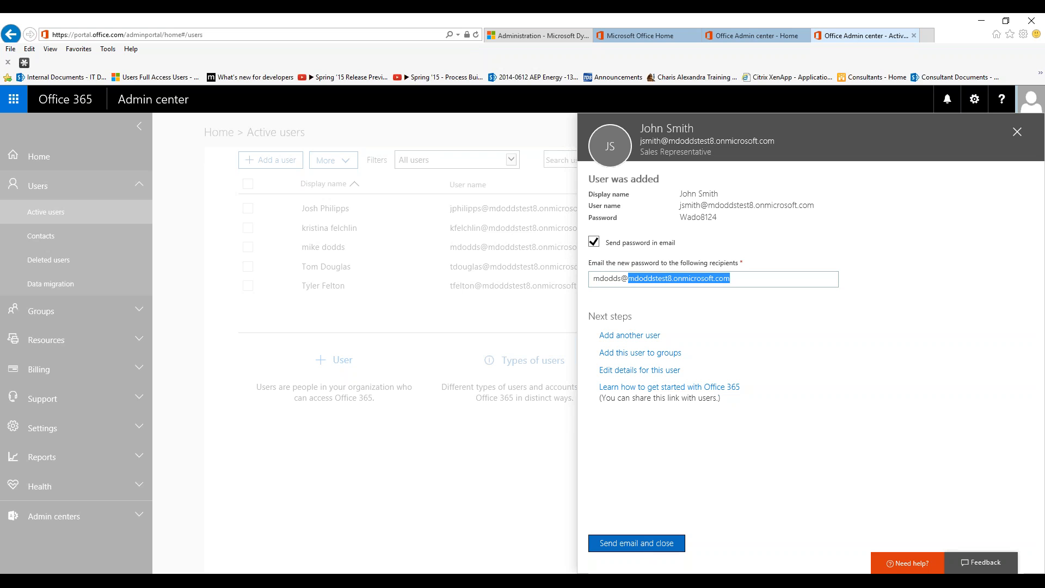
left_click(636, 543)
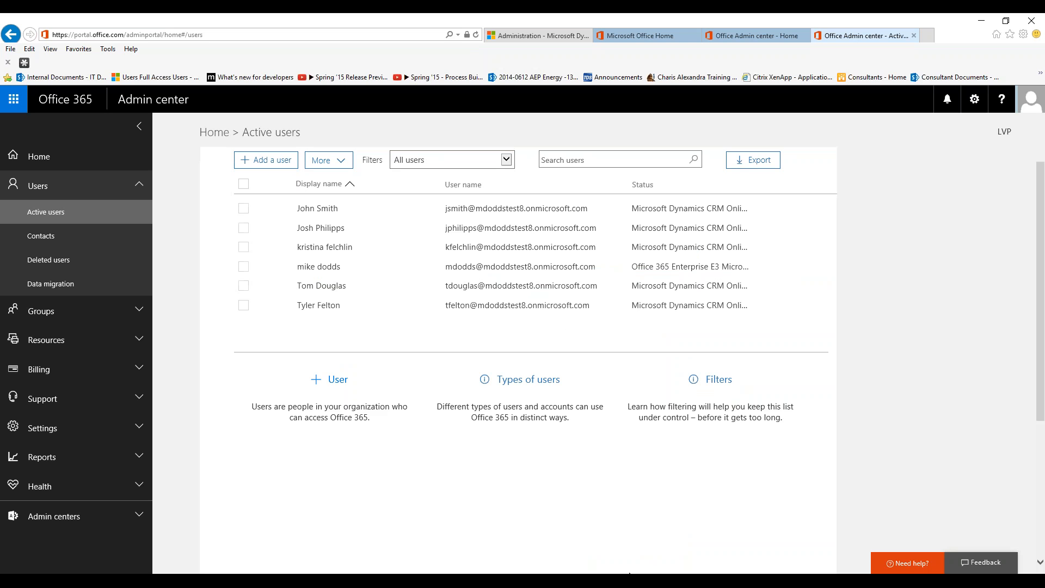
mouse_move(100, 115)
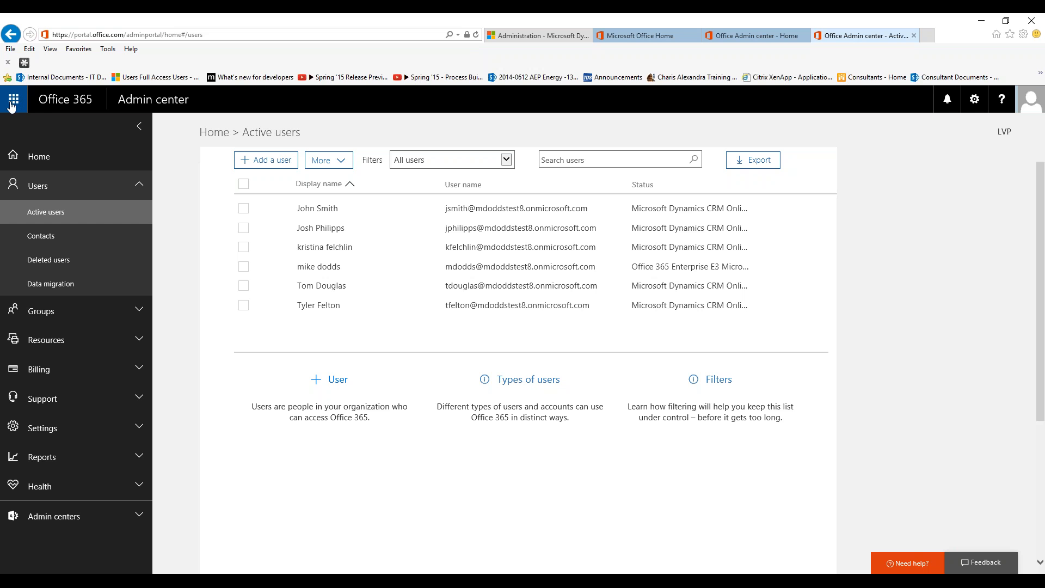
Launch Dynamics CRM from the Office 365 app list to reach its Administration settings page
left_click(13, 99)
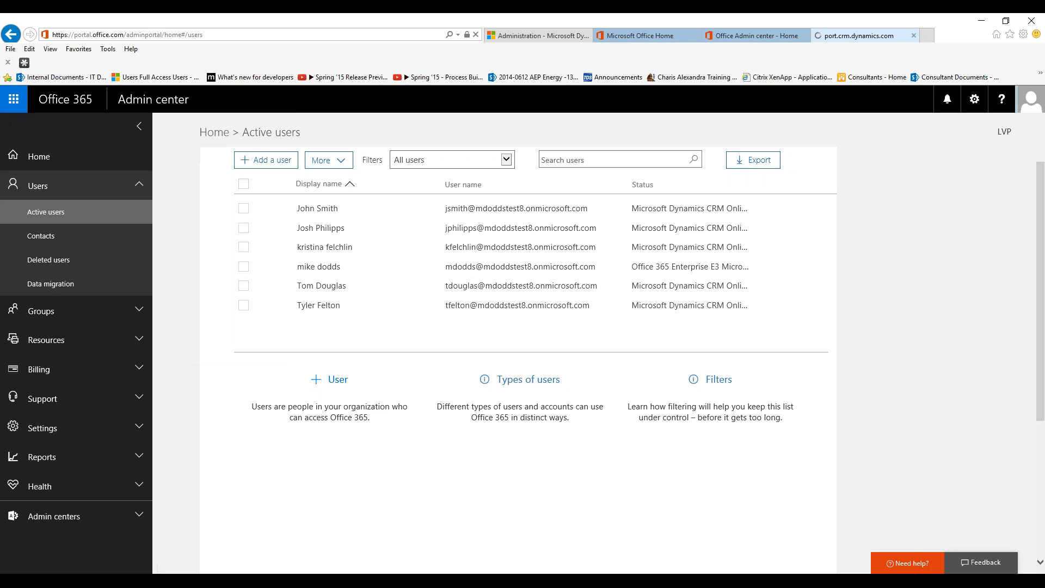
left_click(863, 35)
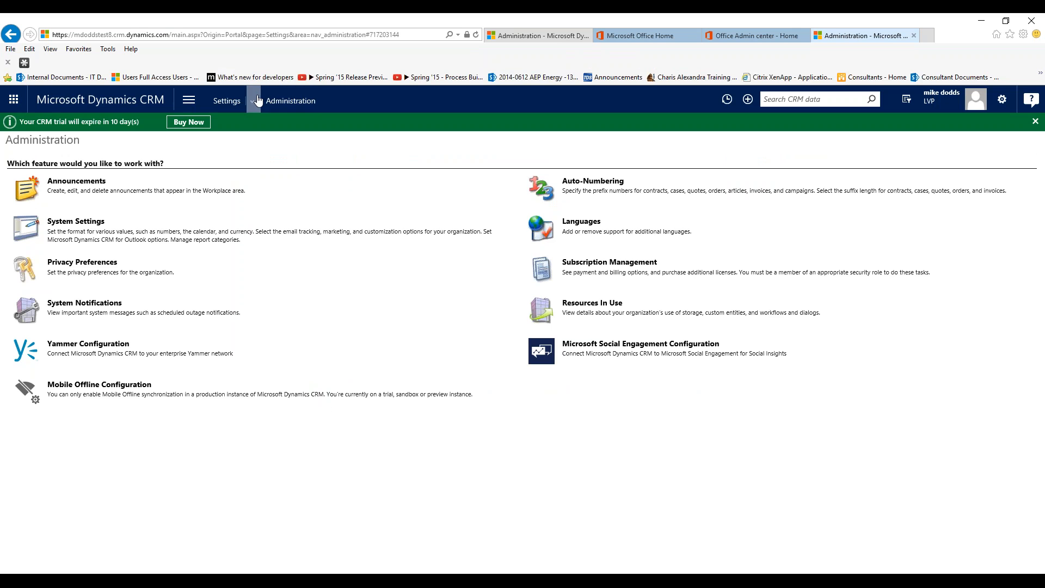
Refresh the Enabled Users list under Settings > Security, open John Smith and dismiss the error prompt
left_click(227, 101)
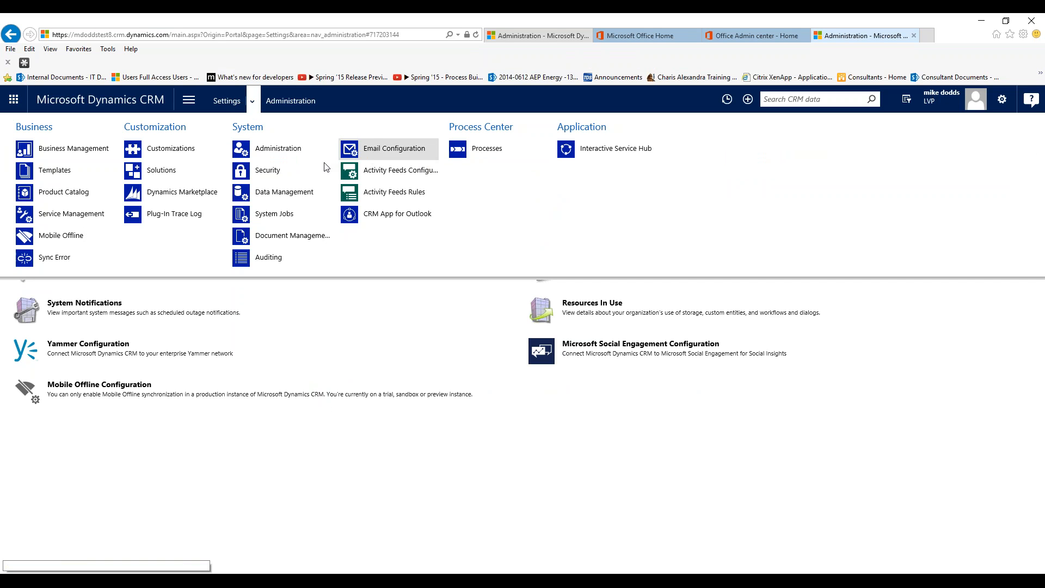
left_click(267, 170)
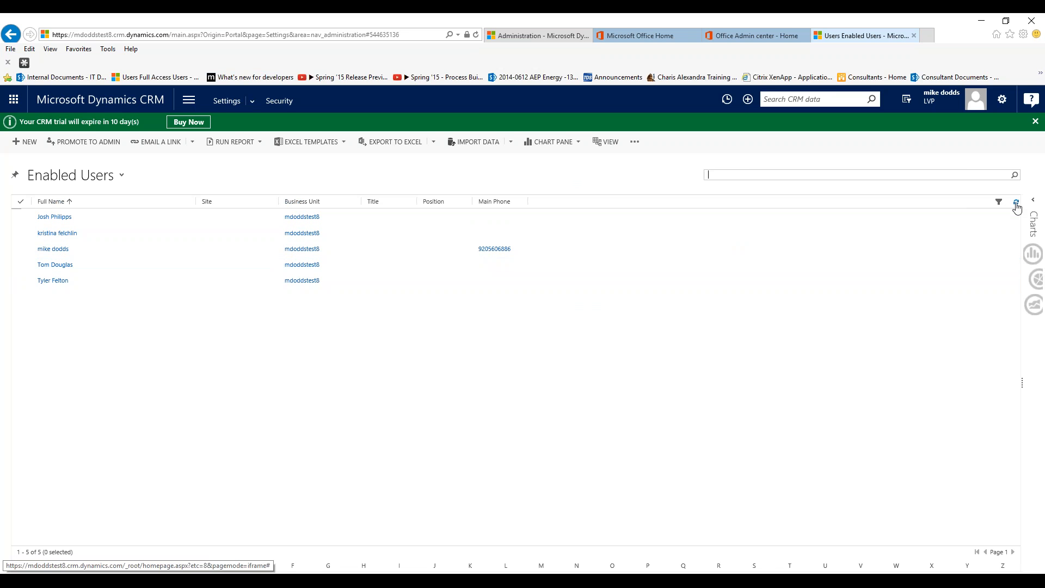
mouse_move(1016, 203)
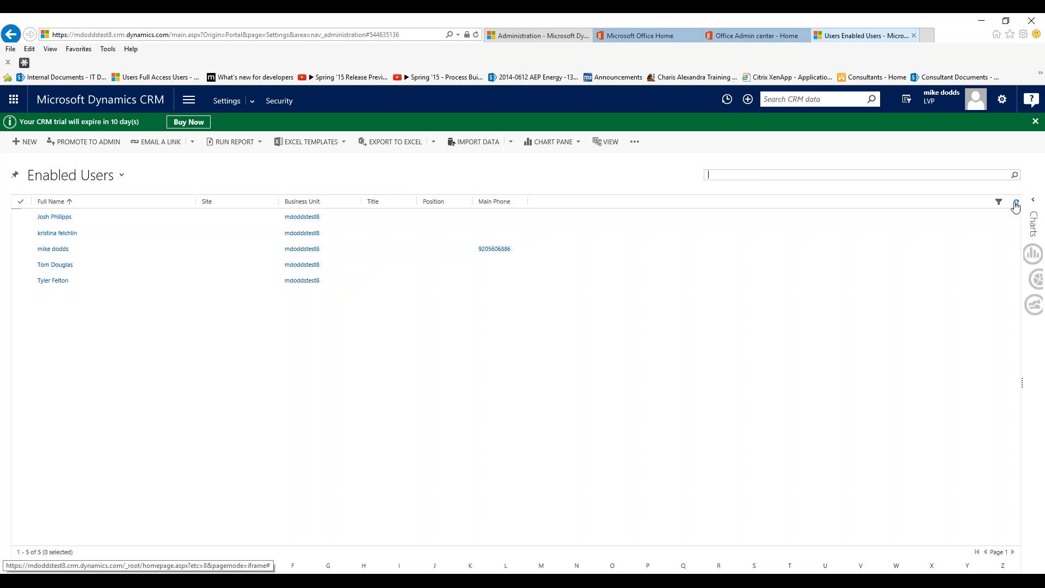
left_click(1016, 205)
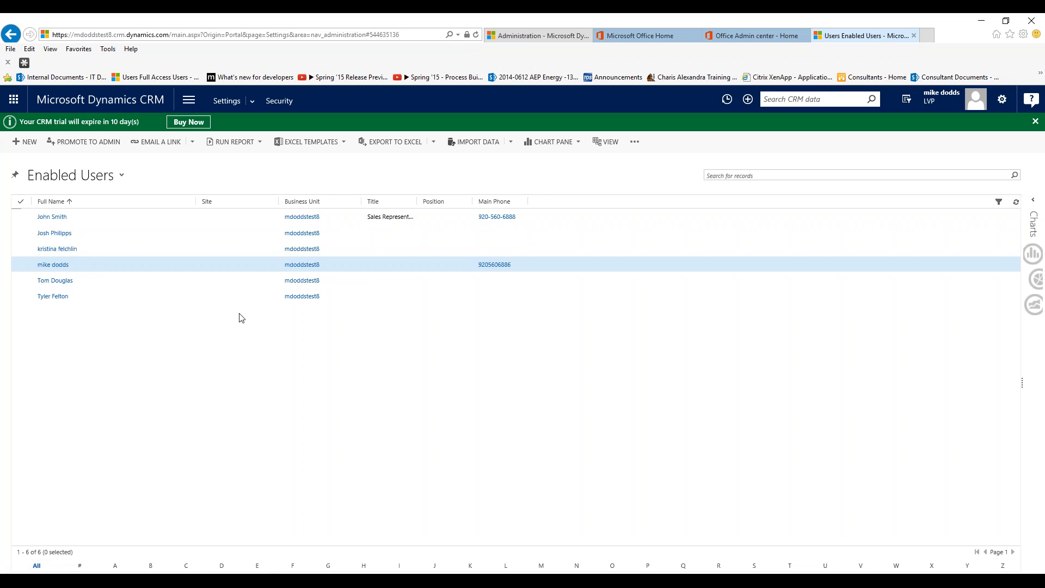
mouse_move(77, 227)
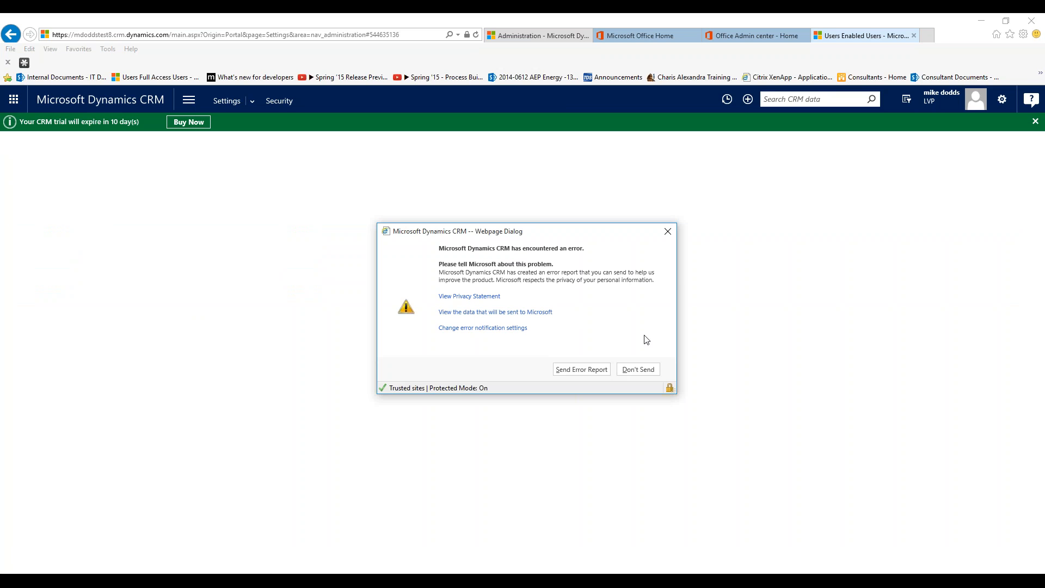
left_click(636, 369)
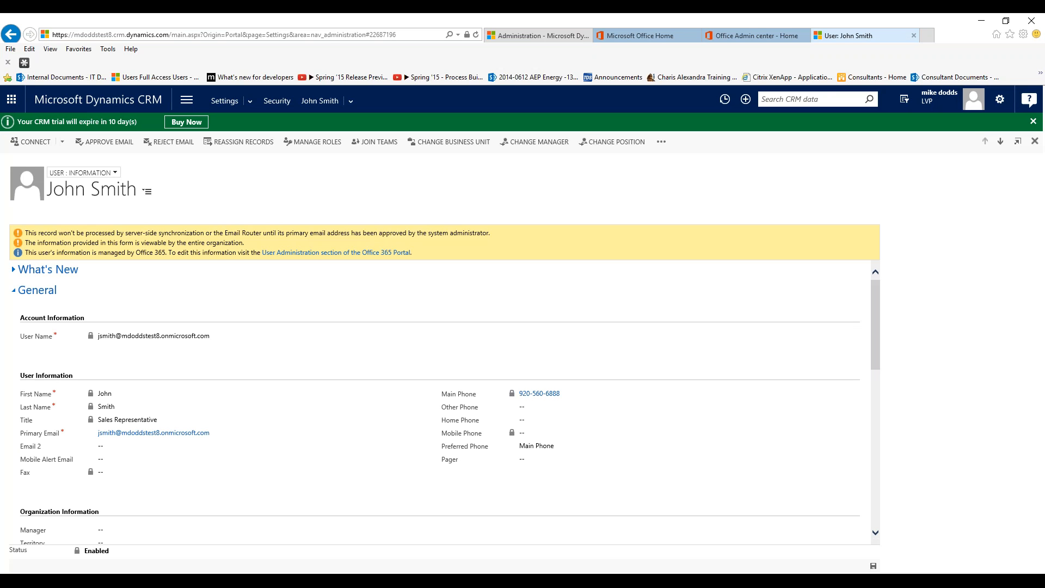
mouse_move(225, 489)
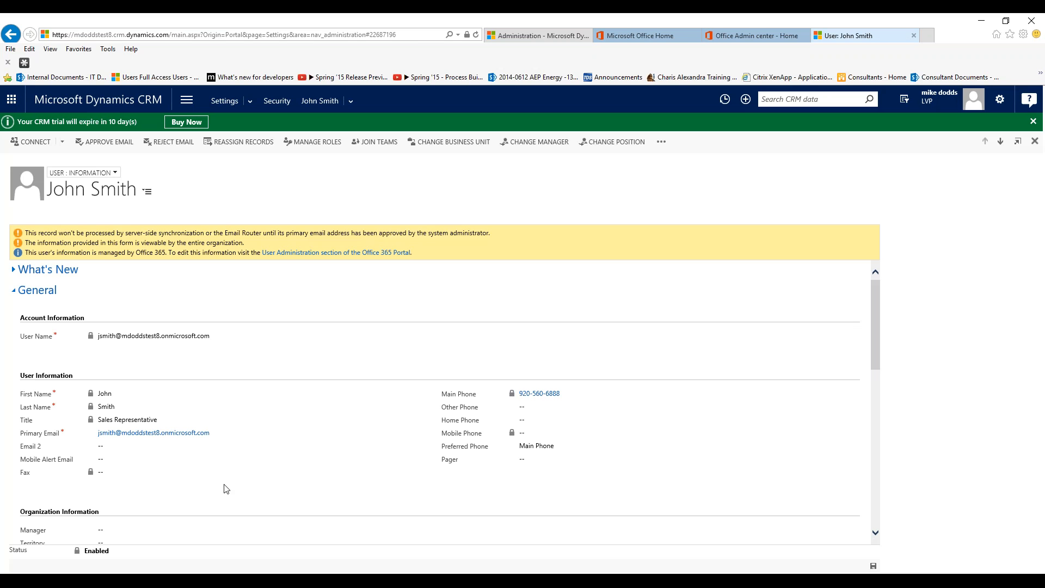
mouse_move(80, 387)
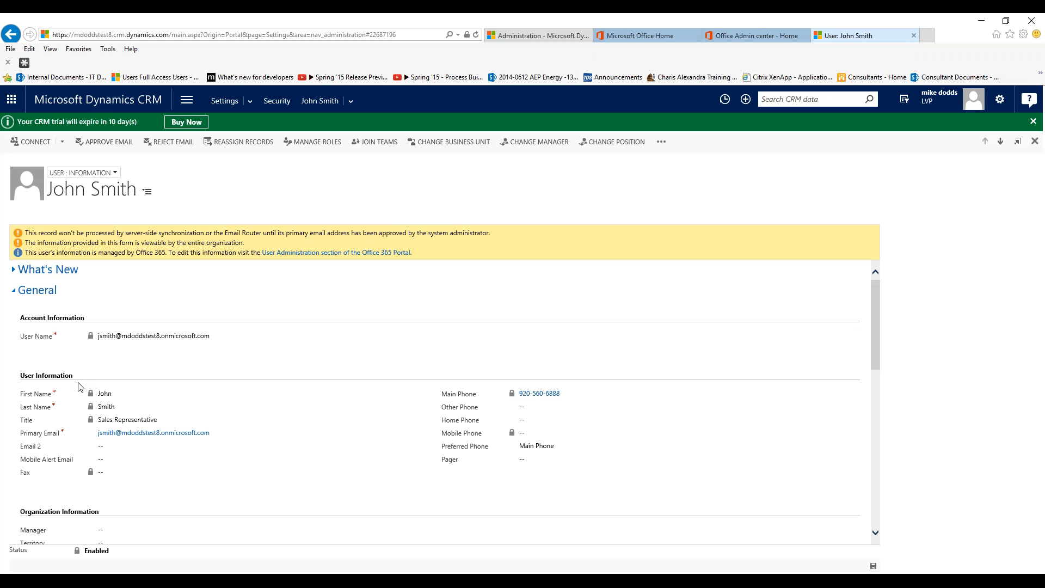
left_click(233, 446)
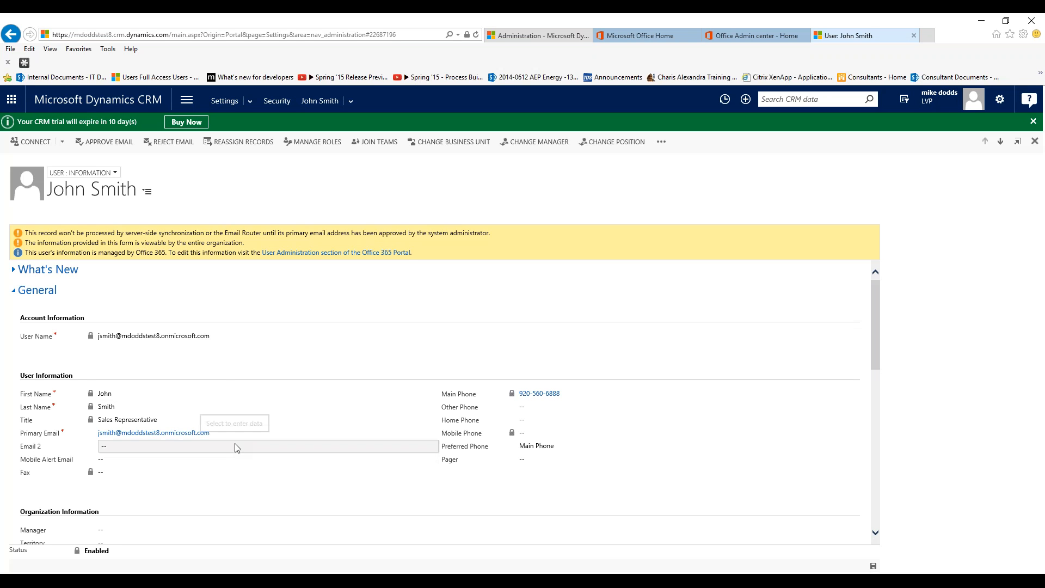
scroll("down", 3)
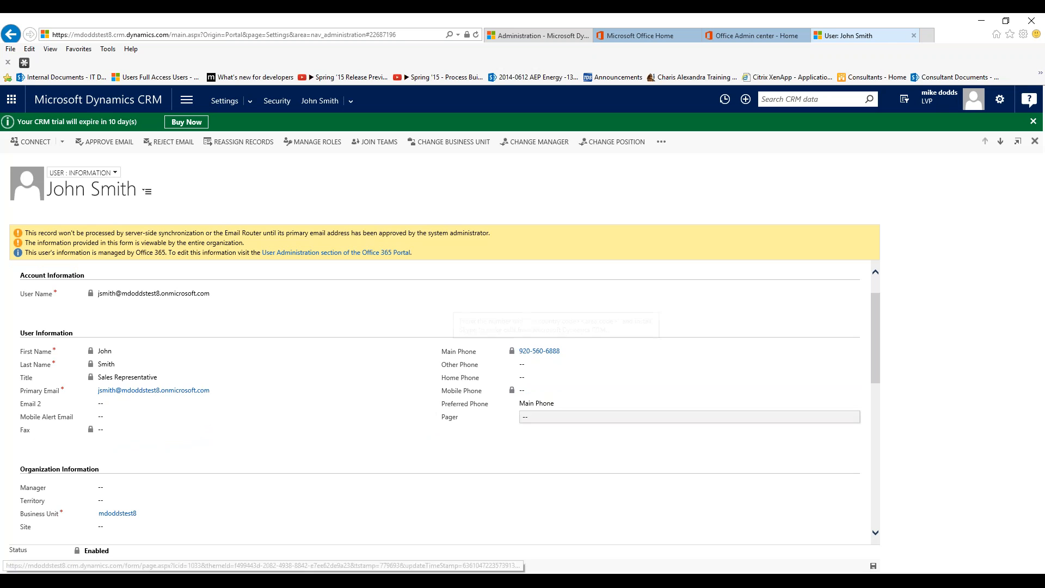
scroll("down", 3)
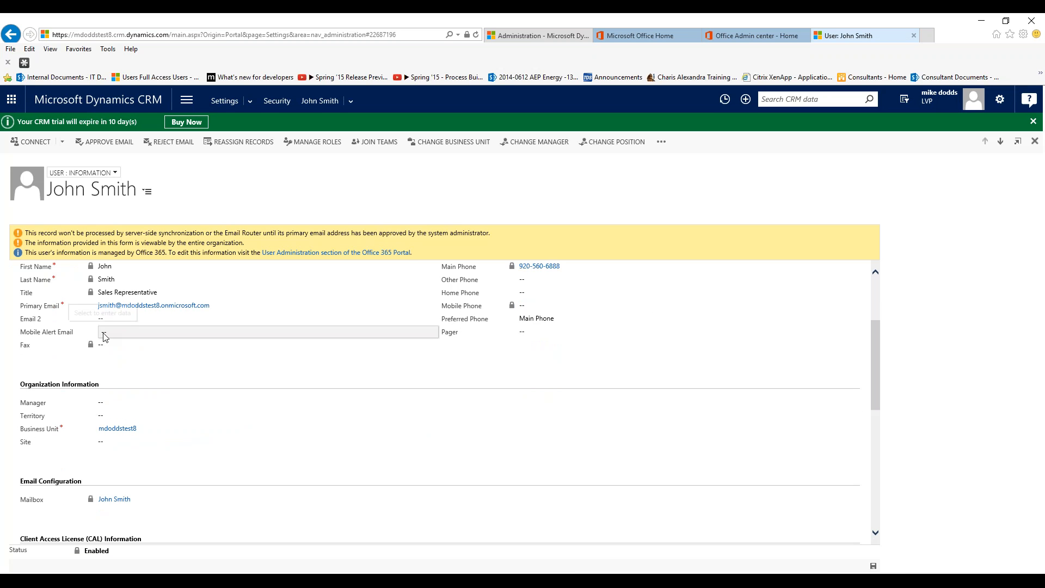
mouse_move(103, 319)
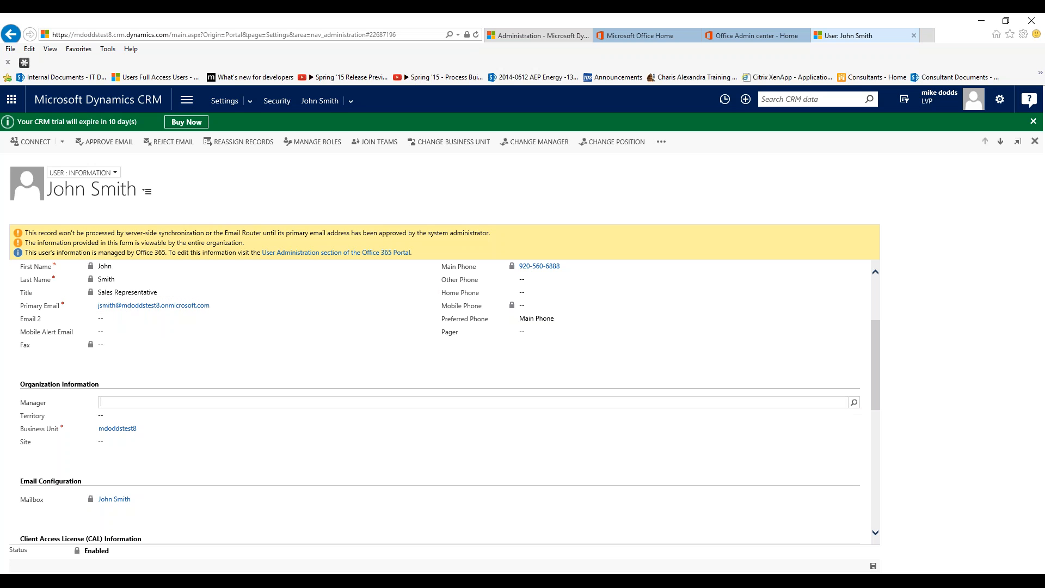
type("mike dodds")
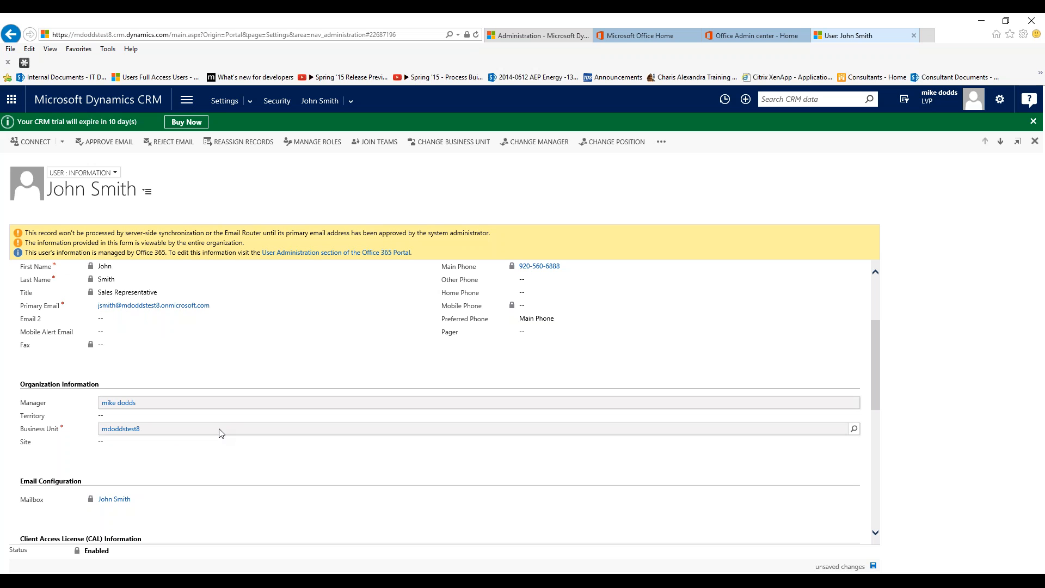
left_click(874, 566)
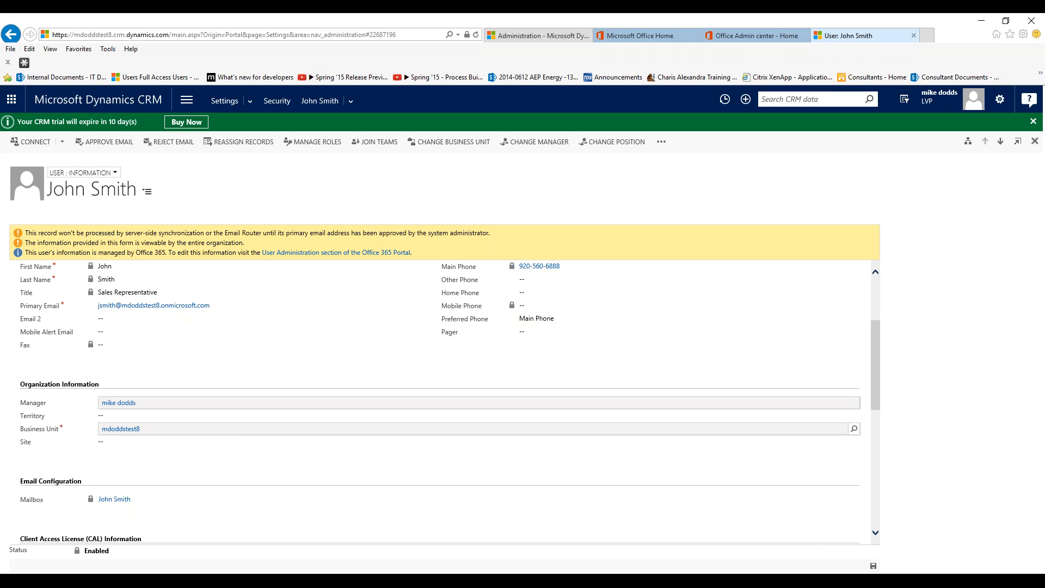
left_click(244, 442)
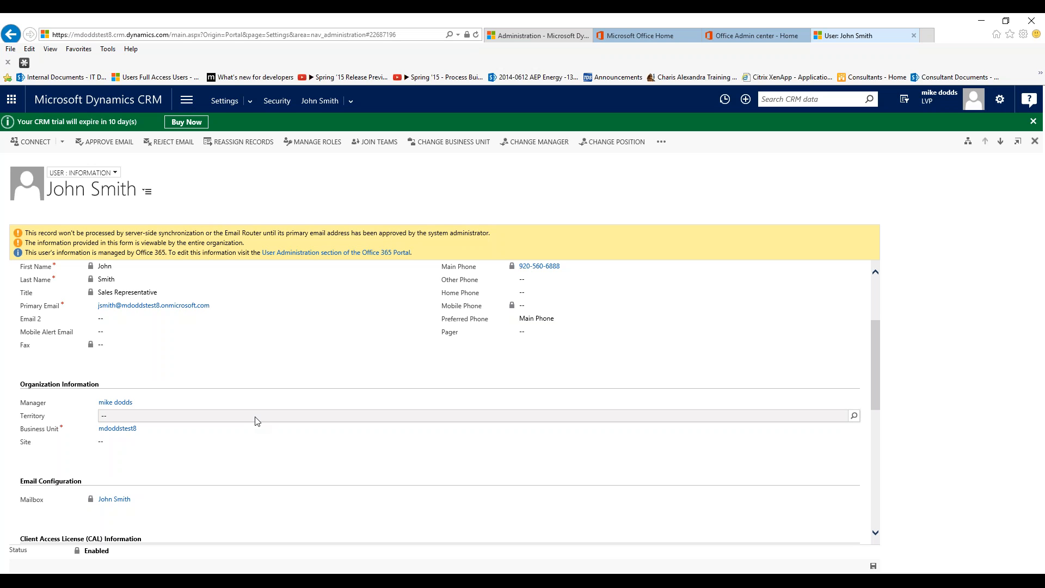
mouse_move(239, 421)
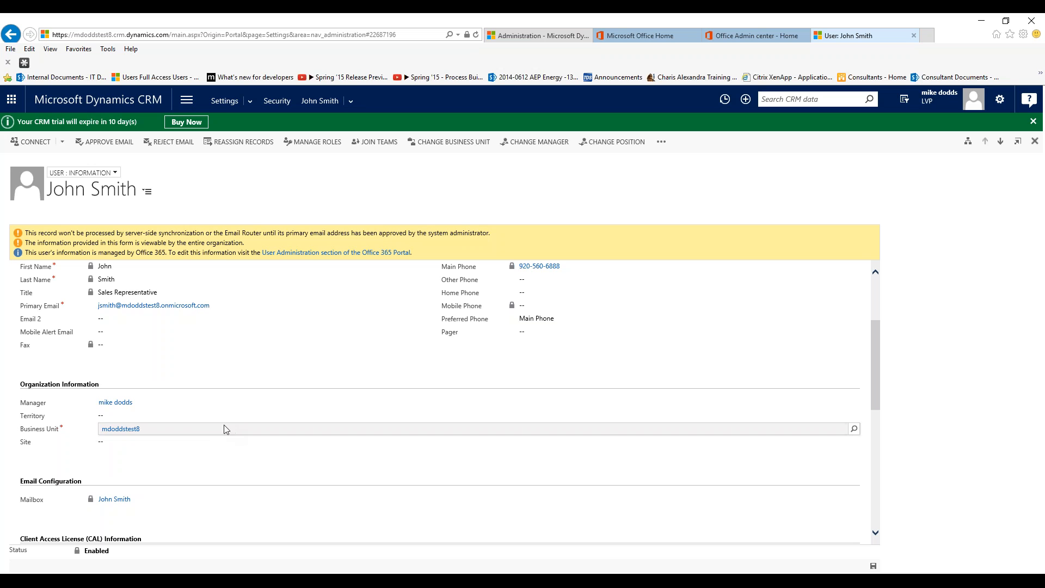
Bring up the Manage User Roles dialog for John Smith
scroll("down", 3)
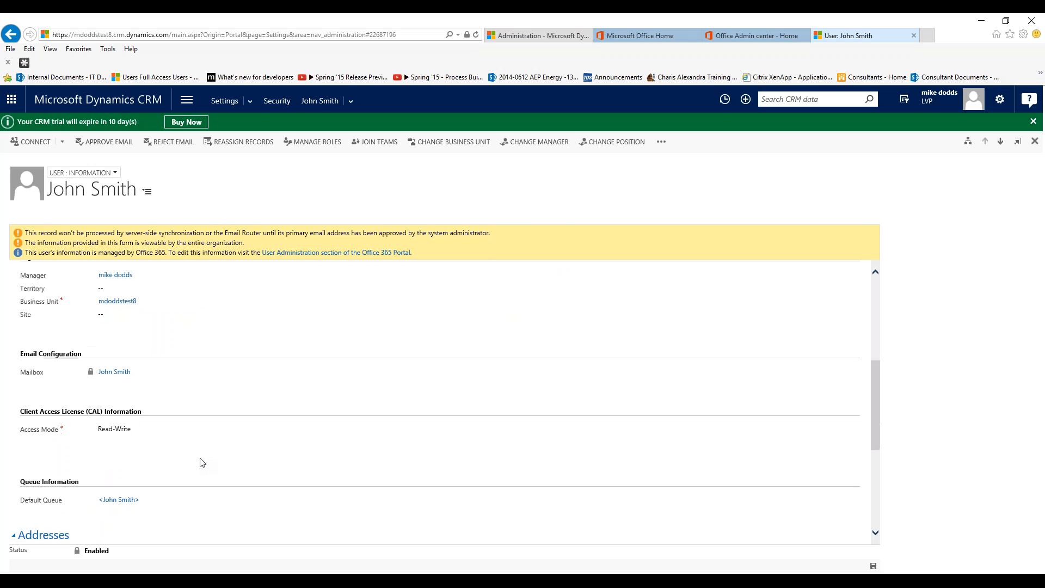
scroll("down", 3)
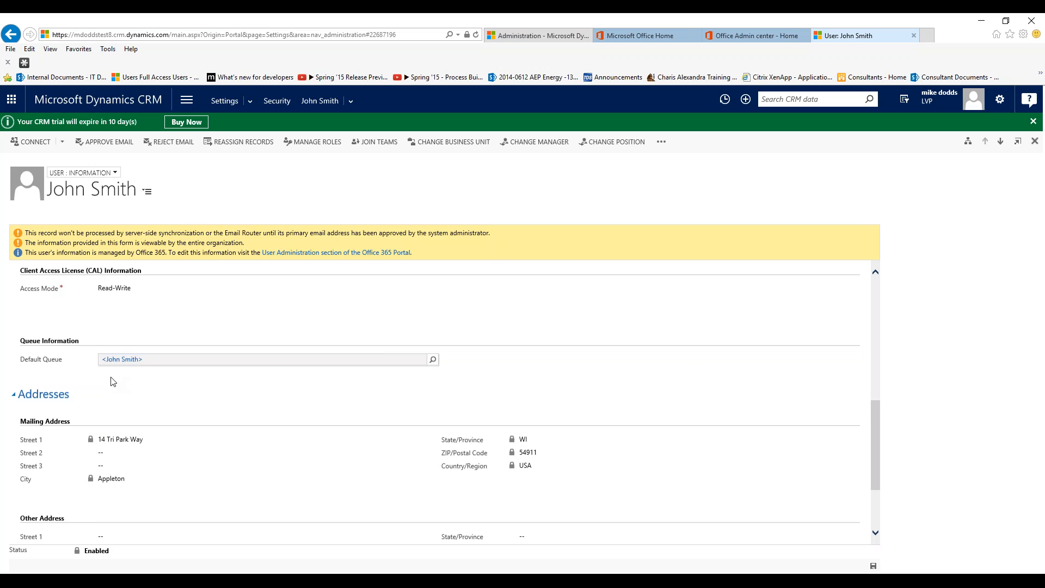
scroll("down", 3)
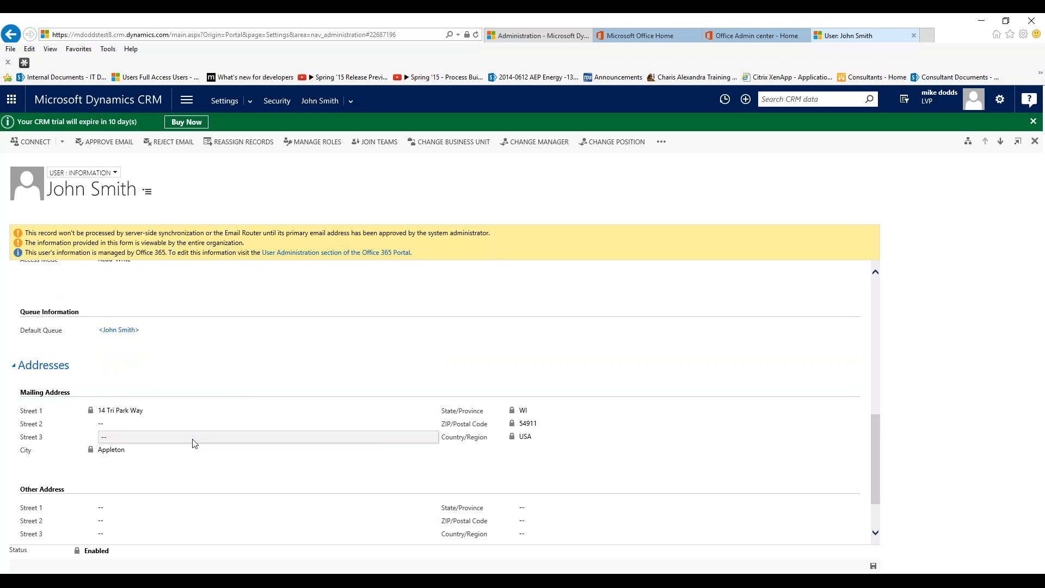
mouse_move(203, 446)
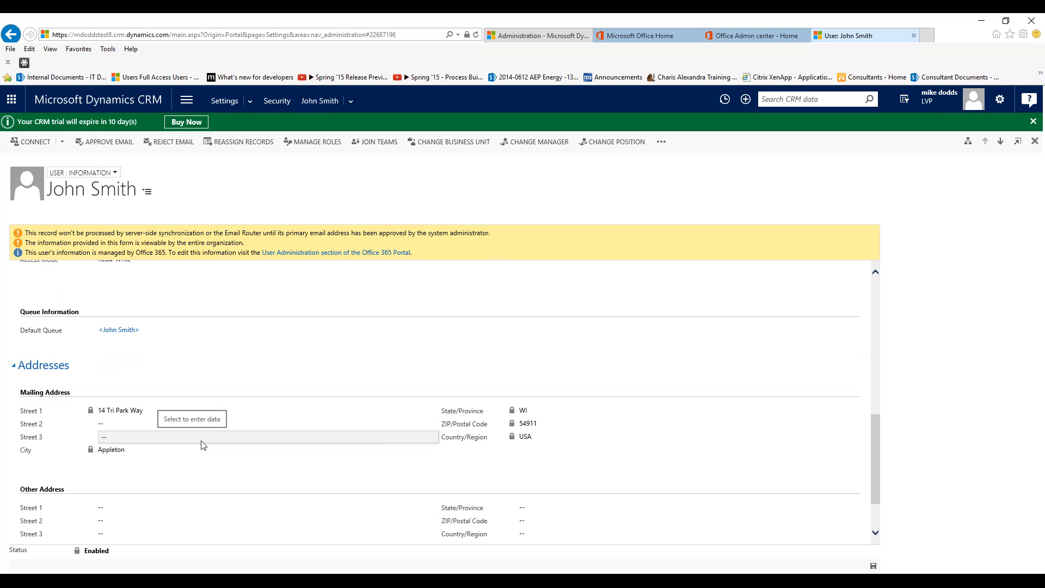
scroll("up", 3)
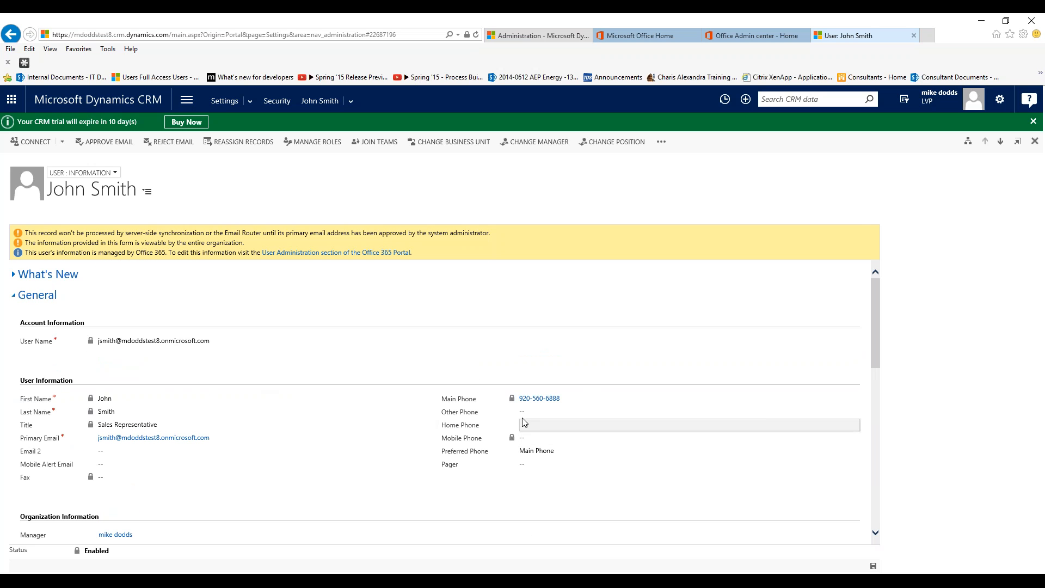
mouse_move(523, 433)
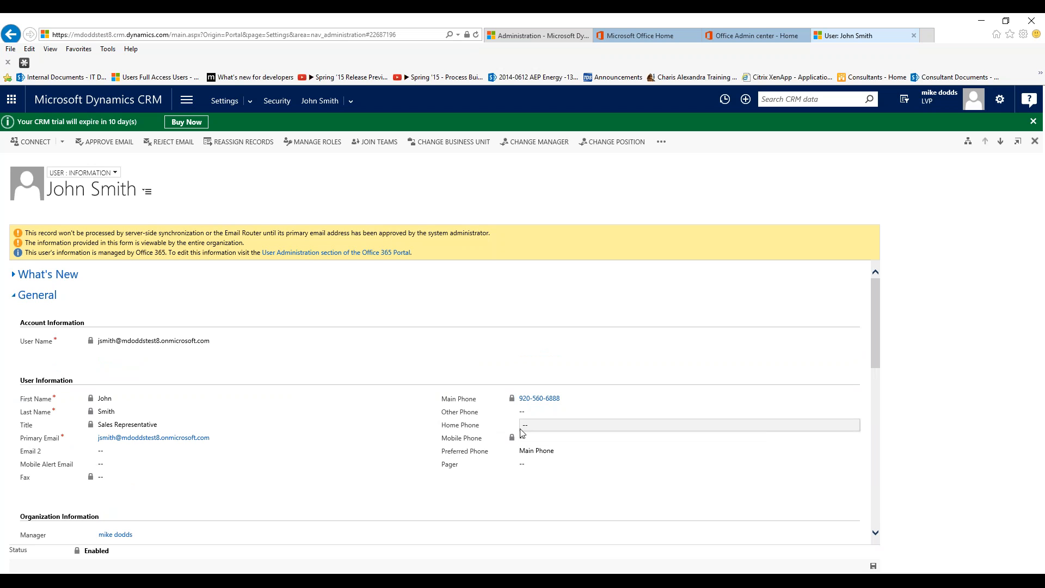
mouse_move(523, 432)
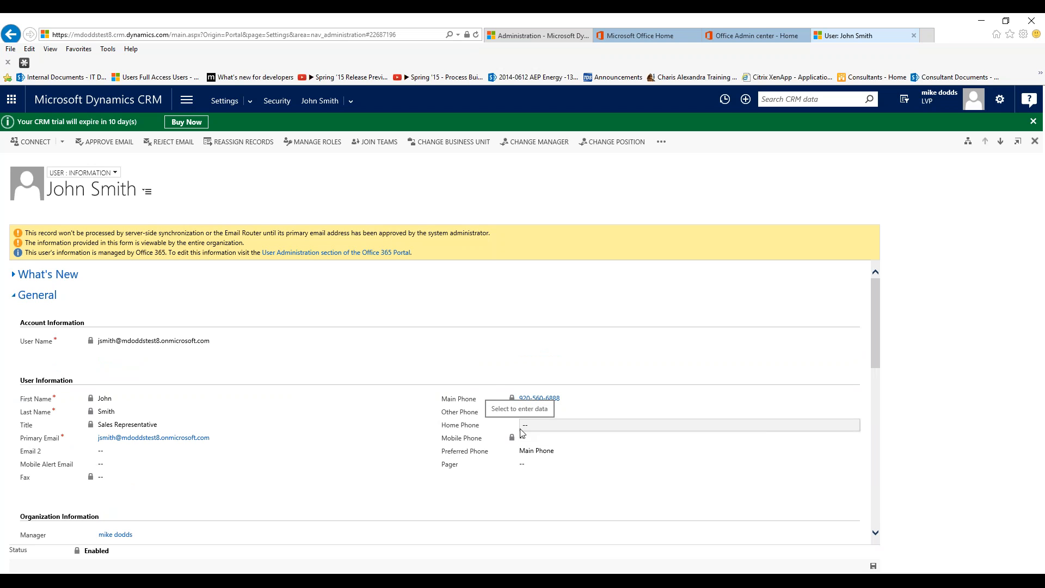
mouse_move(419, 195)
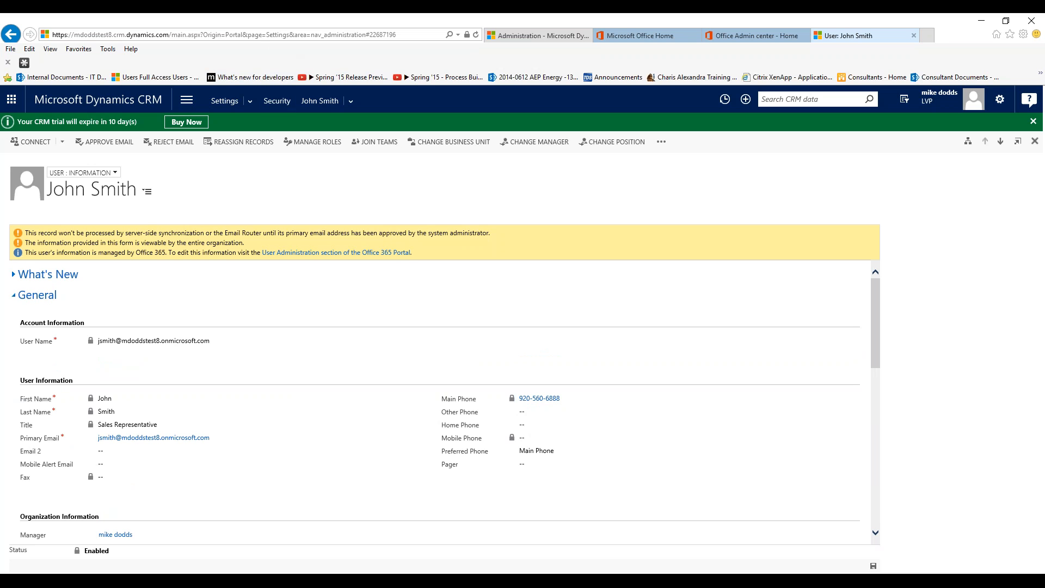
left_click(316, 142)
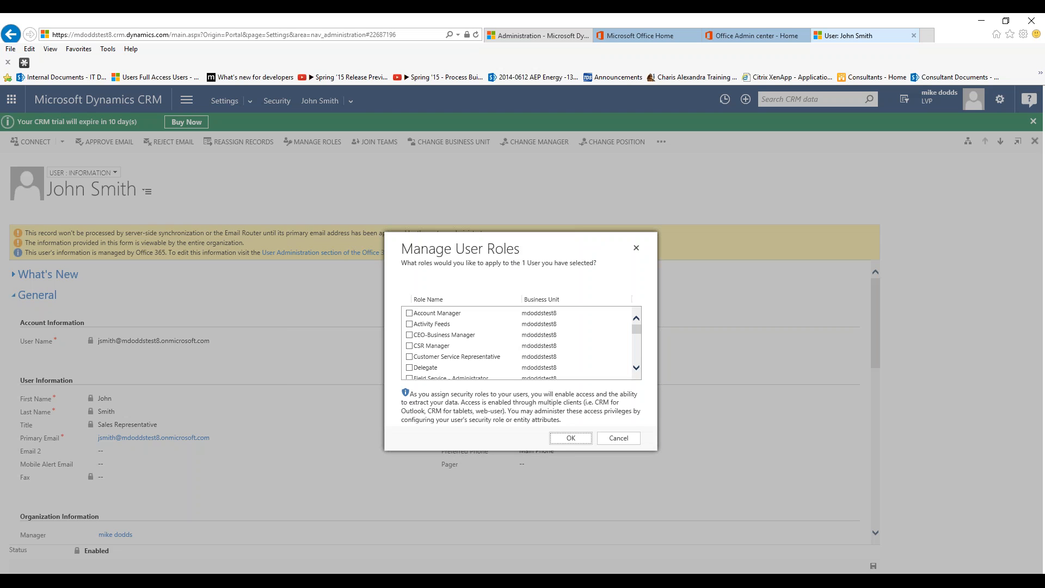
mouse_move(480, 356)
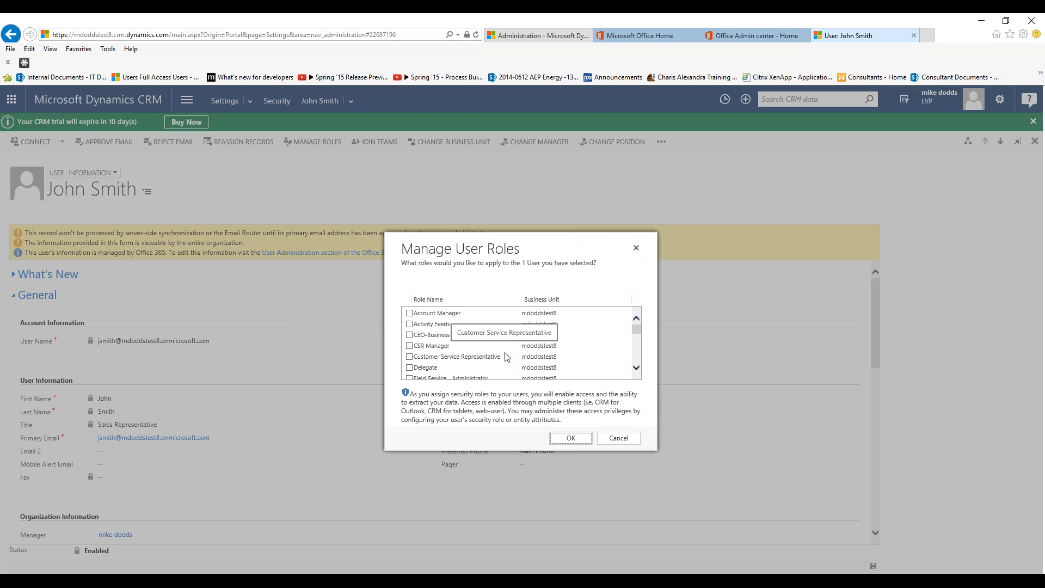
mouse_move(505, 356)
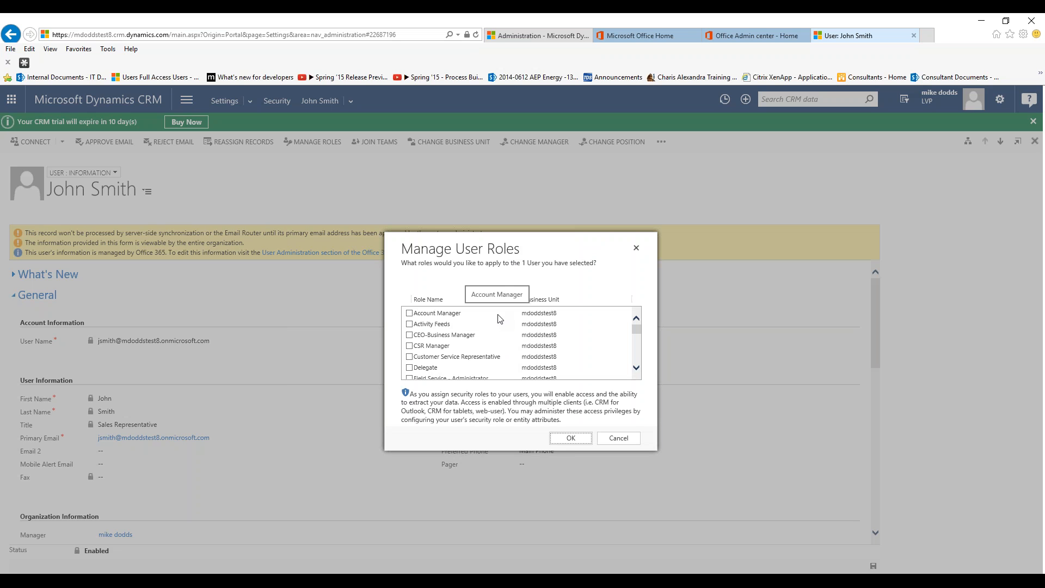
Assign the Salesperson security role to John Smith and dismiss the error report prompt
scroll("down", 3)
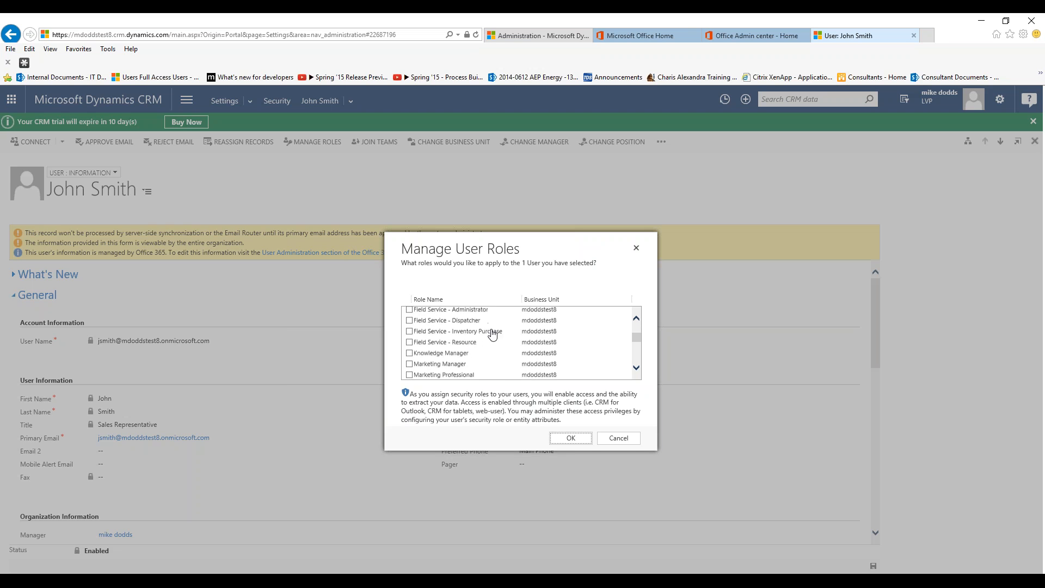
scroll("down", 3)
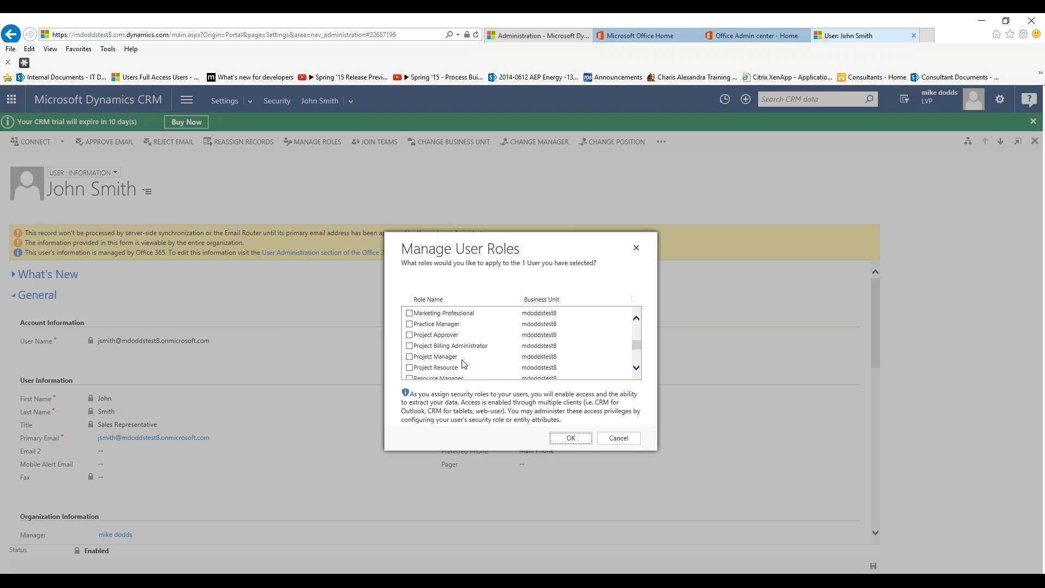
left_click(410, 368)
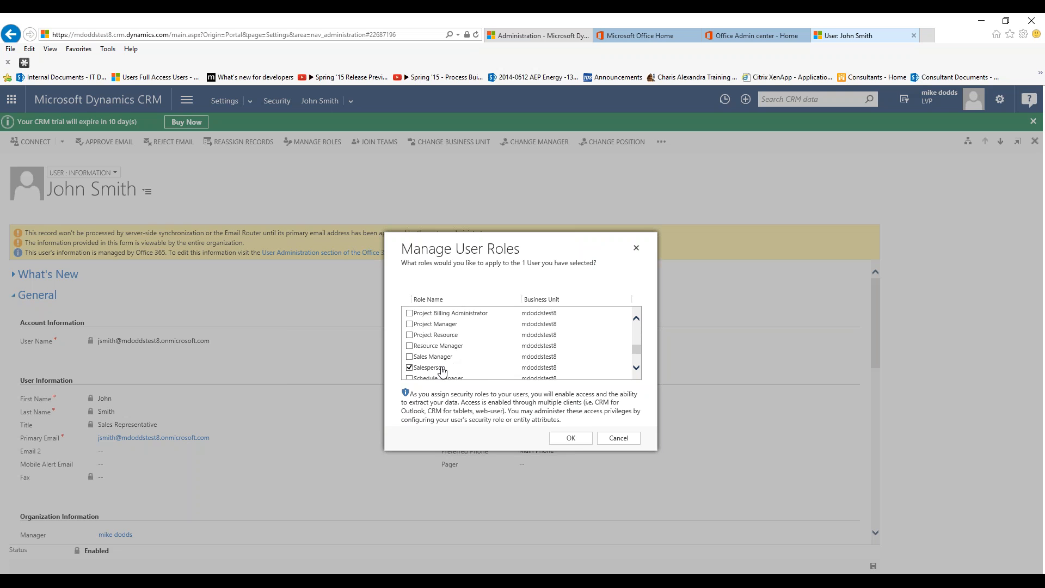
left_click(570, 438)
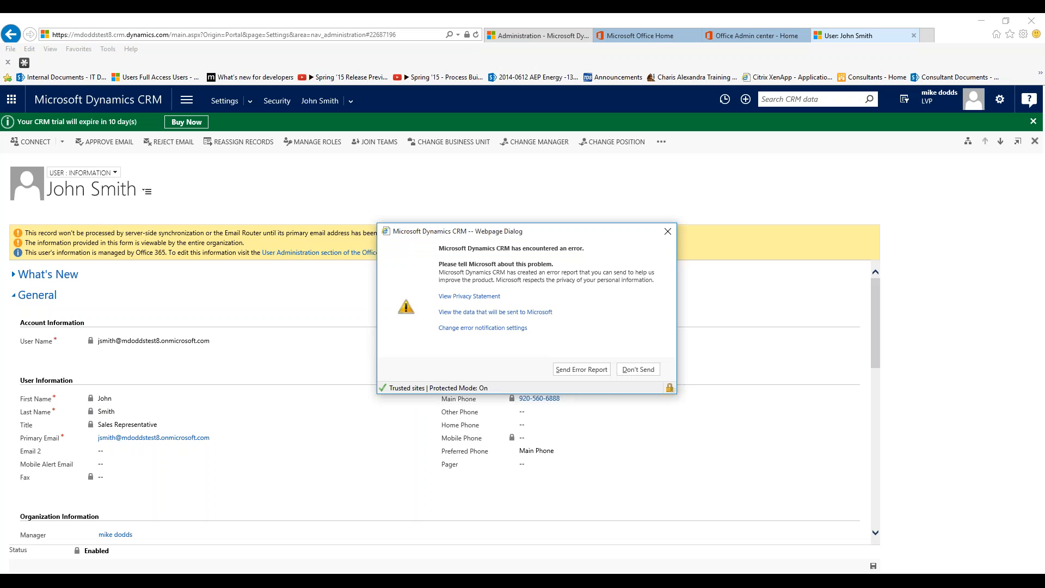
left_click(637, 369)
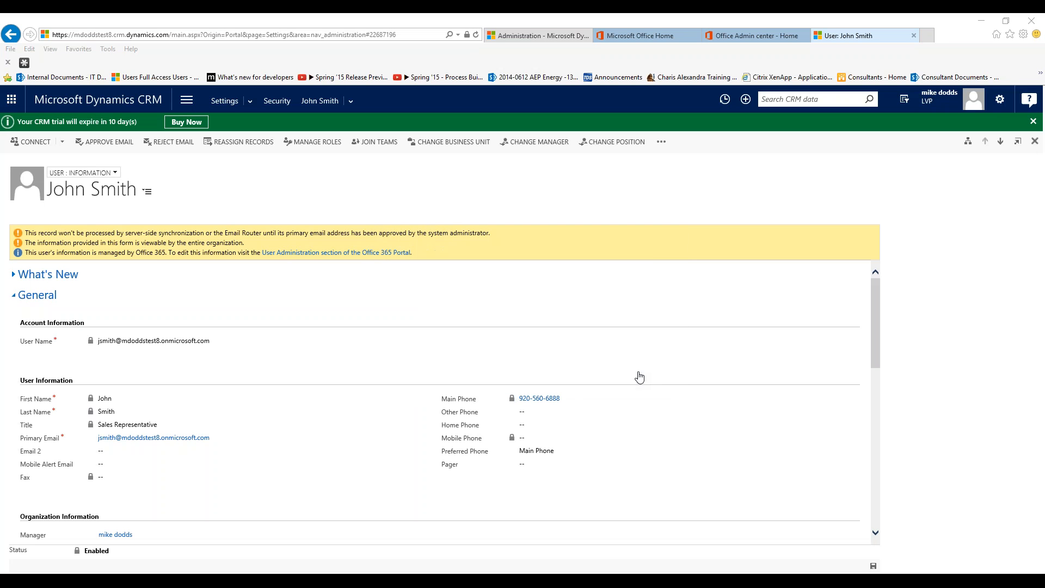
mouse_move(226, 199)
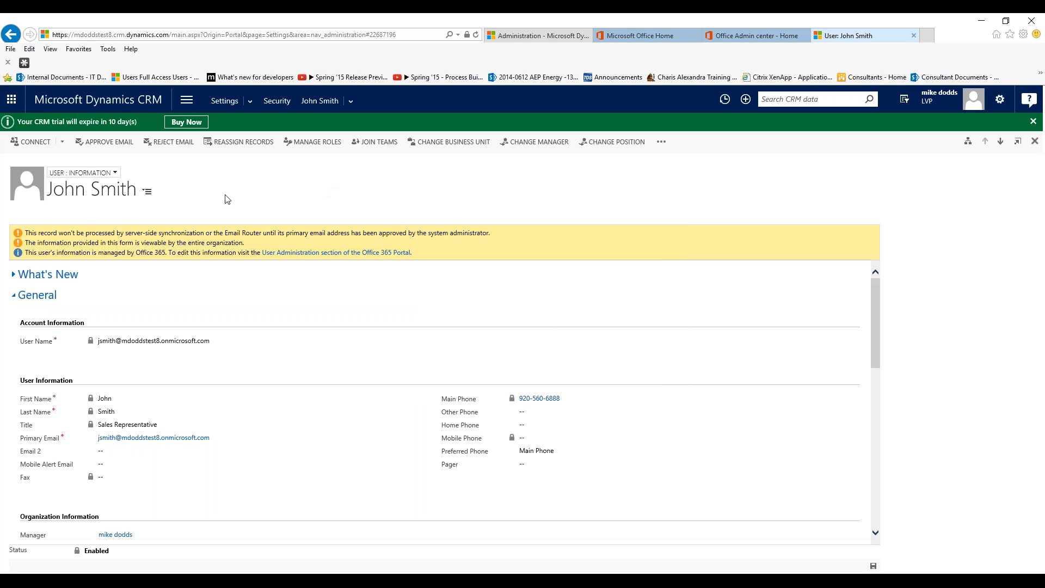
mouse_move(109, 142)
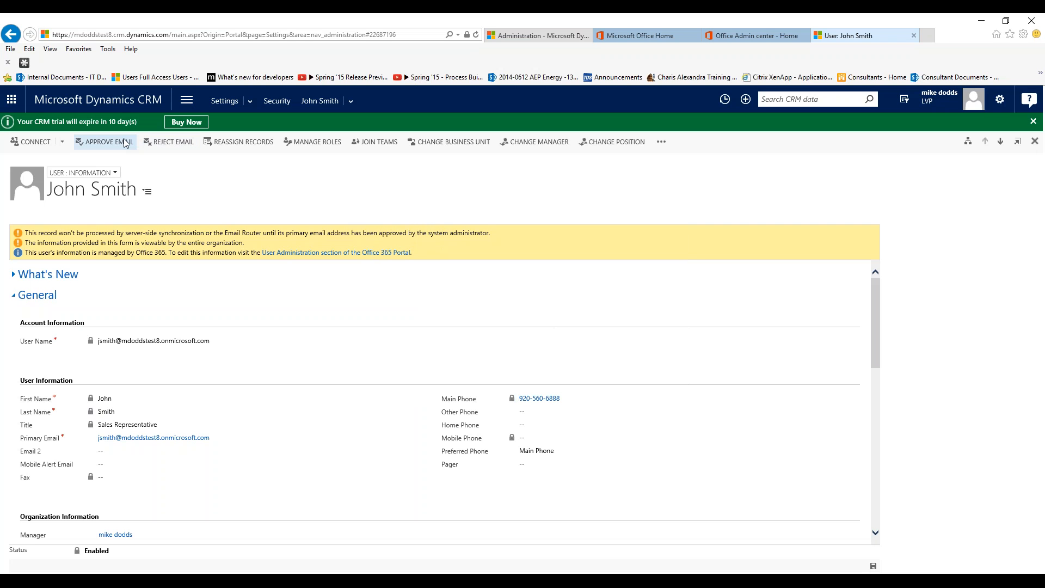
After trying Approve Email on the record, go to the Mailboxes list under Email Configuration
left_click(105, 141)
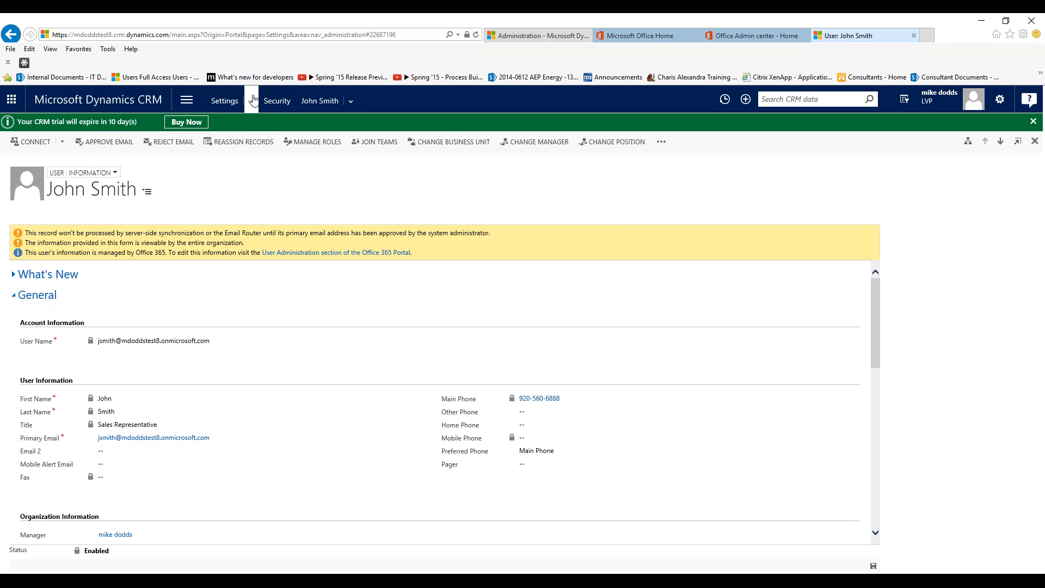
left_click(224, 101)
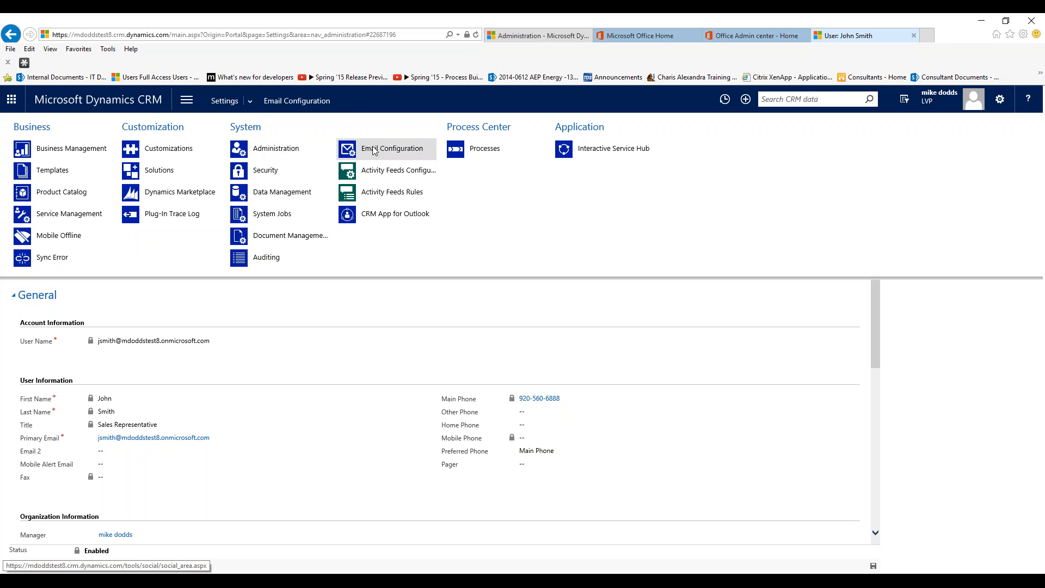
left_click(396, 148)
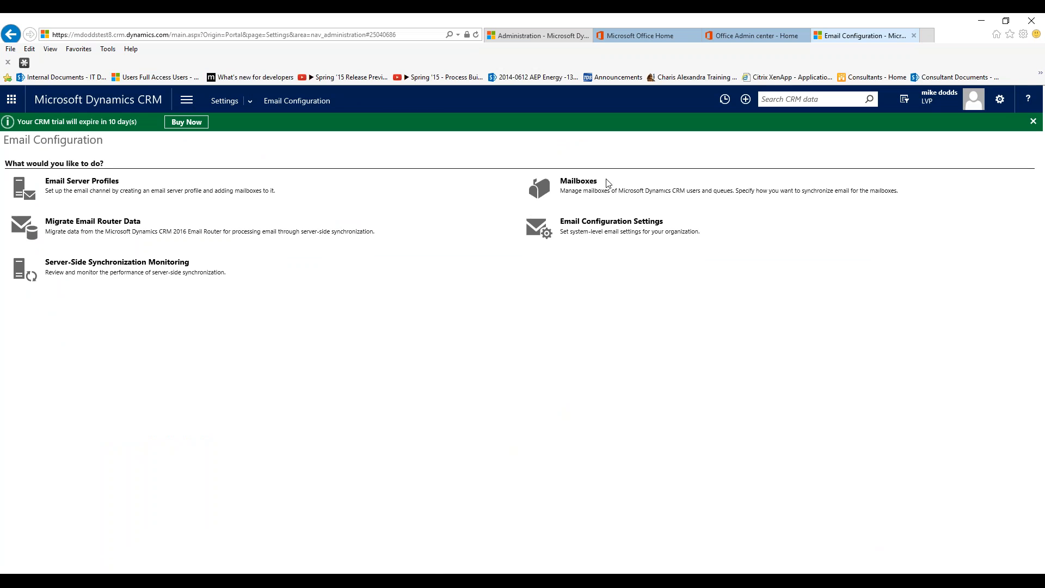
left_click(578, 185)
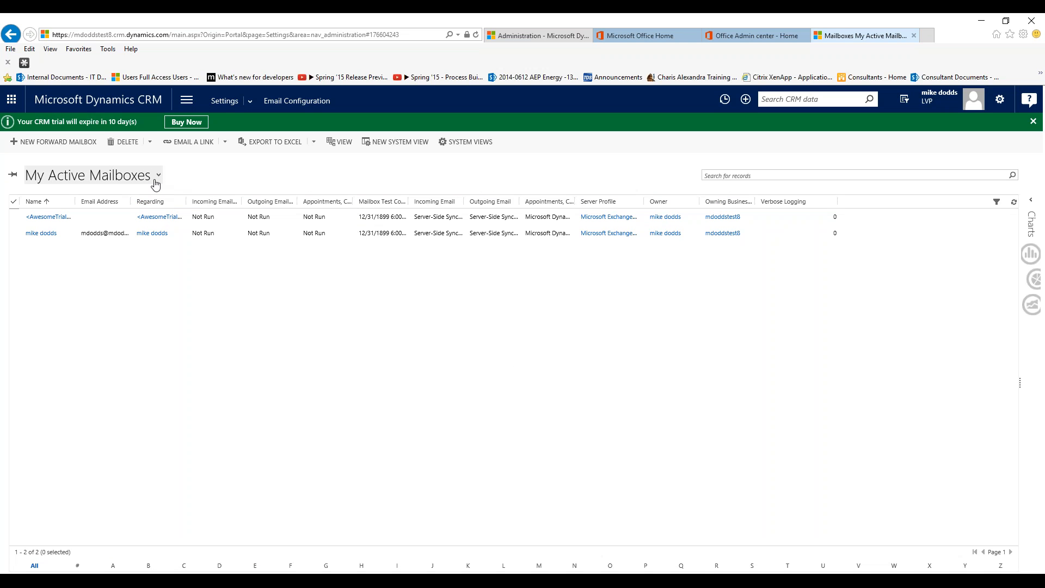
left_click(158, 175)
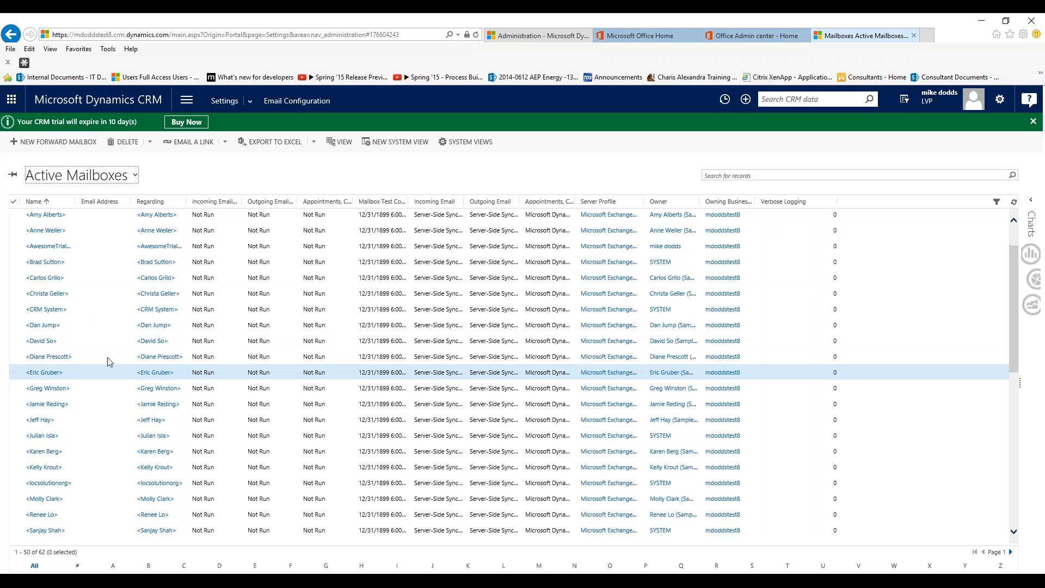
Switch to the Active Mailboxes view, search for 'john' and select John Smith's mailbox
scroll("up", 3)
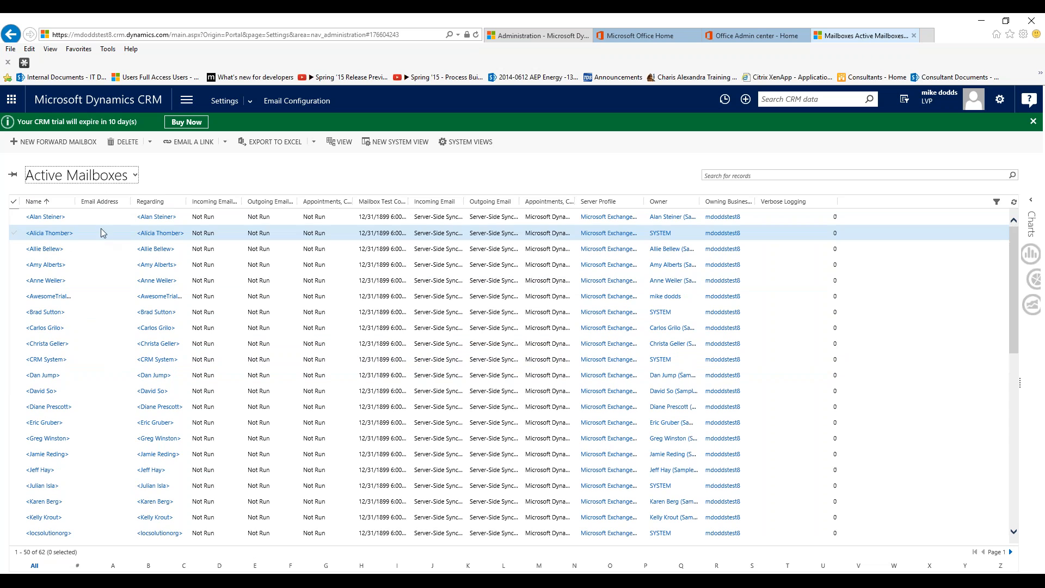
left_click(47, 280)
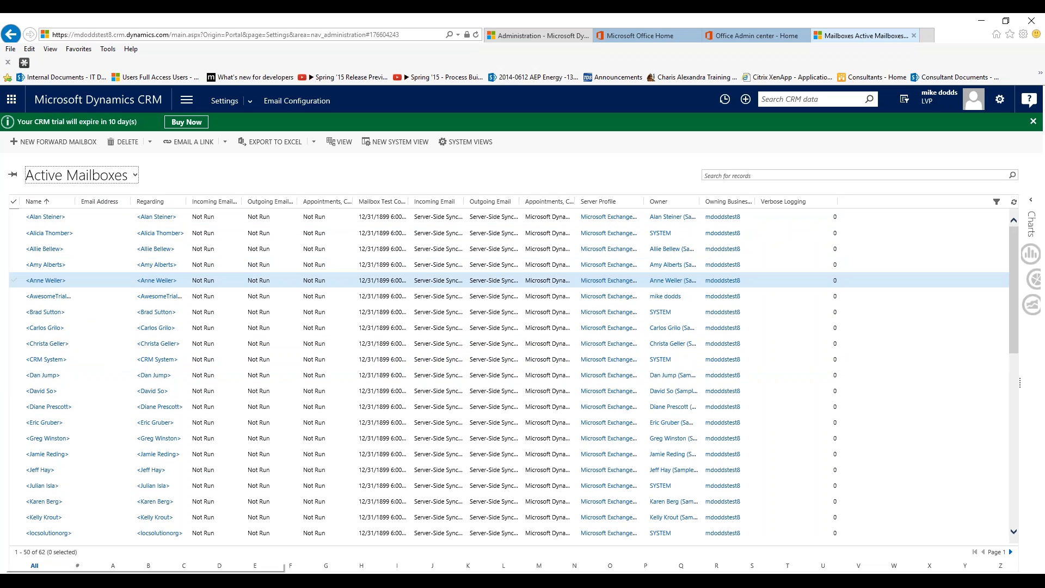
left_click(853, 175)
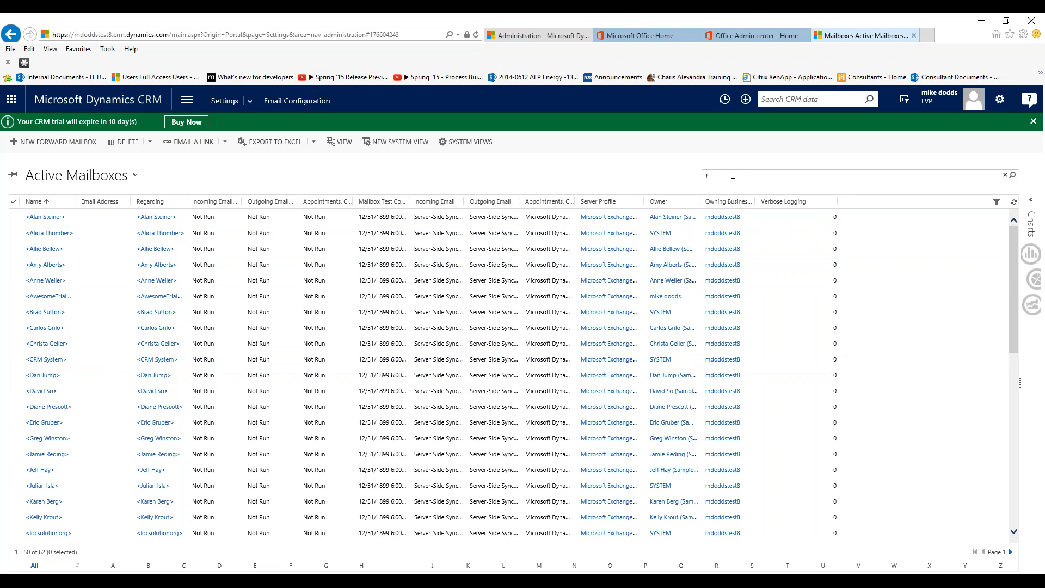
type("john")
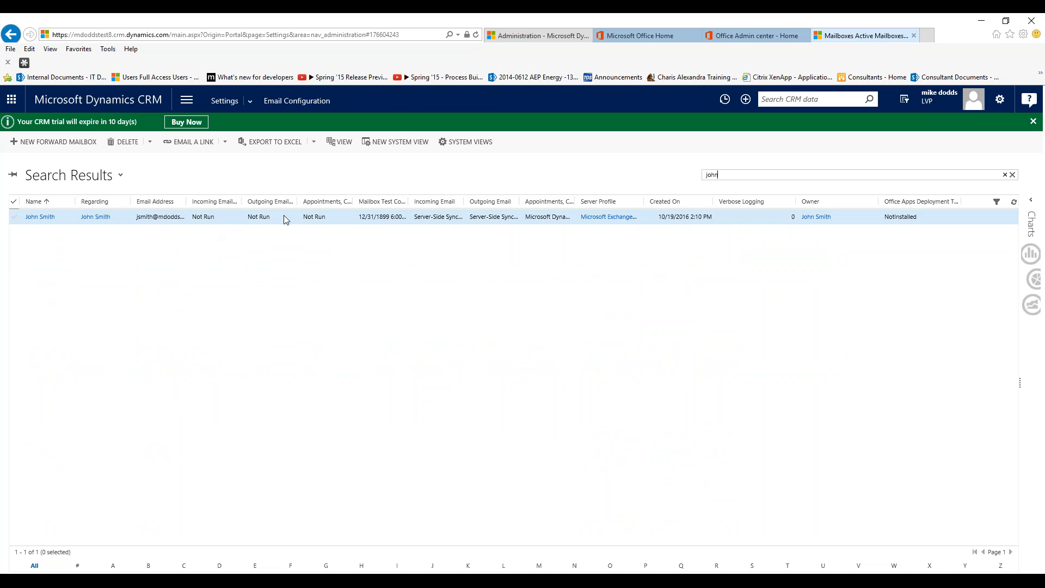
left_click(39, 217)
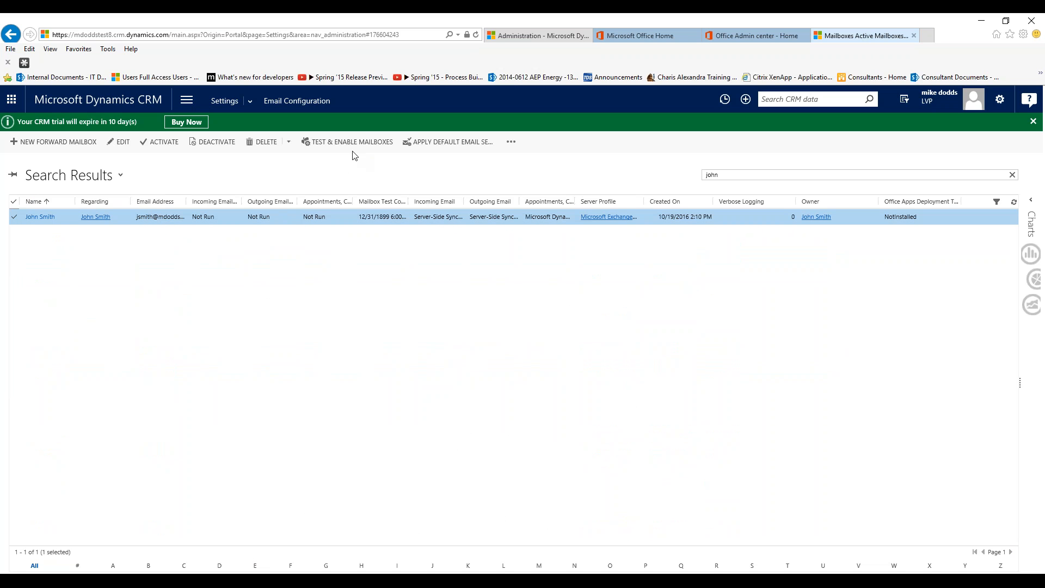
mouse_move(450, 142)
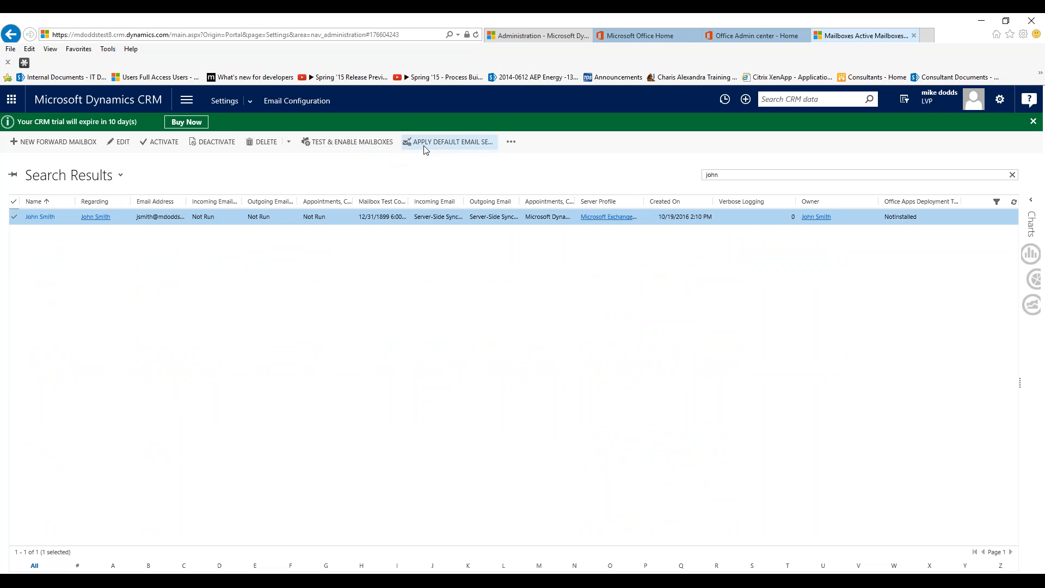
mouse_move(508, 145)
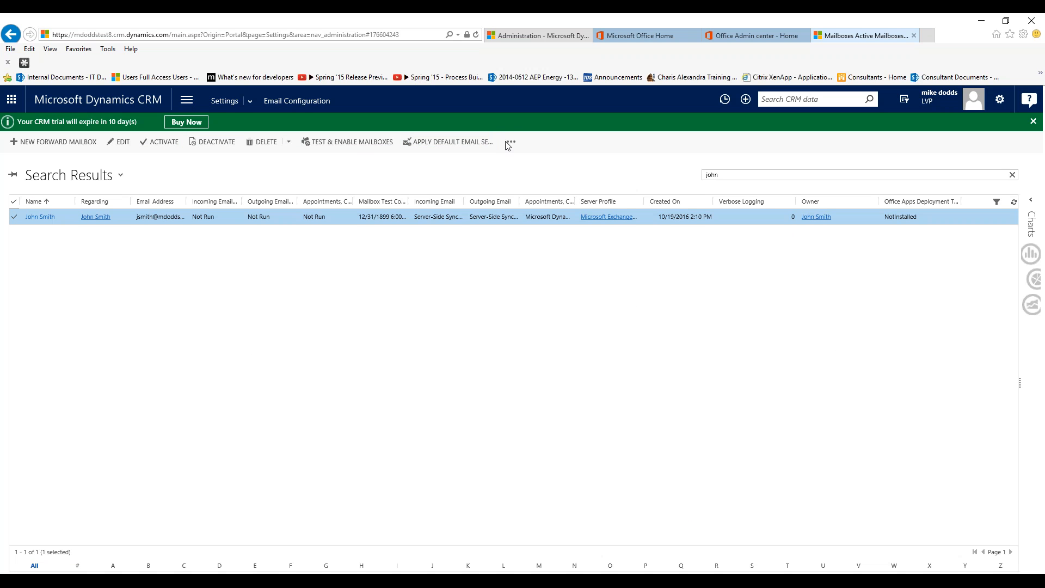
Approve John Smith's primary email address via Approve Email and confirm with OK
left_click(511, 142)
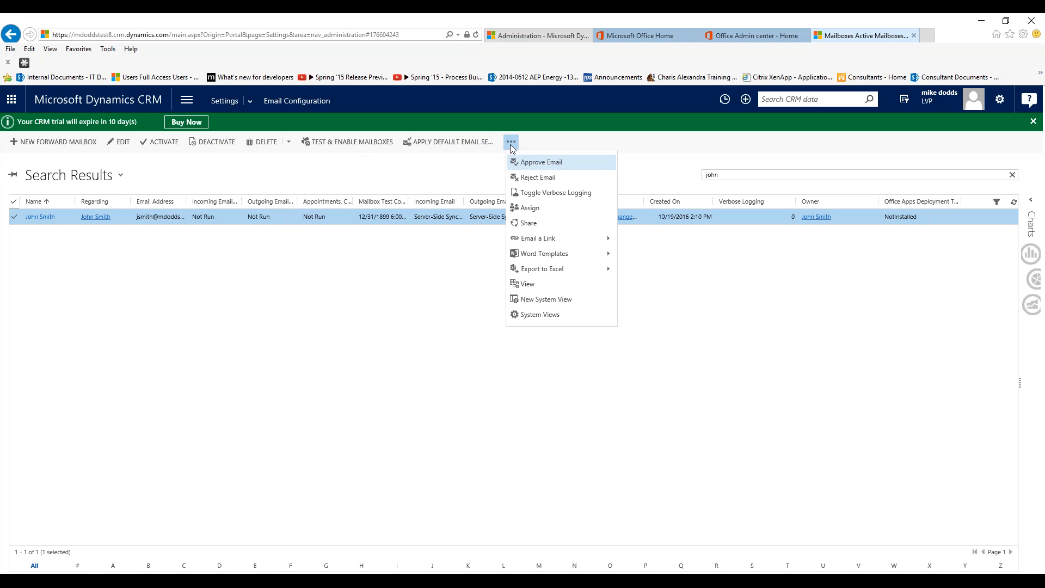
mouse_move(533, 172)
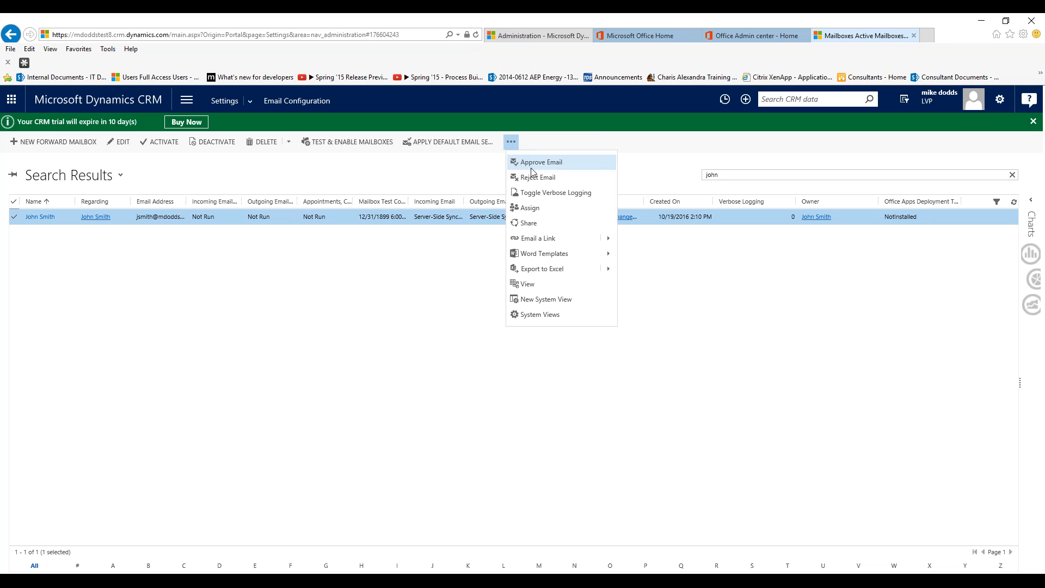
left_click(541, 162)
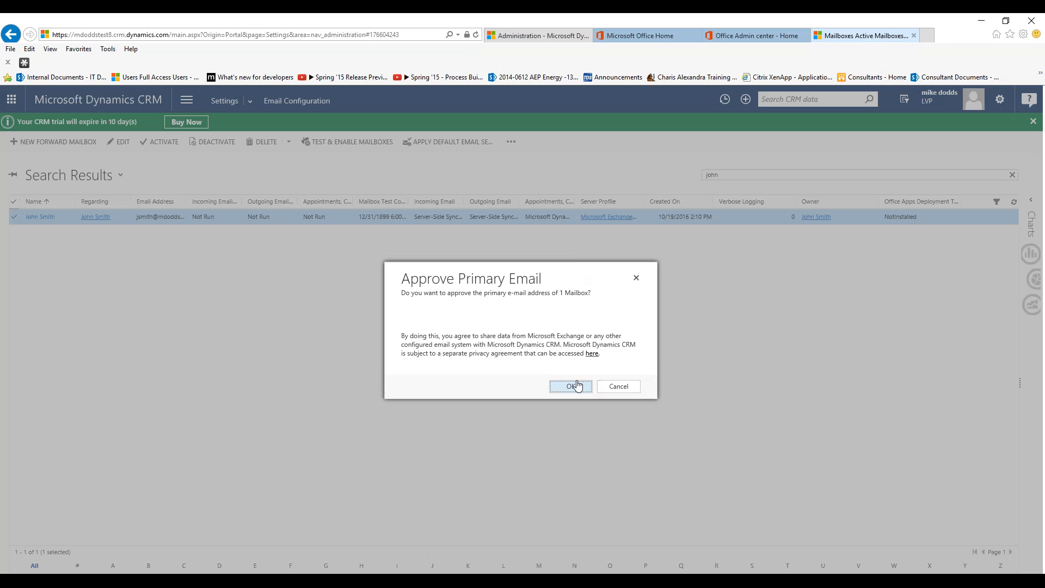
left_click(571, 387)
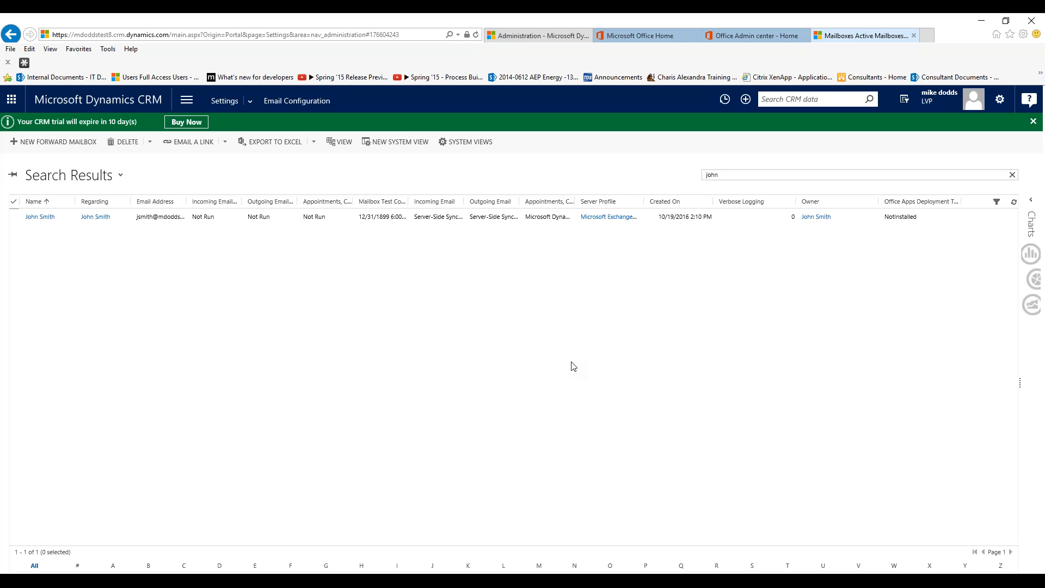
mouse_move(530, 330)
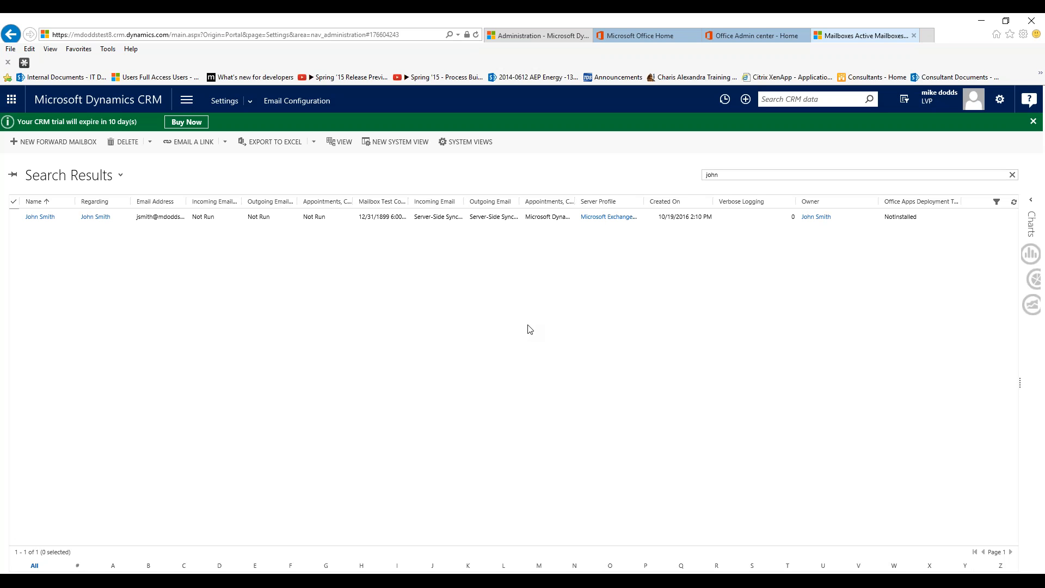
mouse_move(93, 232)
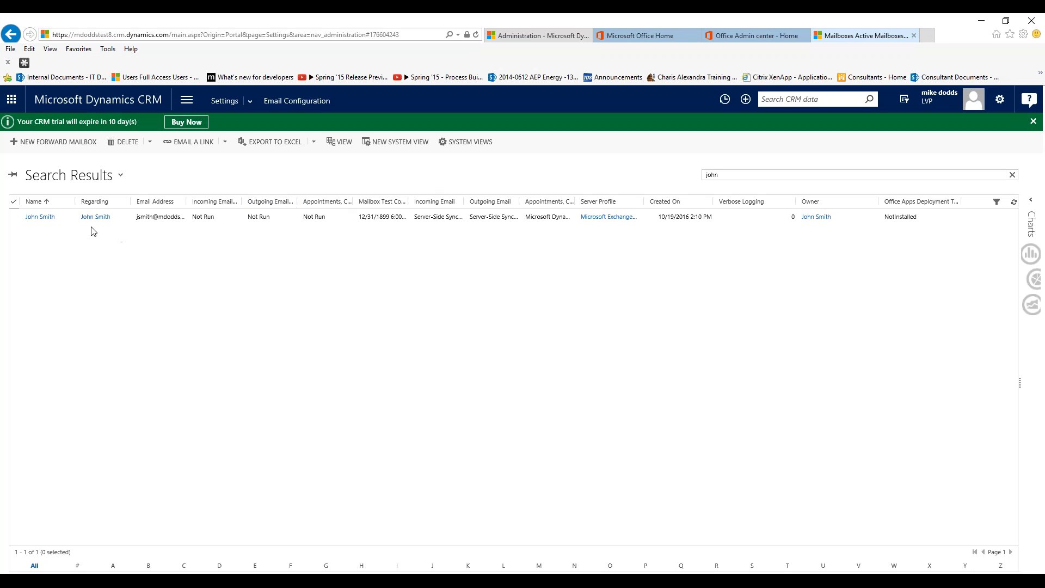
left_click(13, 217)
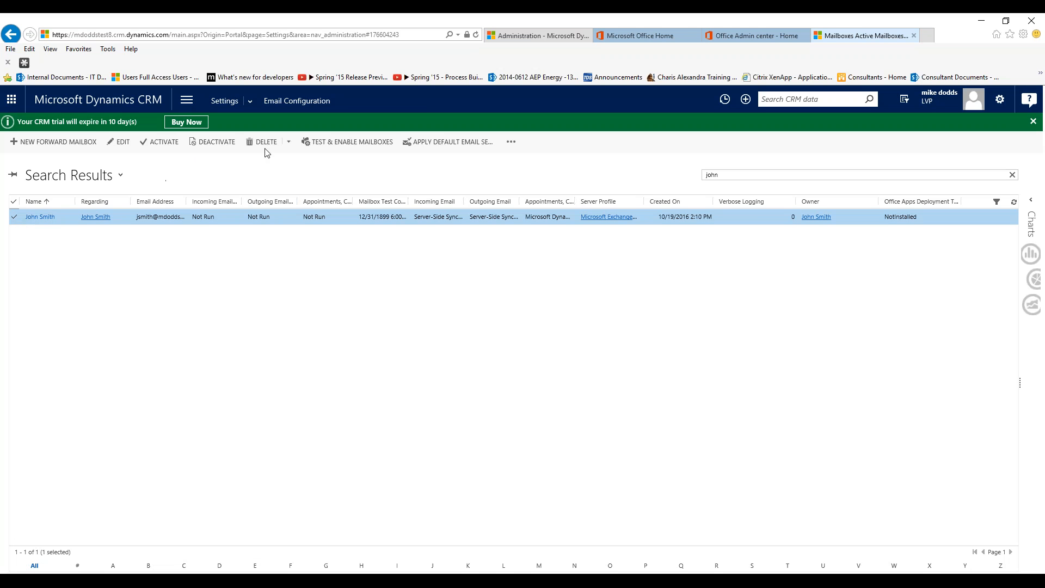
mouse_move(360, 169)
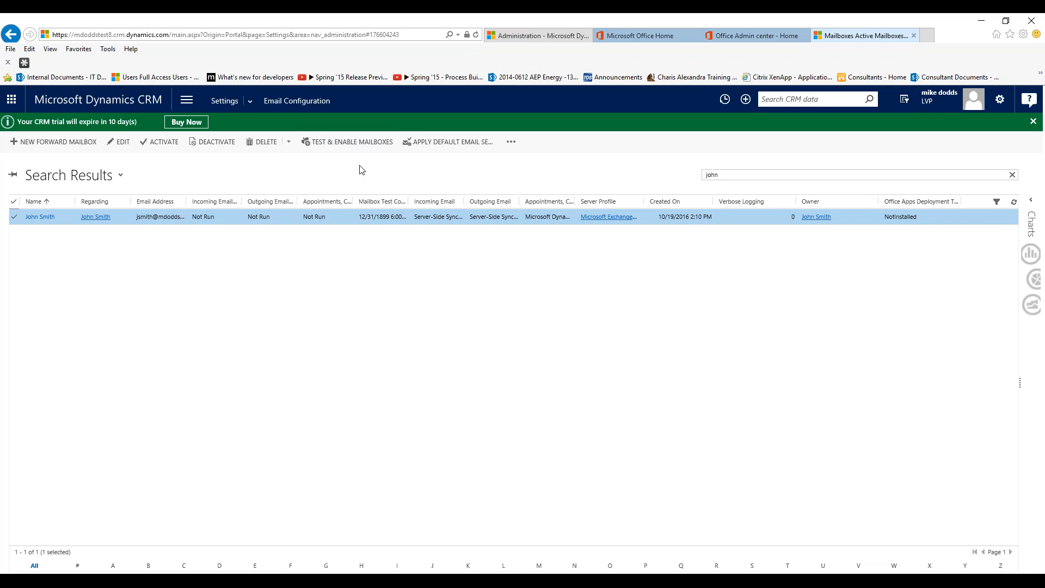
left_click(351, 141)
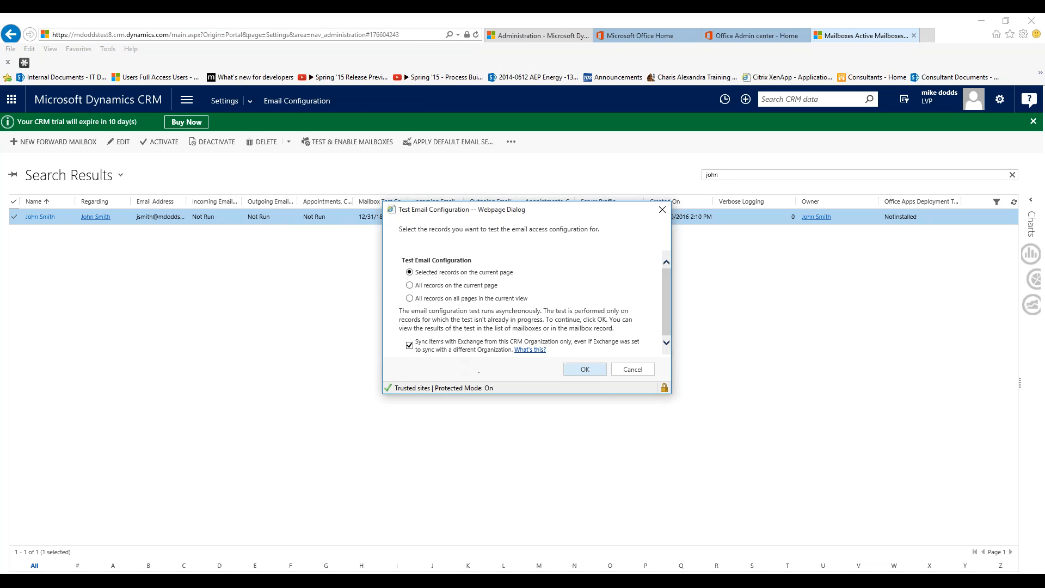
mouse_move(589, 374)
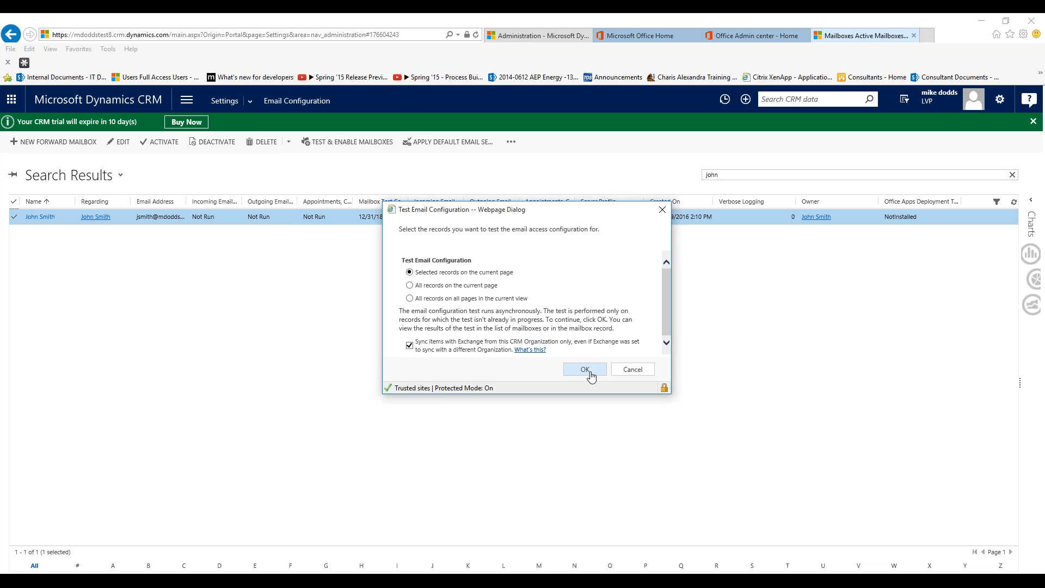
mouse_move(631, 369)
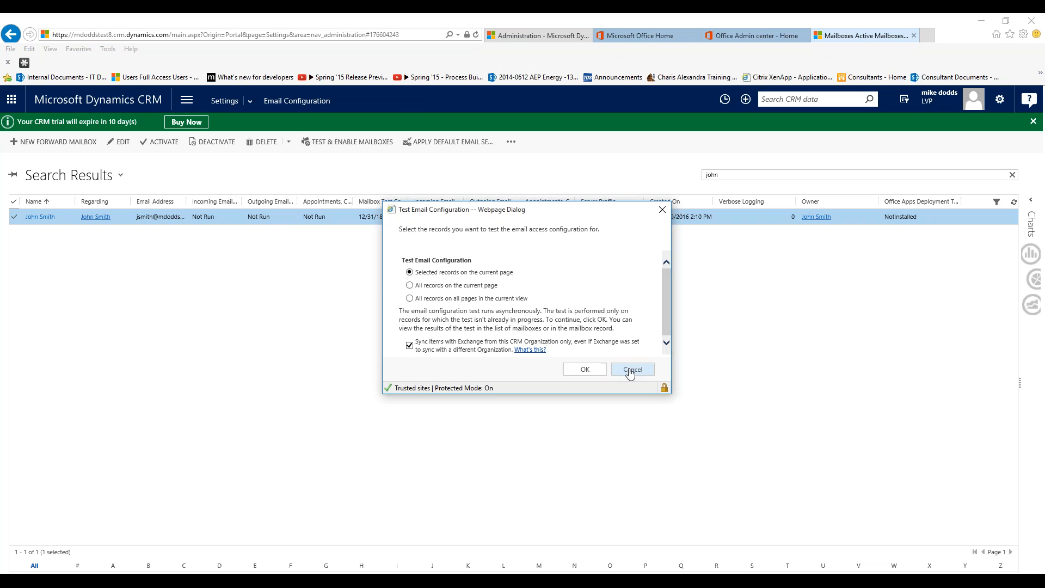
left_click(632, 369)
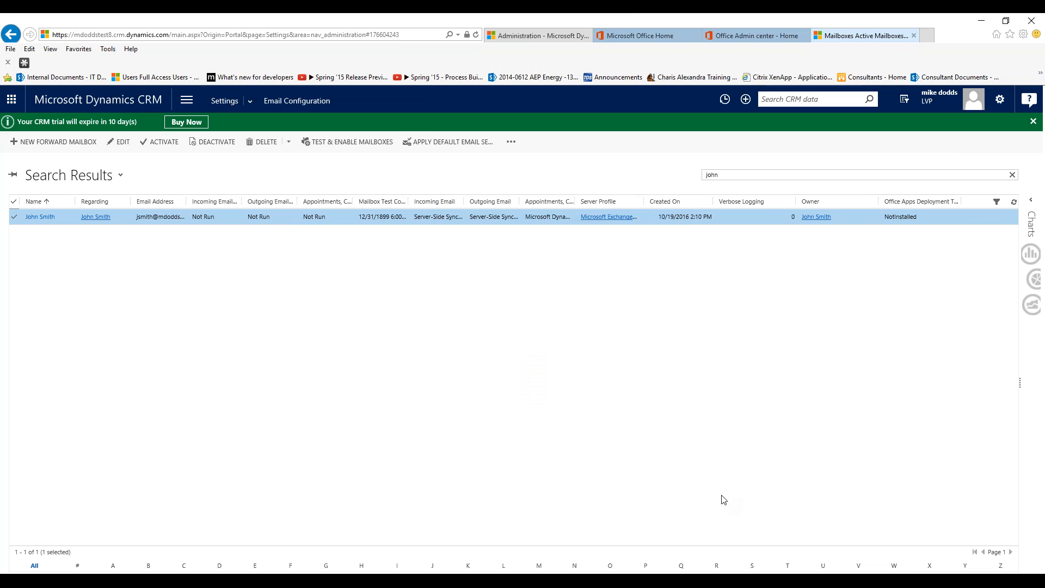